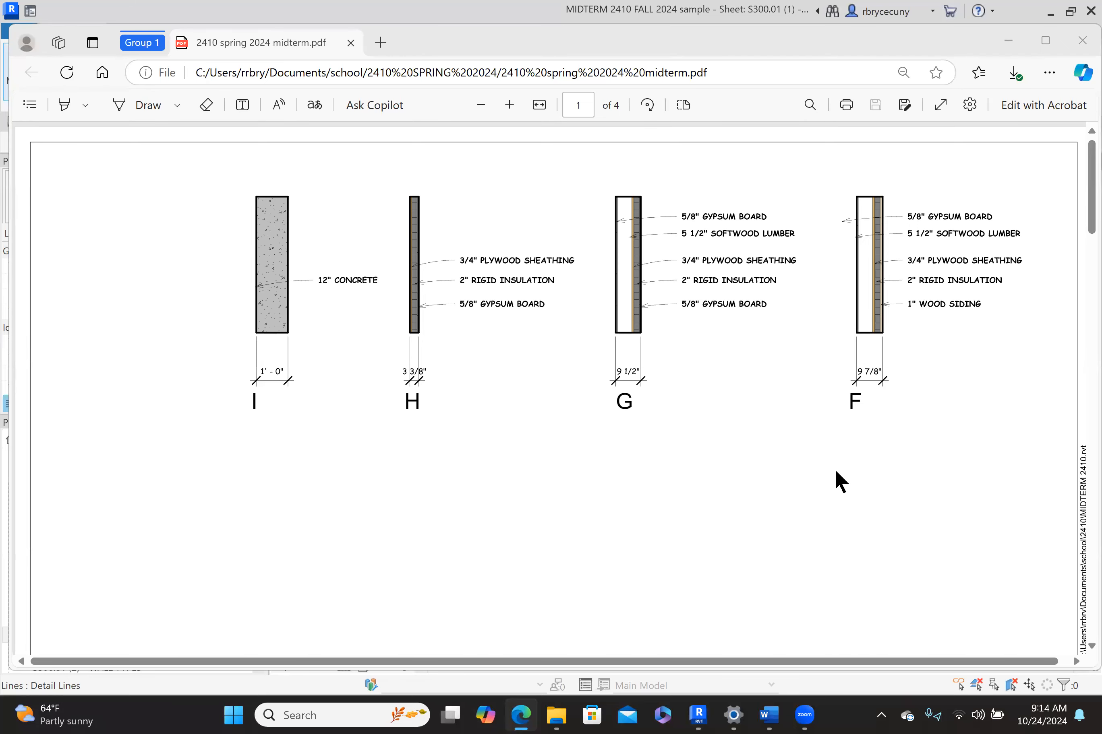
mouse_move(447, 371)
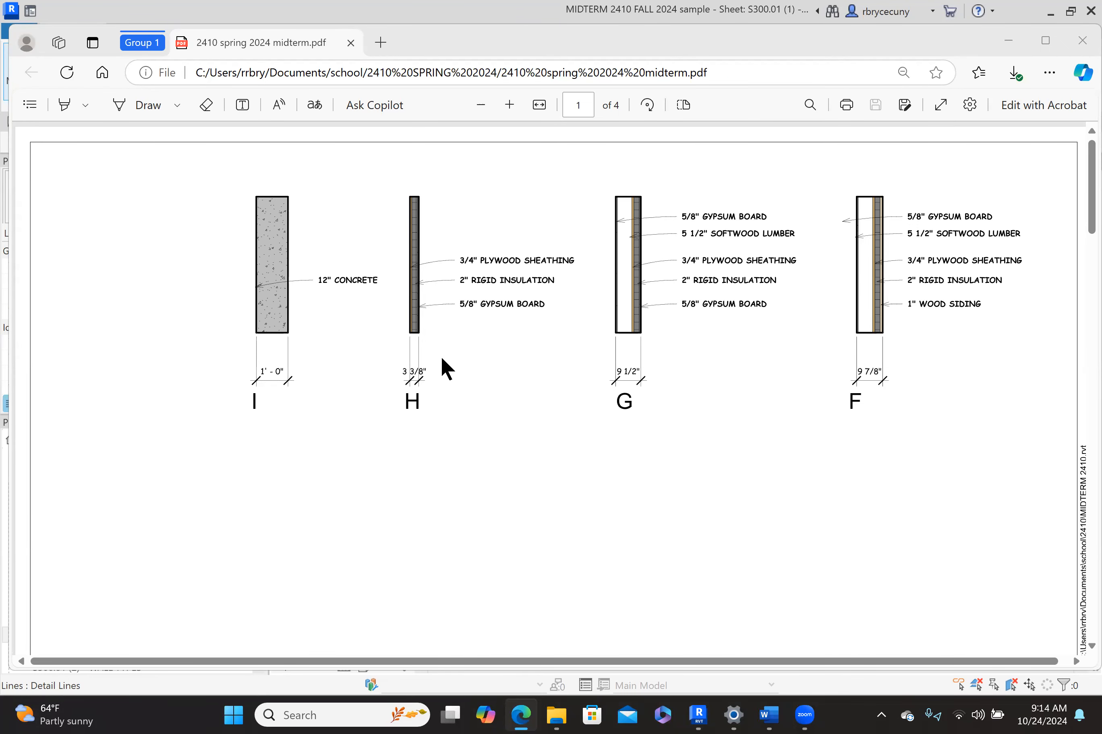
Page through all four handout sheets and return to the page-2 stacked-wall section SS
scroll(down, 3)
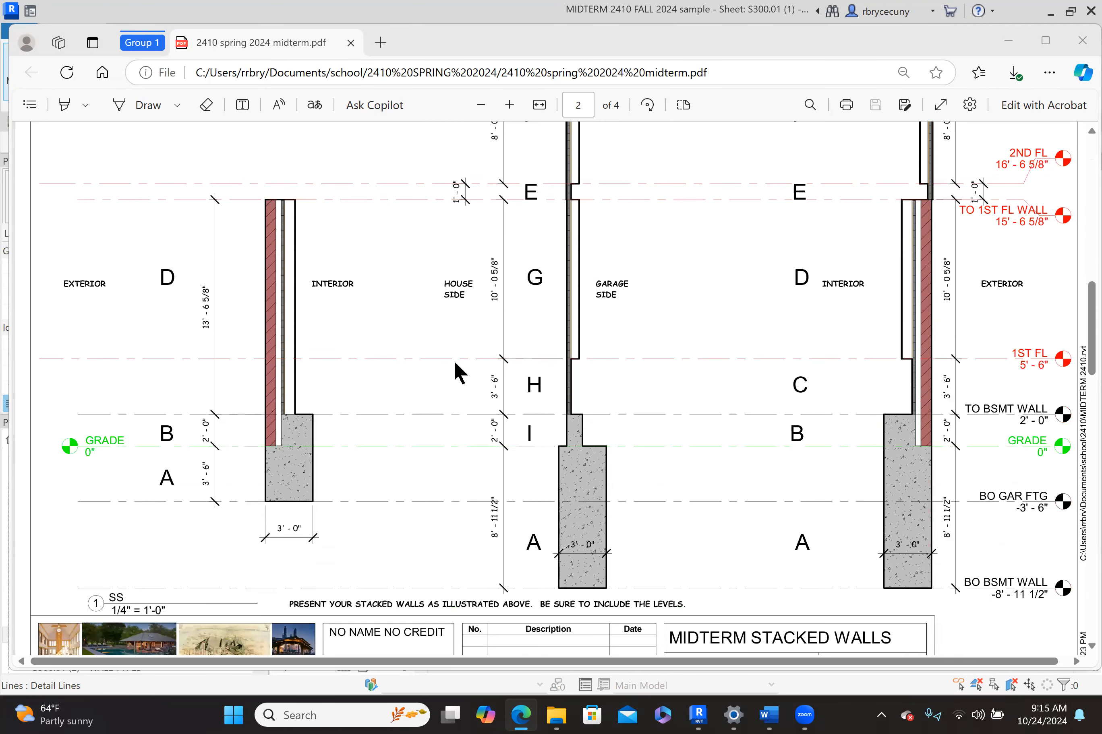
scroll(down, 3)
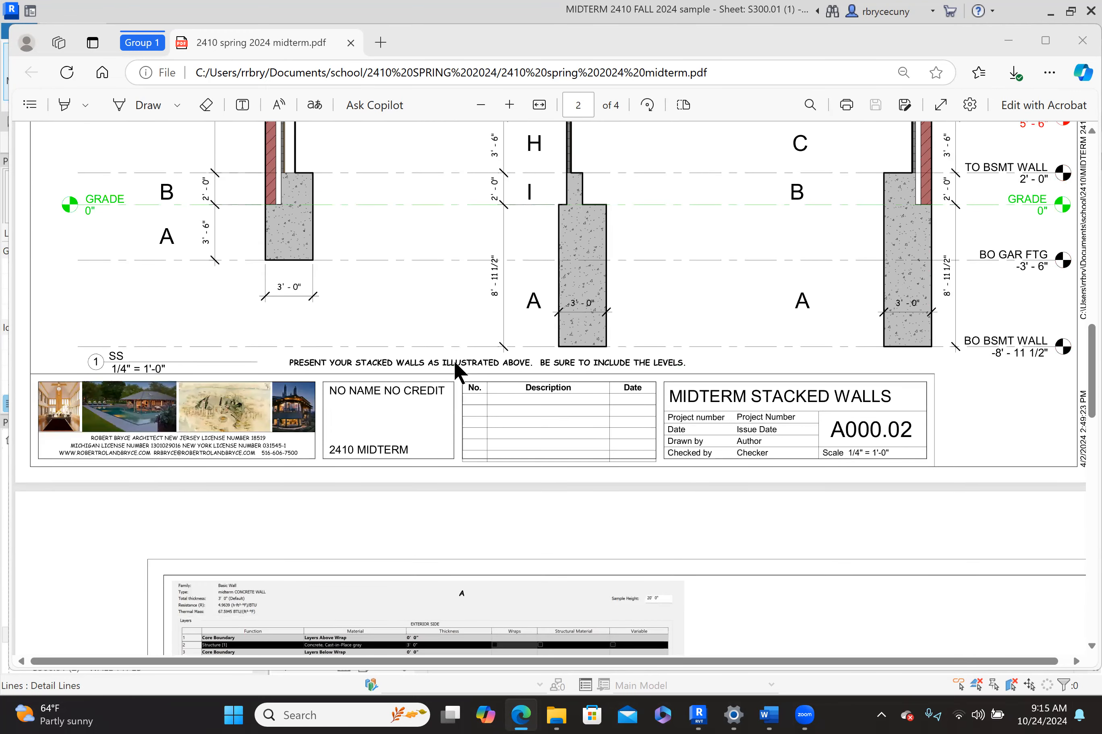
scroll(down, 3)
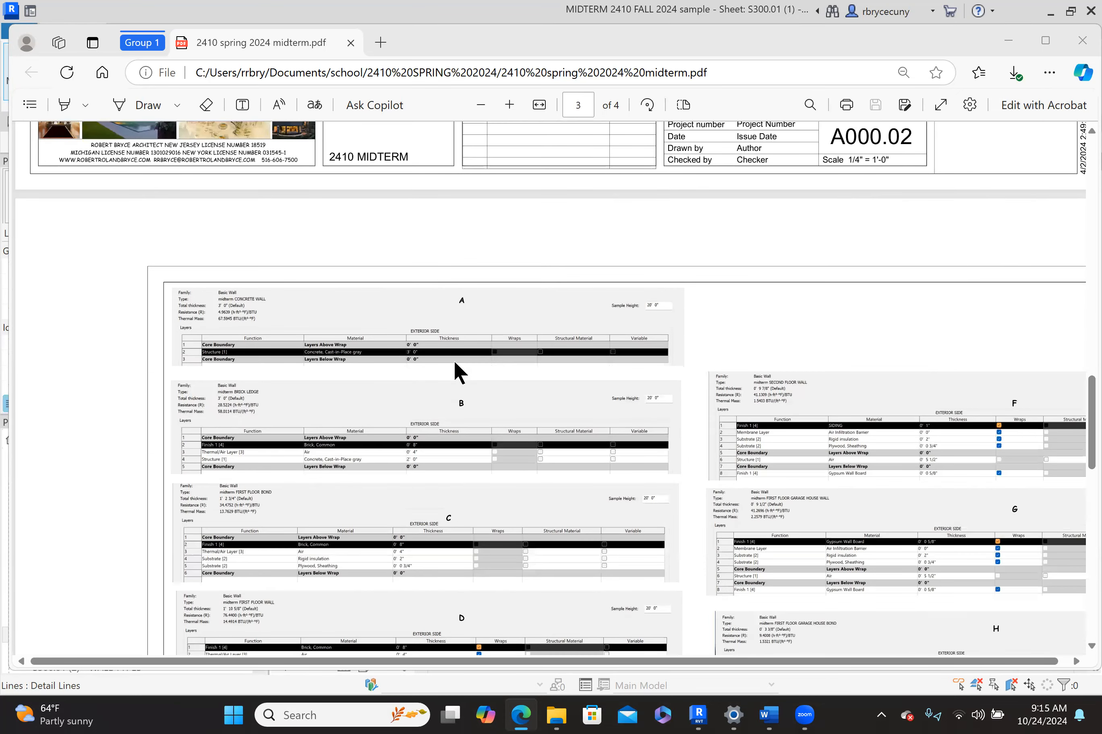
scroll(down, 3)
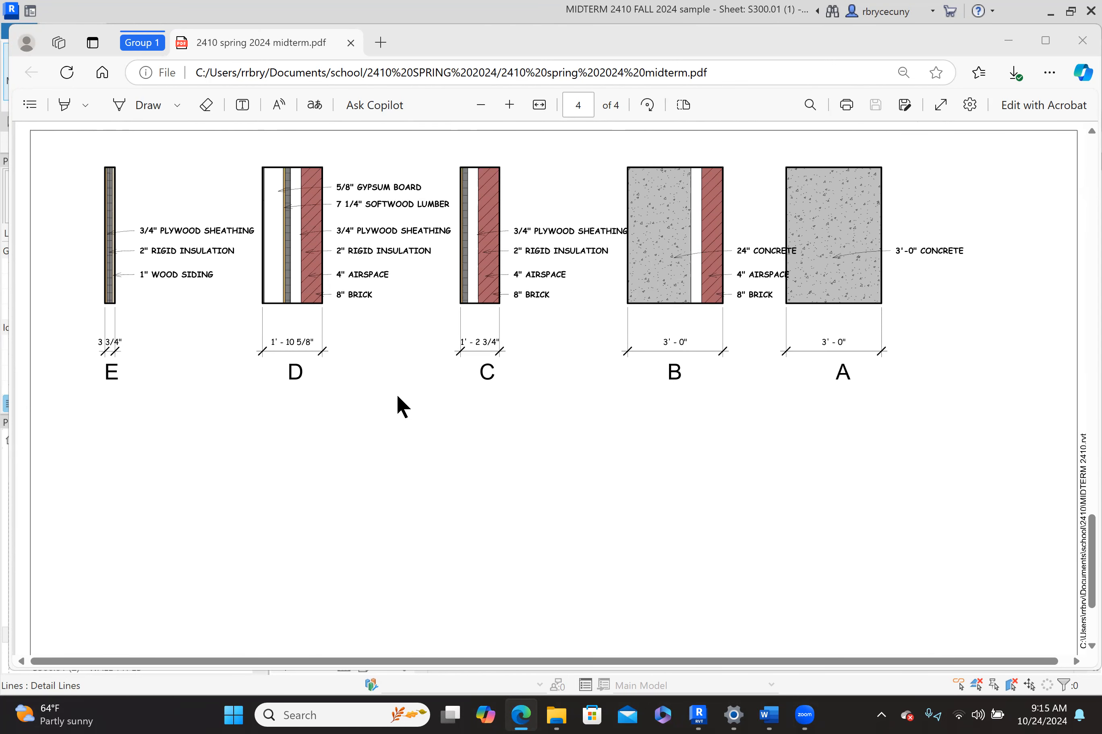
scroll(down, 3)
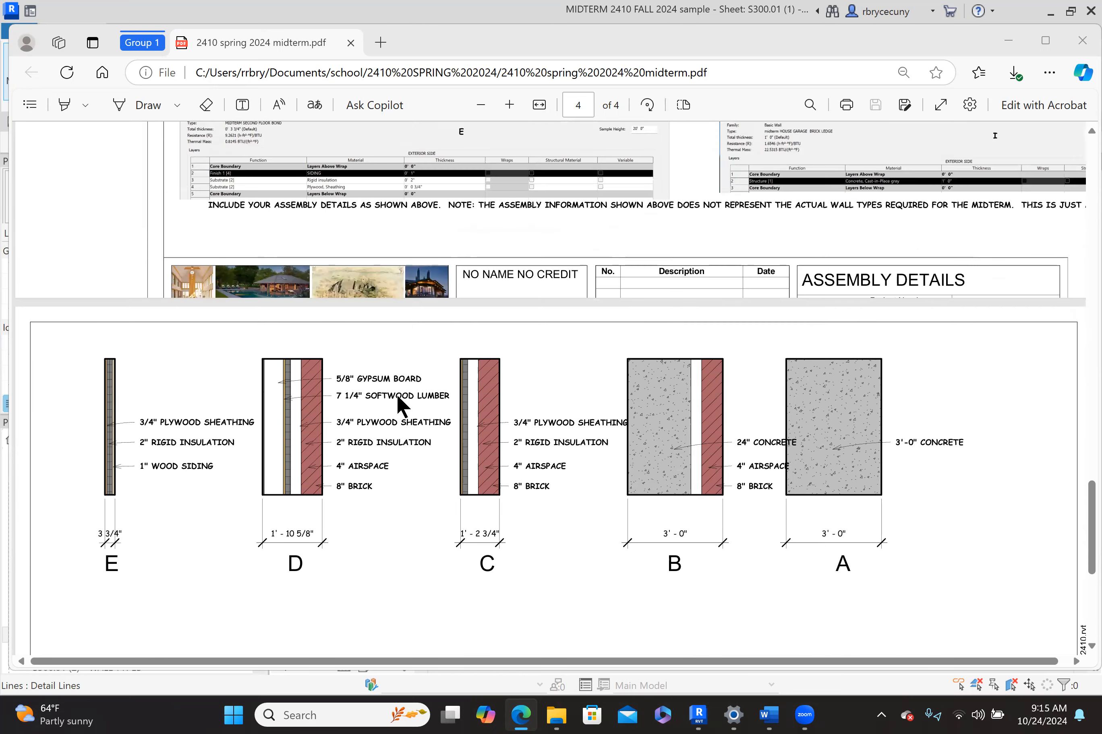
click(577, 103)
text(2)
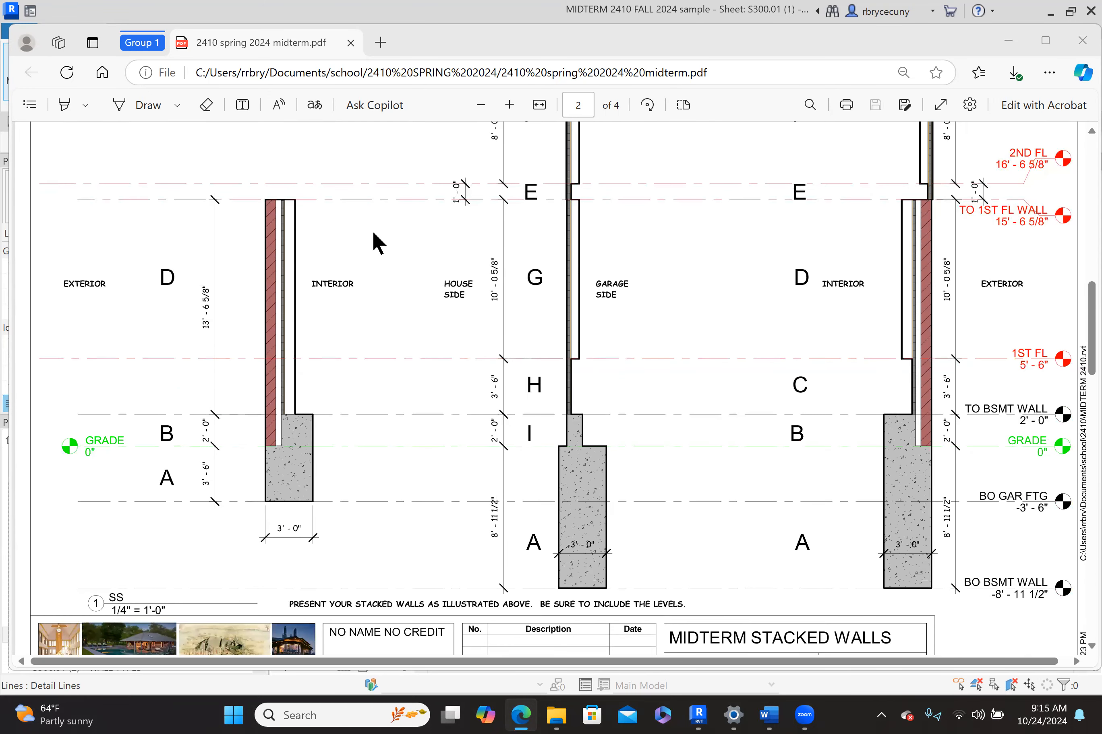
mouse_move(234, 372)
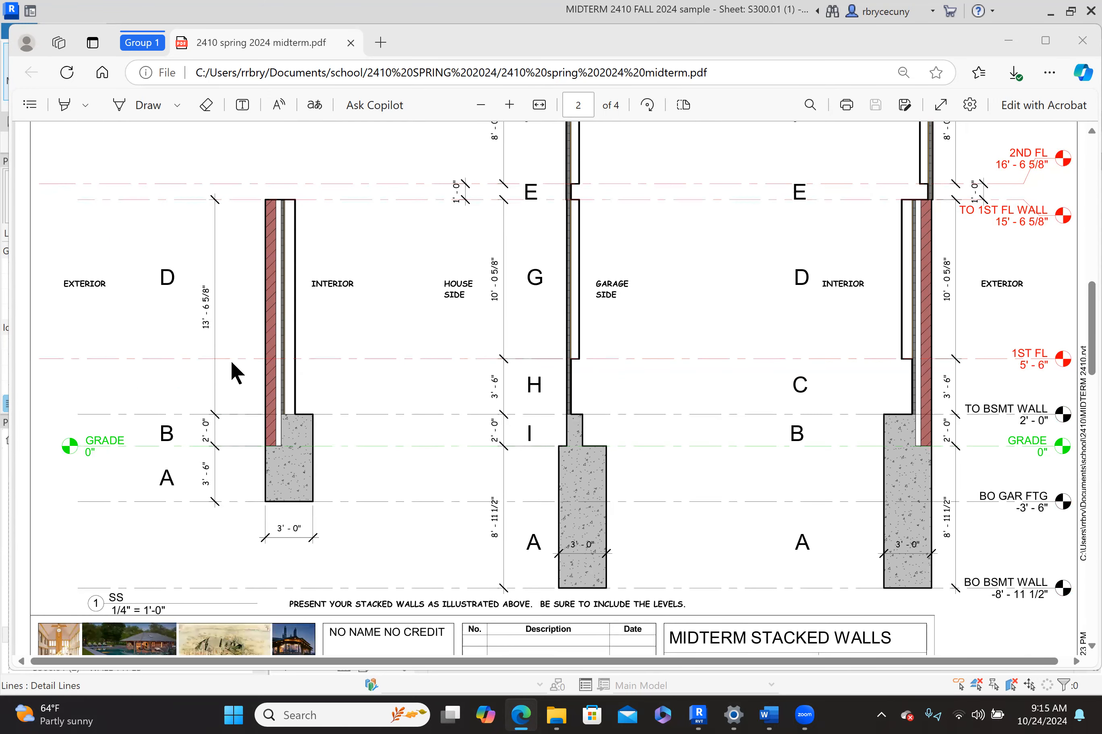
mouse_move(338, 322)
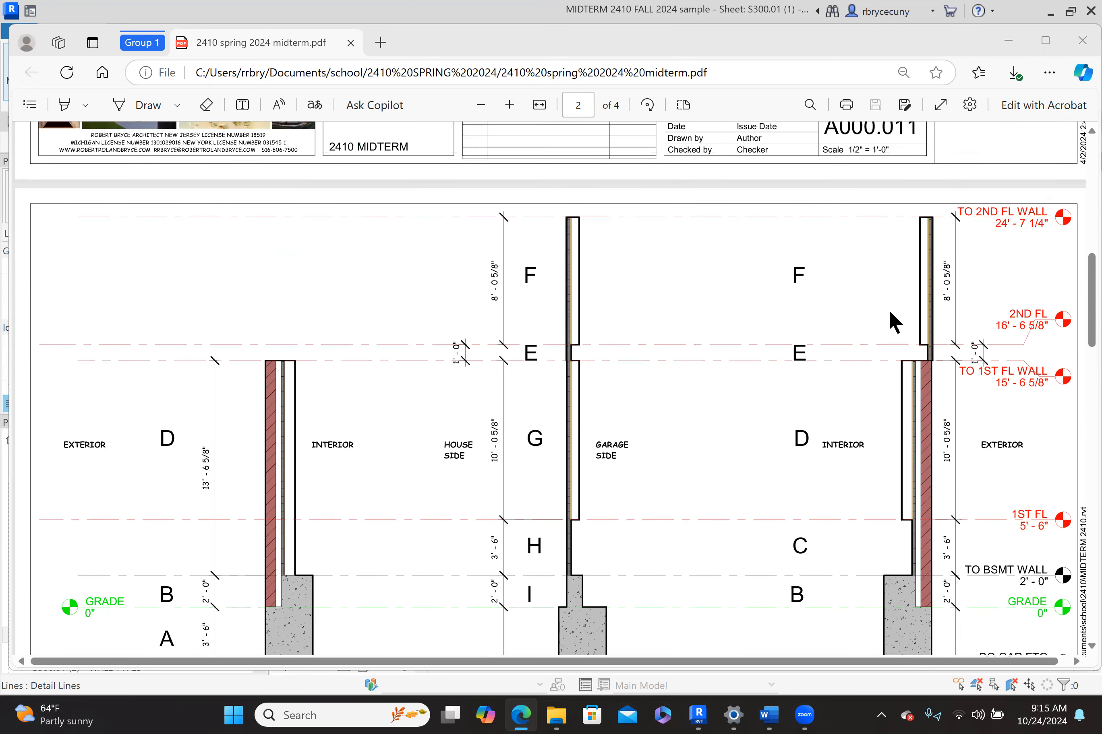
mouse_move(850, 270)
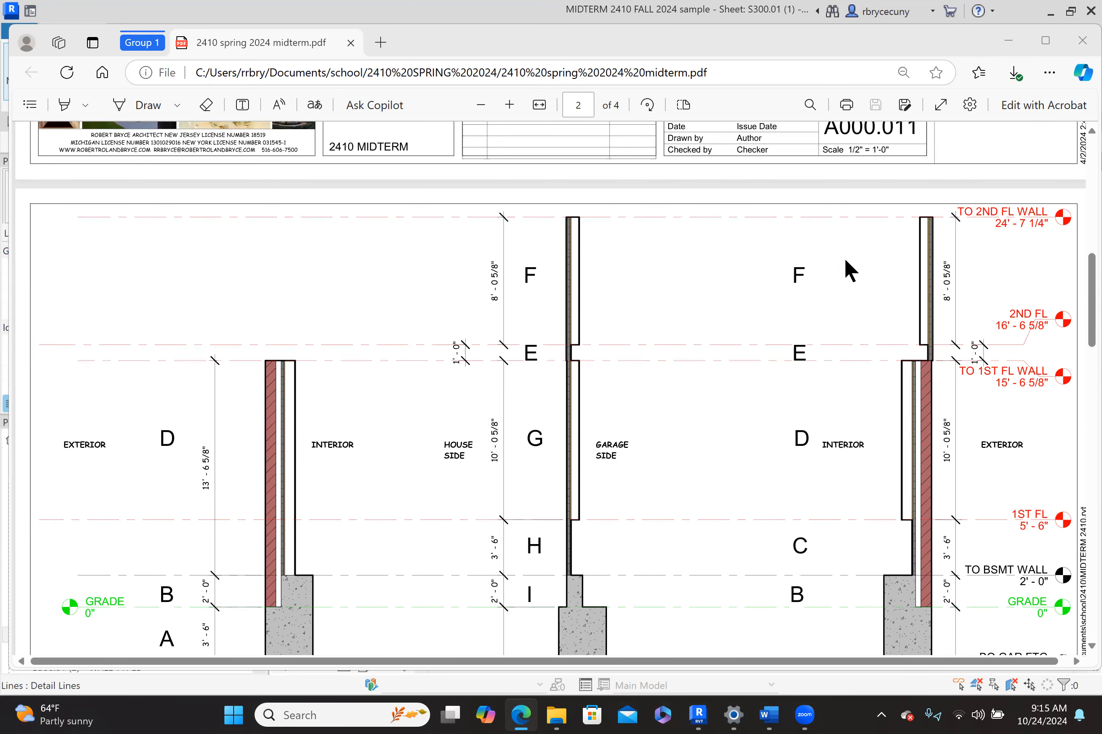
mouse_move(707, 325)
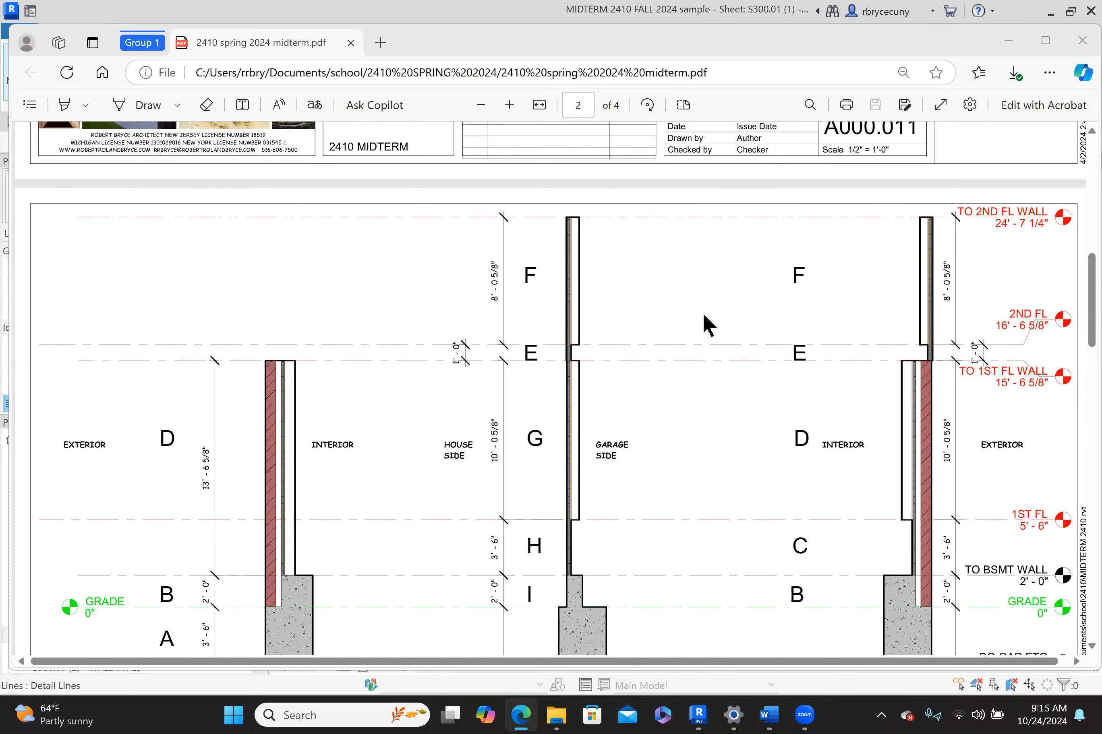
Scroll the handout down to the page-4 wall assembly drawings A through E
scroll(down, 3)
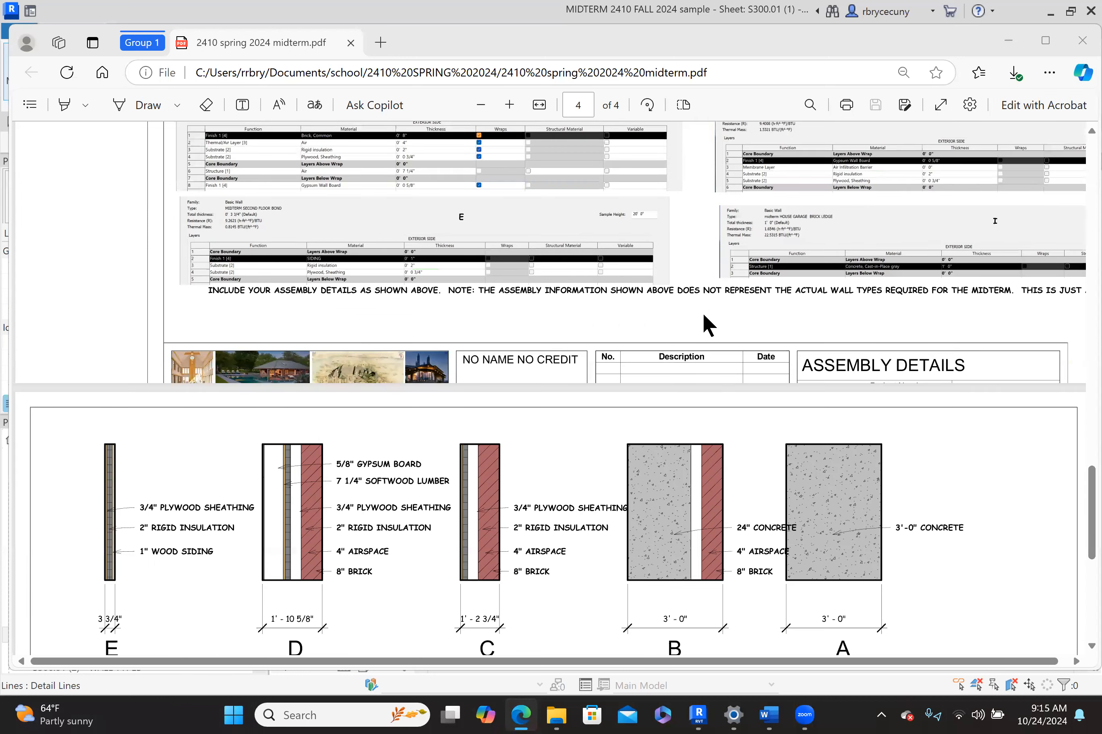
scroll(down, 3)
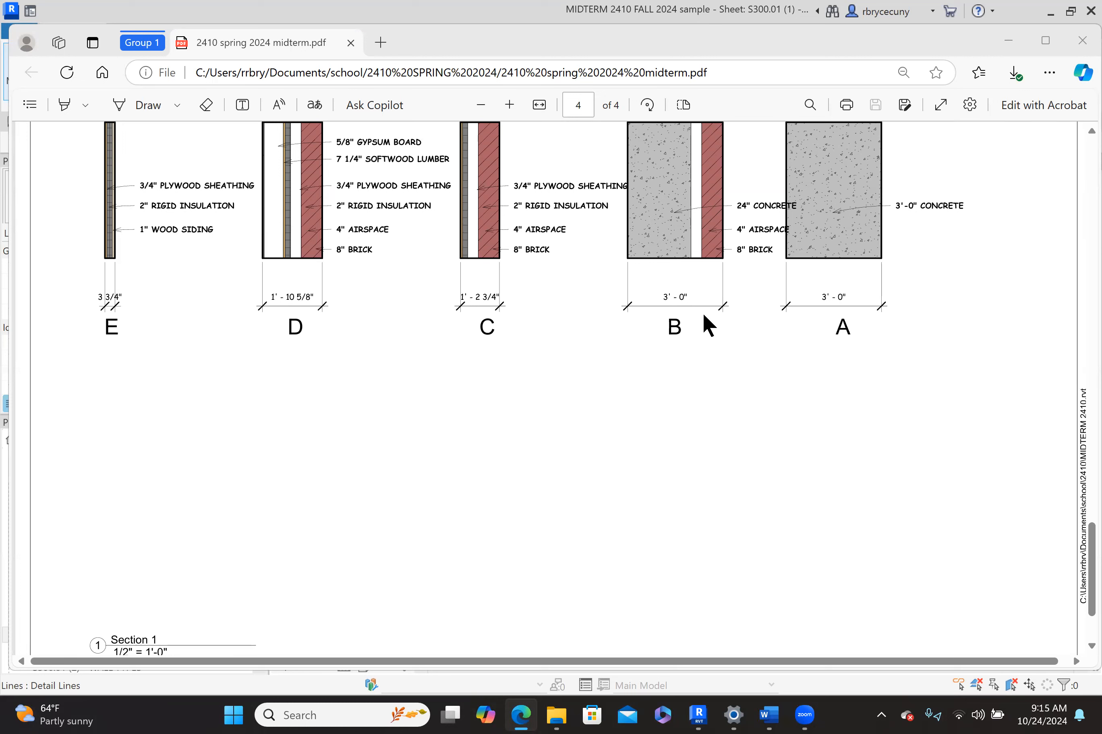
mouse_move(716, 362)
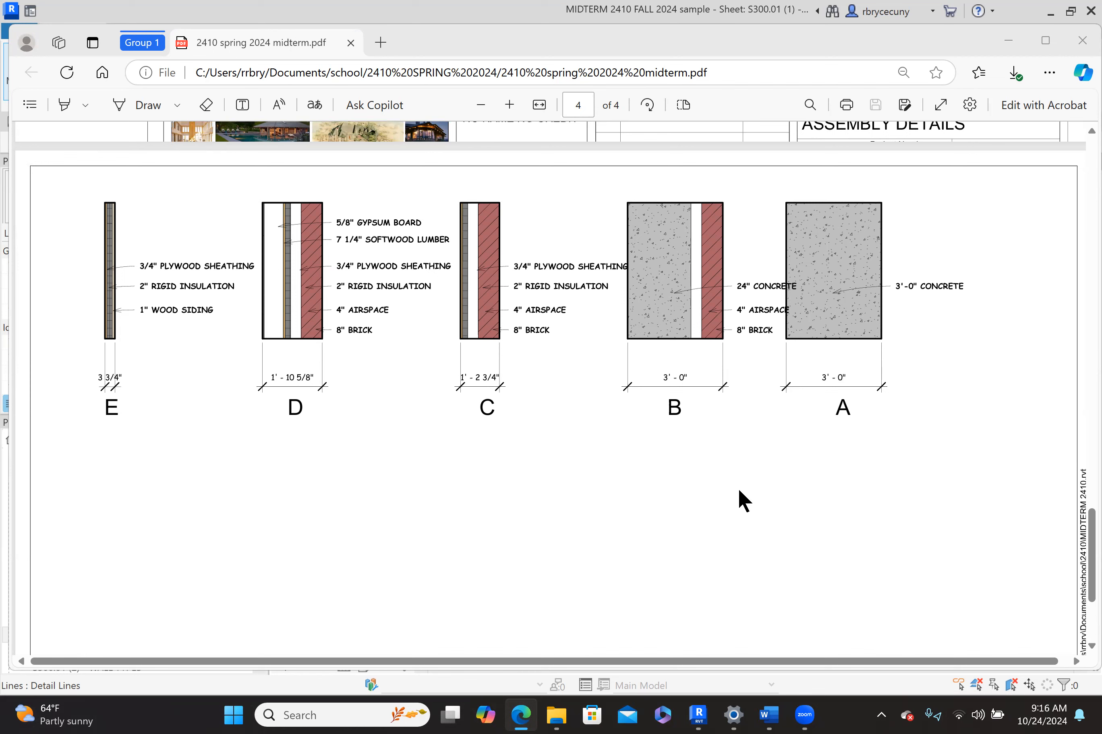
mouse_move(698, 715)
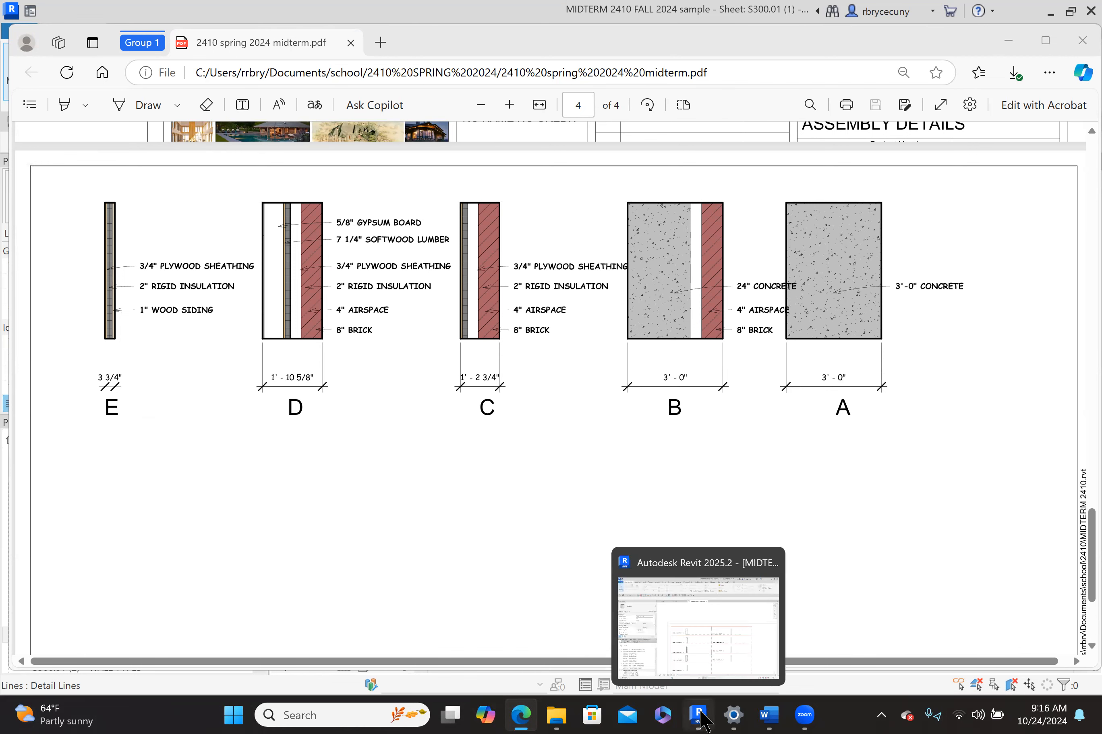
In the Revit 1ST FL plan, give wall type A a 3'-0" concrete structure layer
click(698, 715)
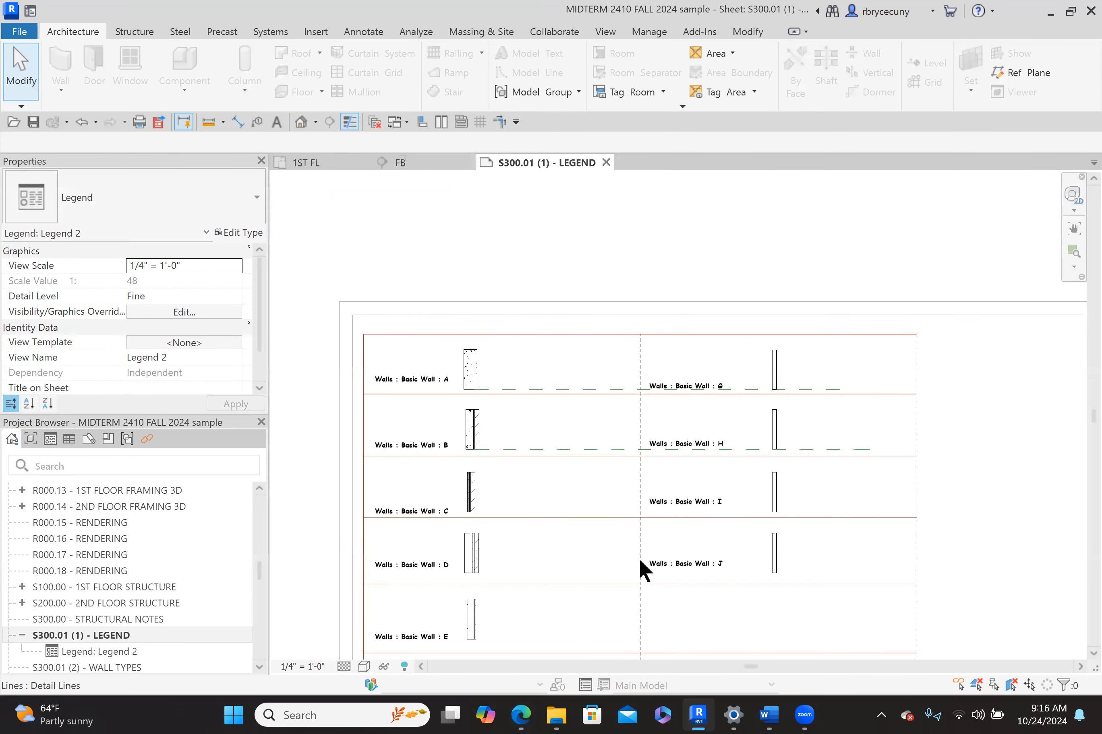
mouse_move(469, 367)
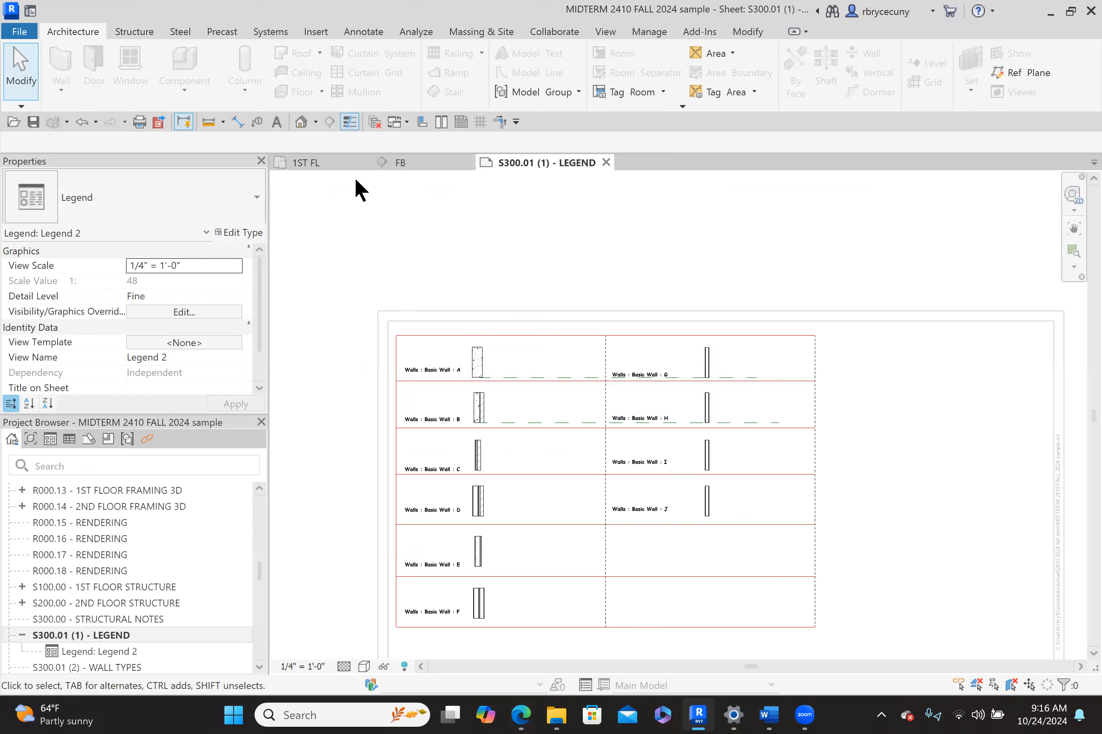
click(306, 162)
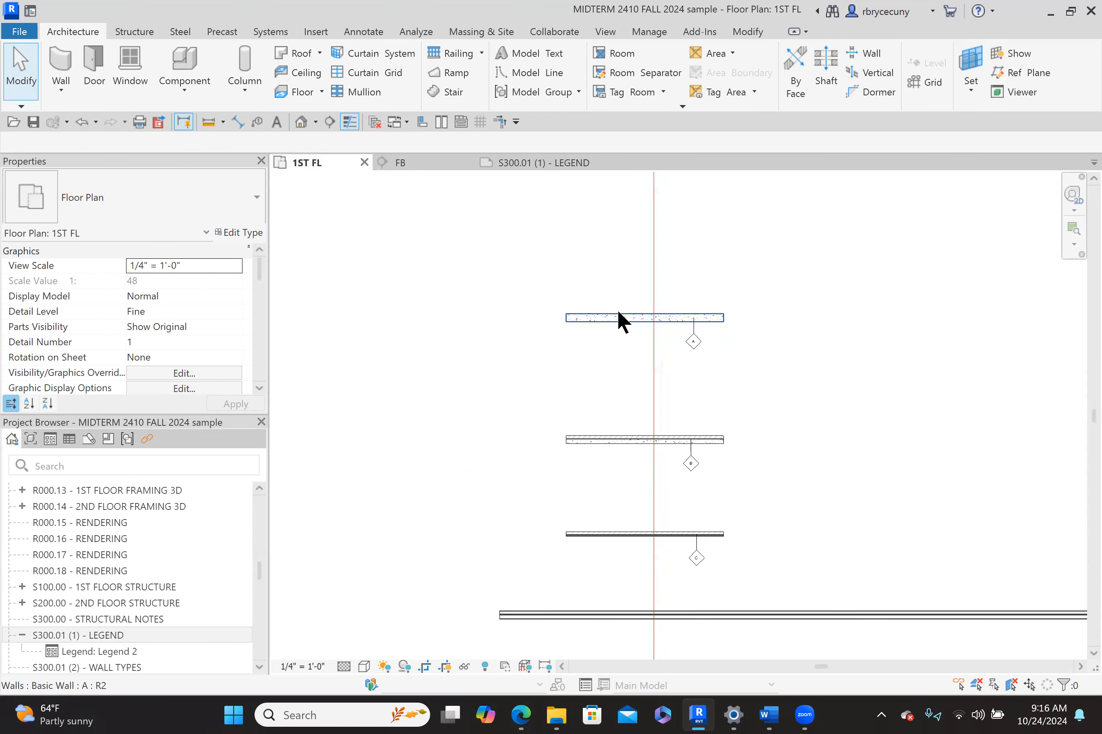
click(643, 318)
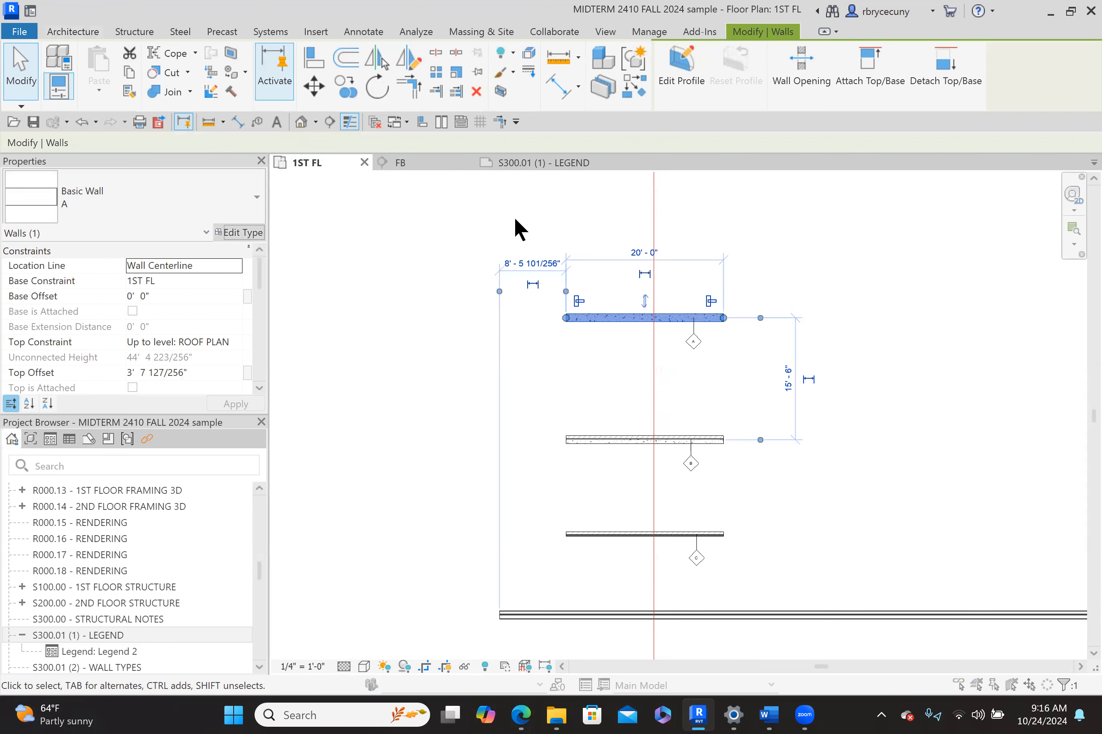
click(244, 232)
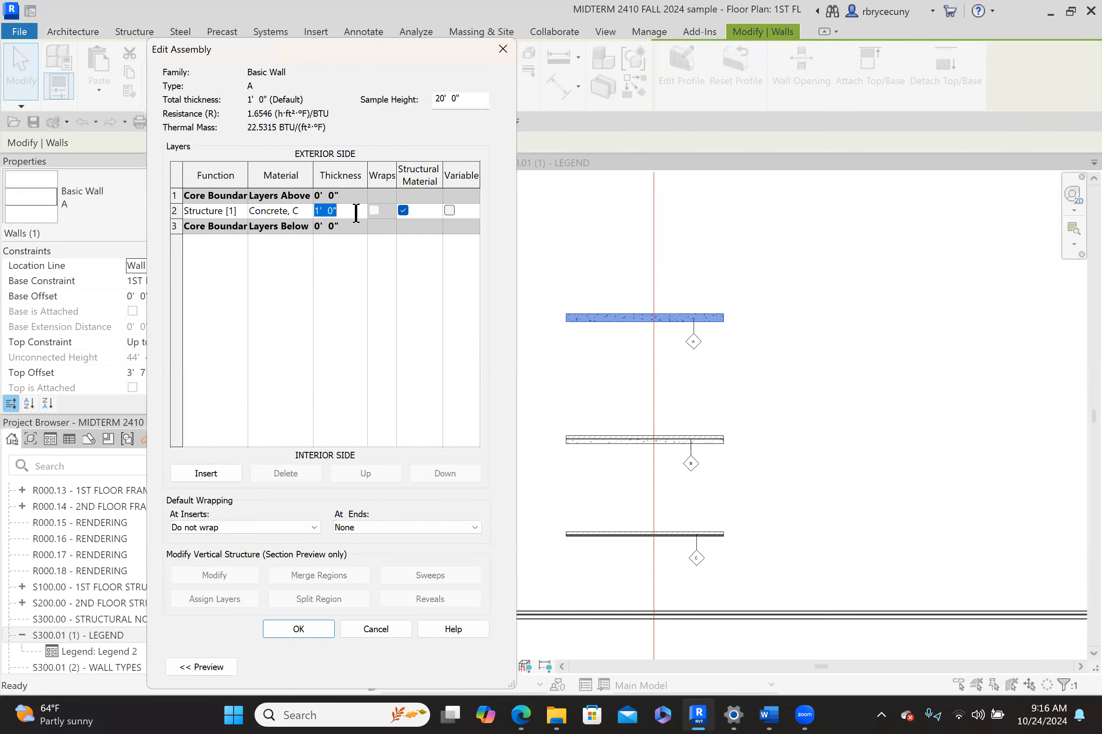
text(3)
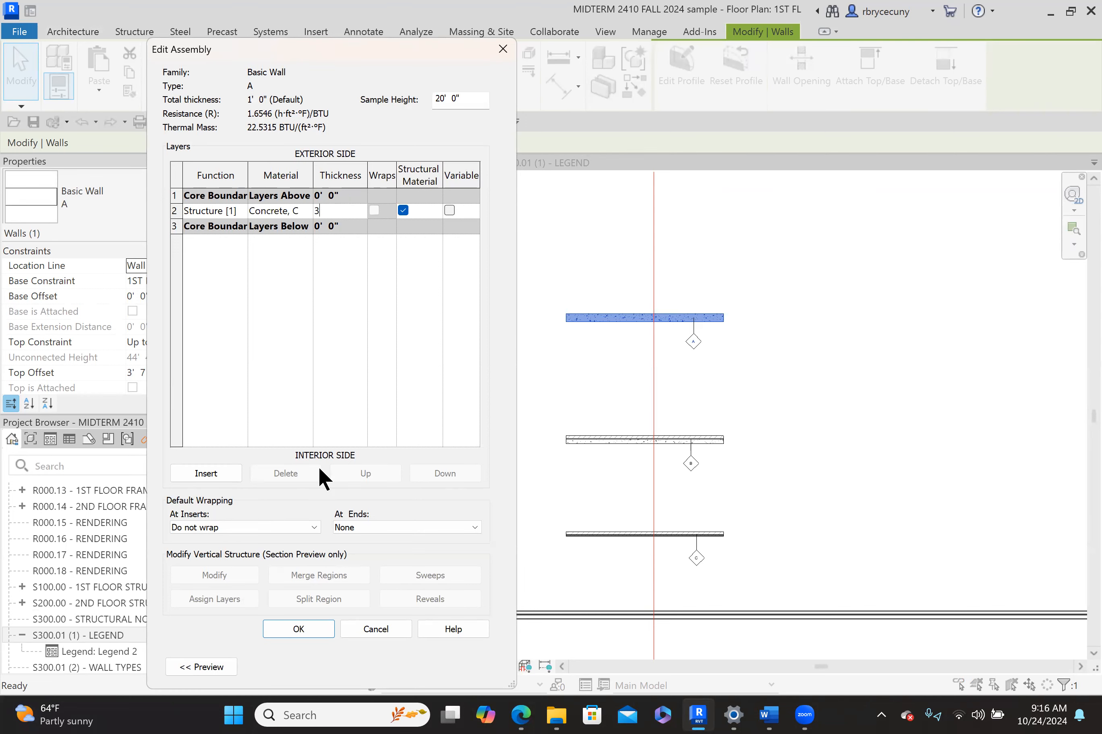
click(298, 629)
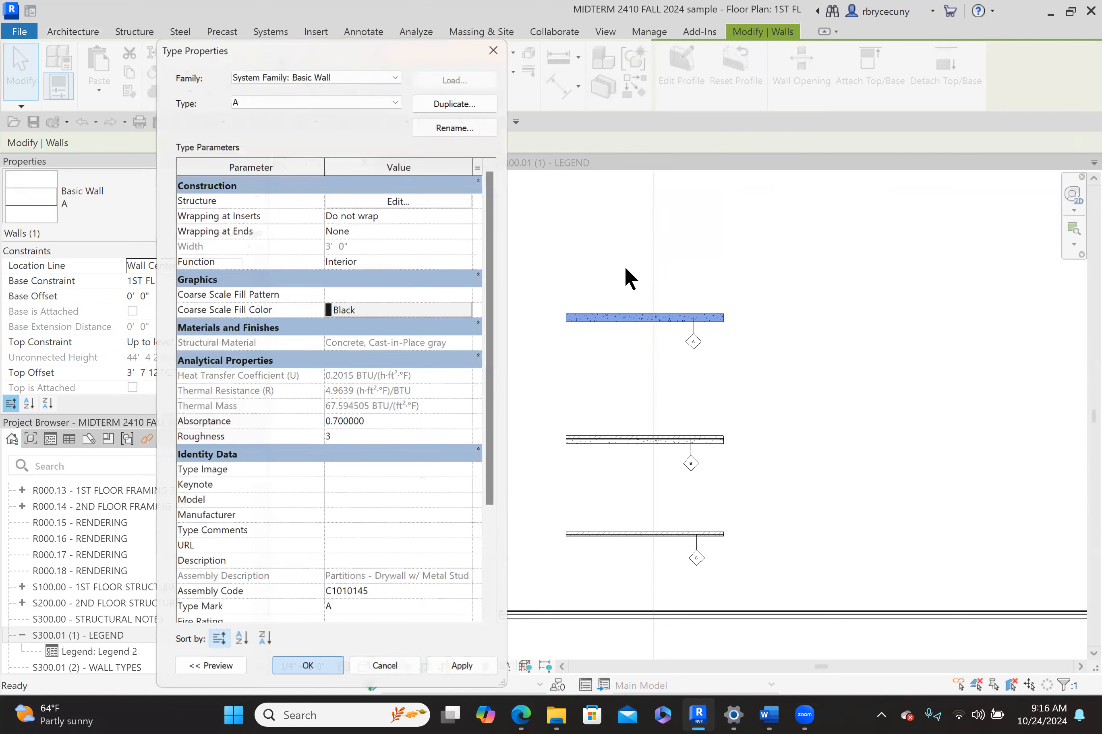
click(306, 665)
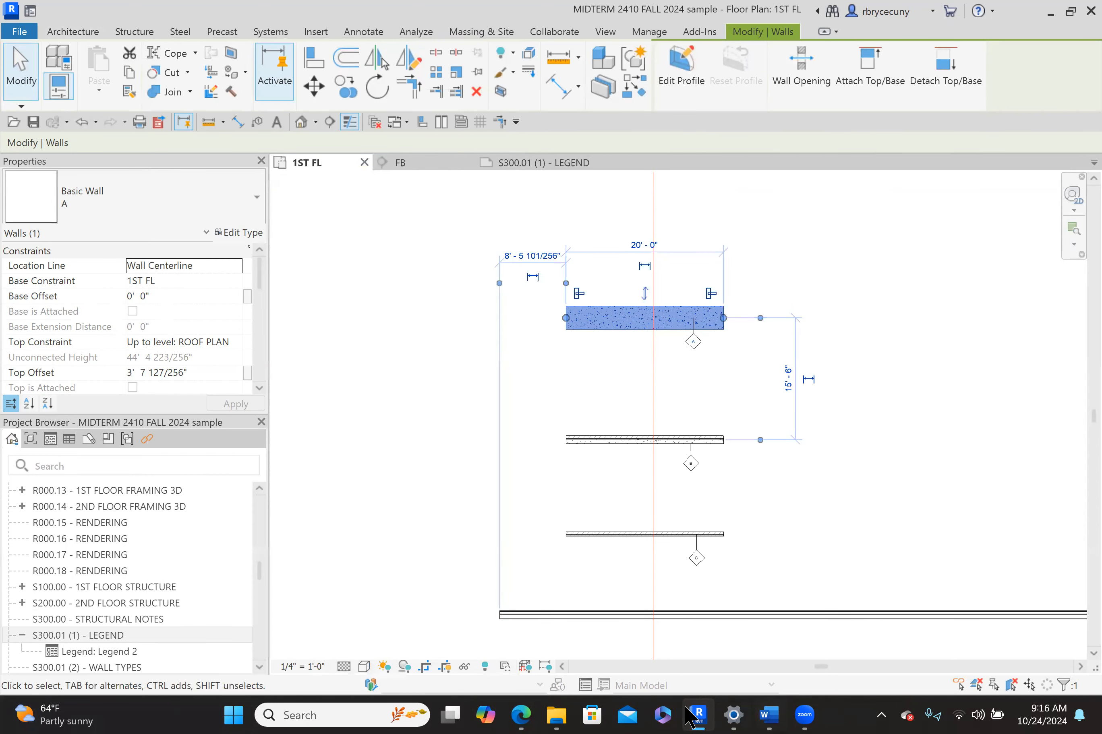
Check wall B's layers in the handout, then bring the Revit 1ST FL plan back
click(521, 715)
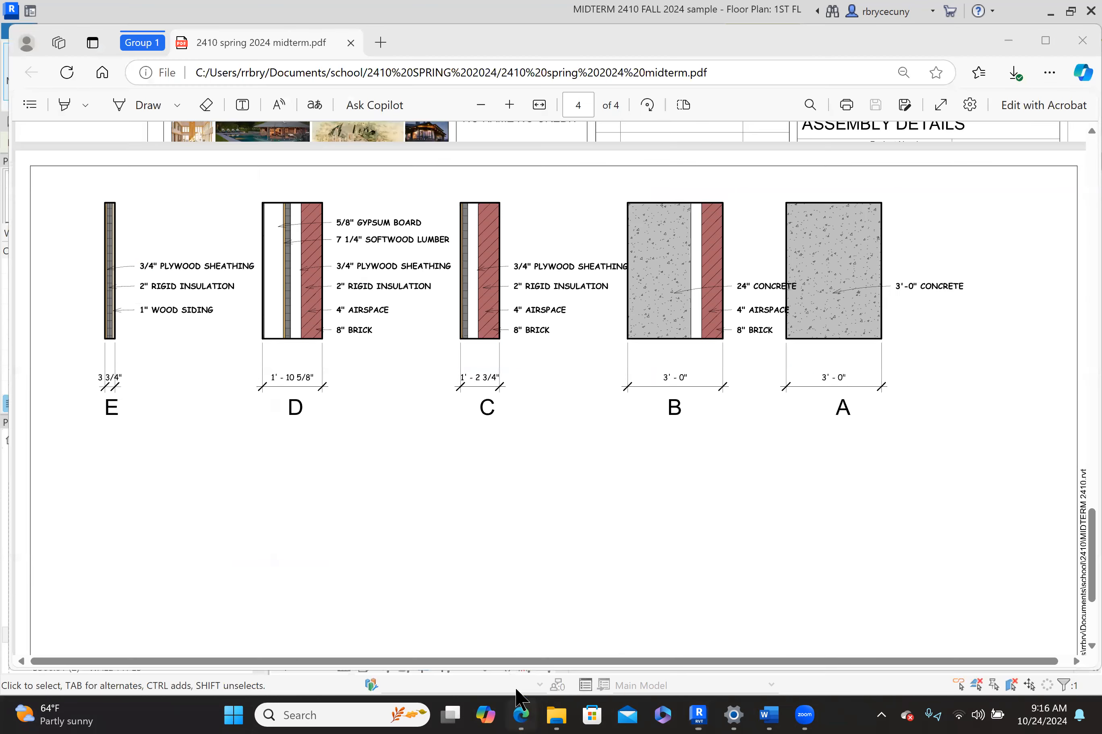
mouse_move(664, 372)
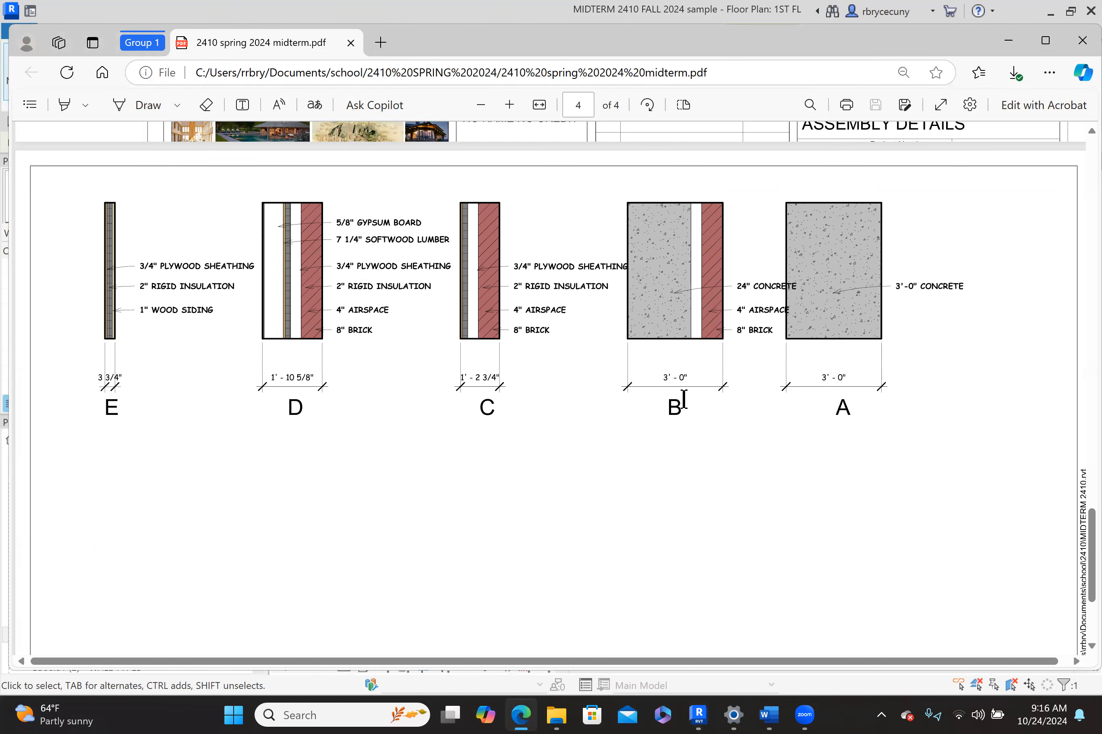
mouse_move(636, 337)
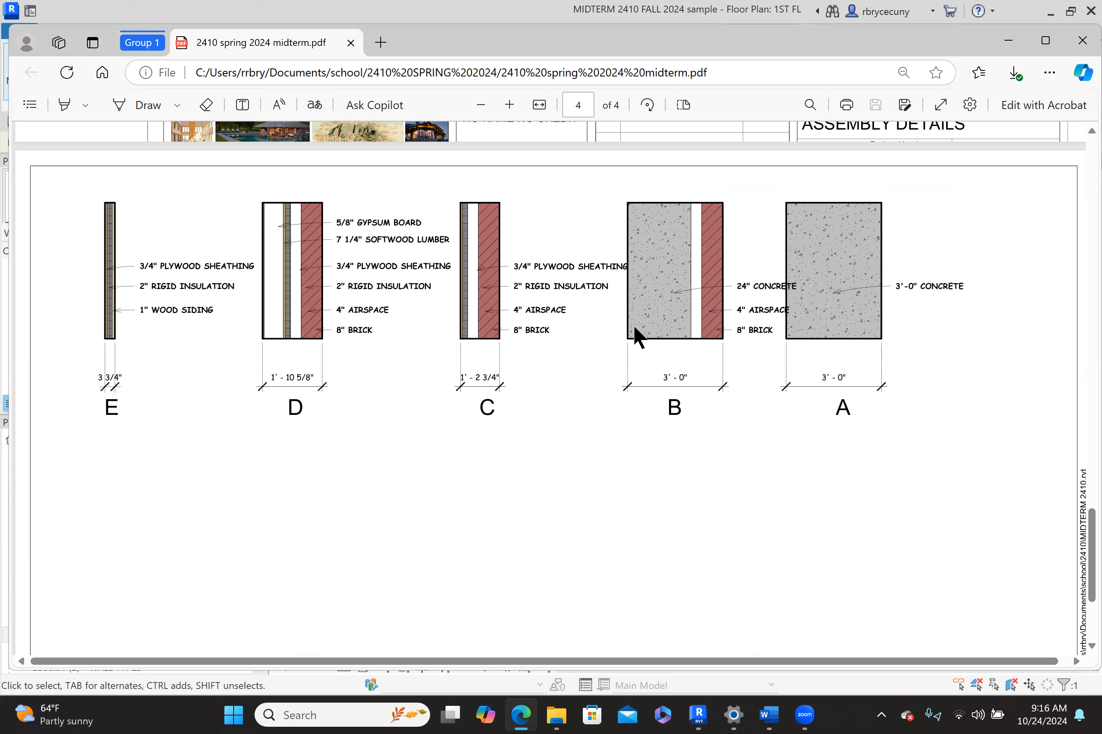
mouse_move(736, 278)
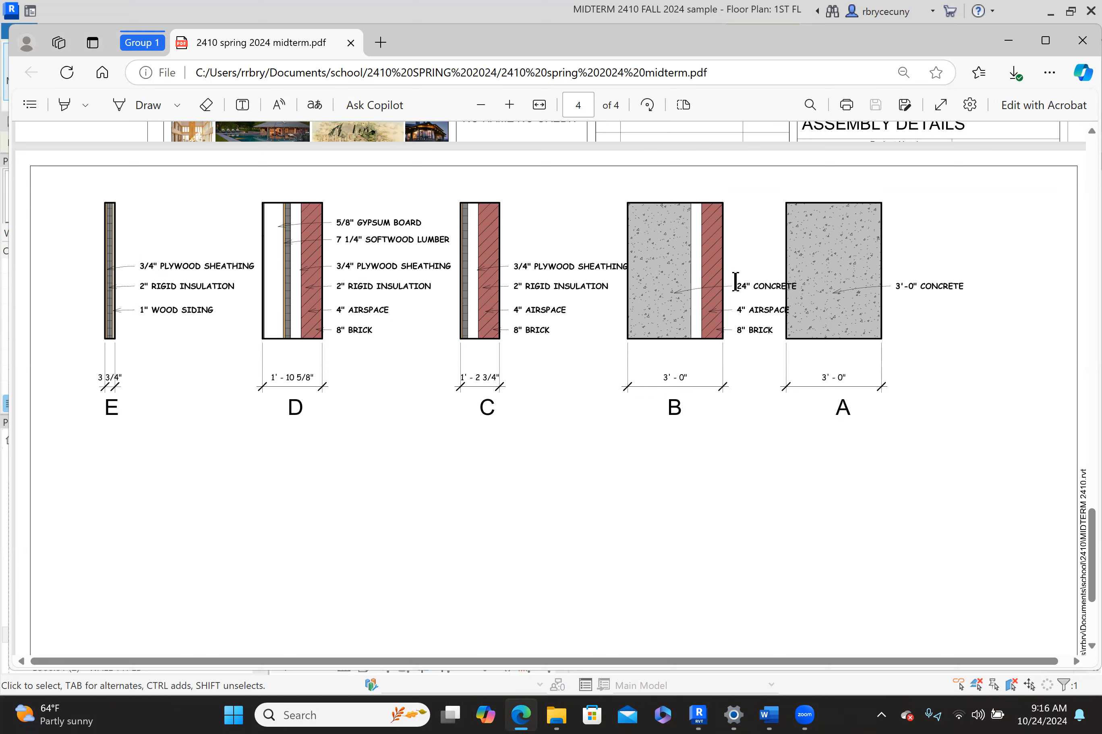
mouse_move(743, 471)
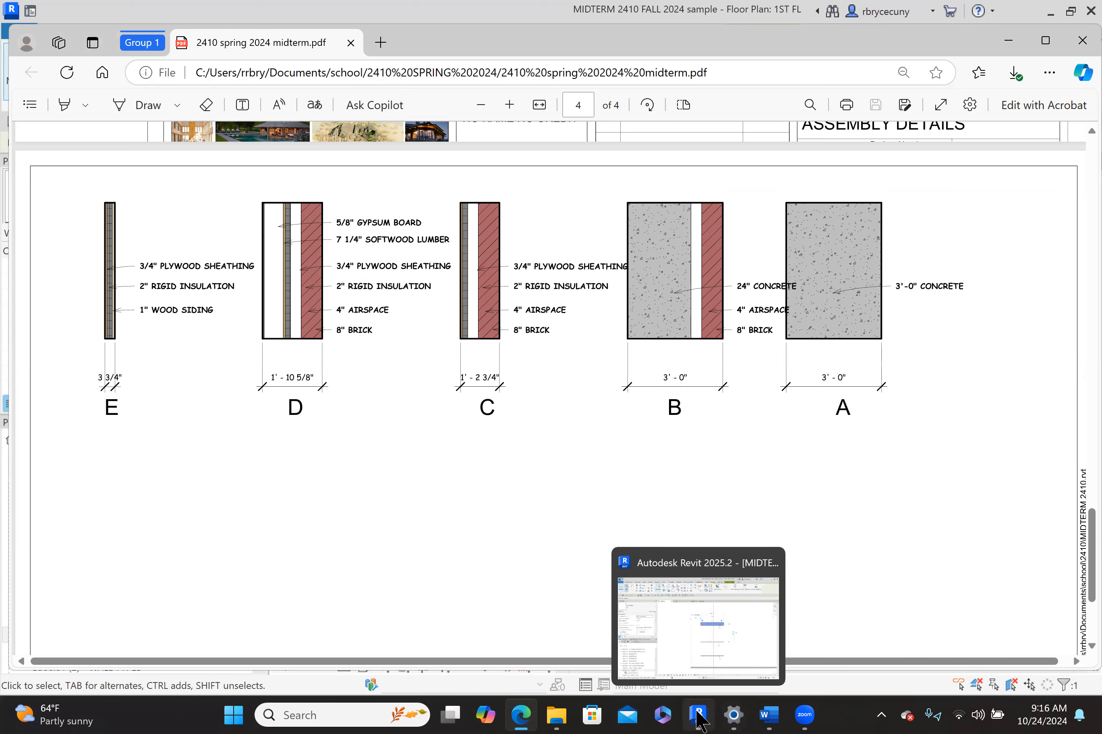
click(697, 715)
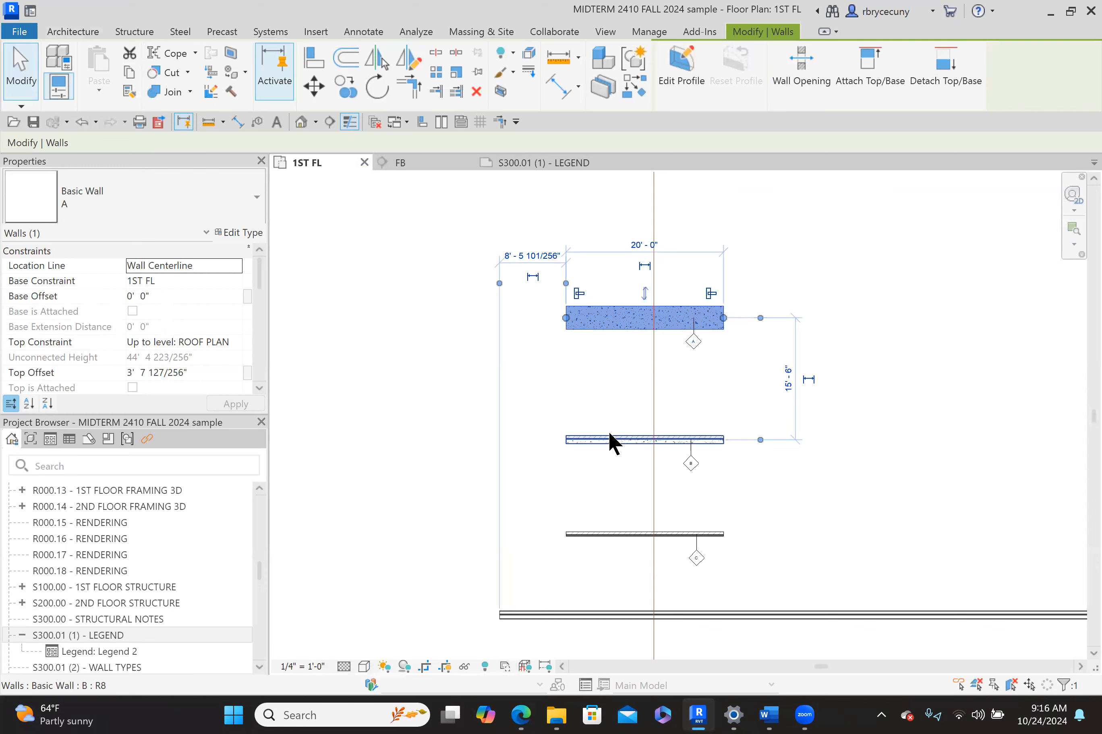
Set wall type B's layers to 8" brick, 4" air space and 2' 0" concrete
click(612, 439)
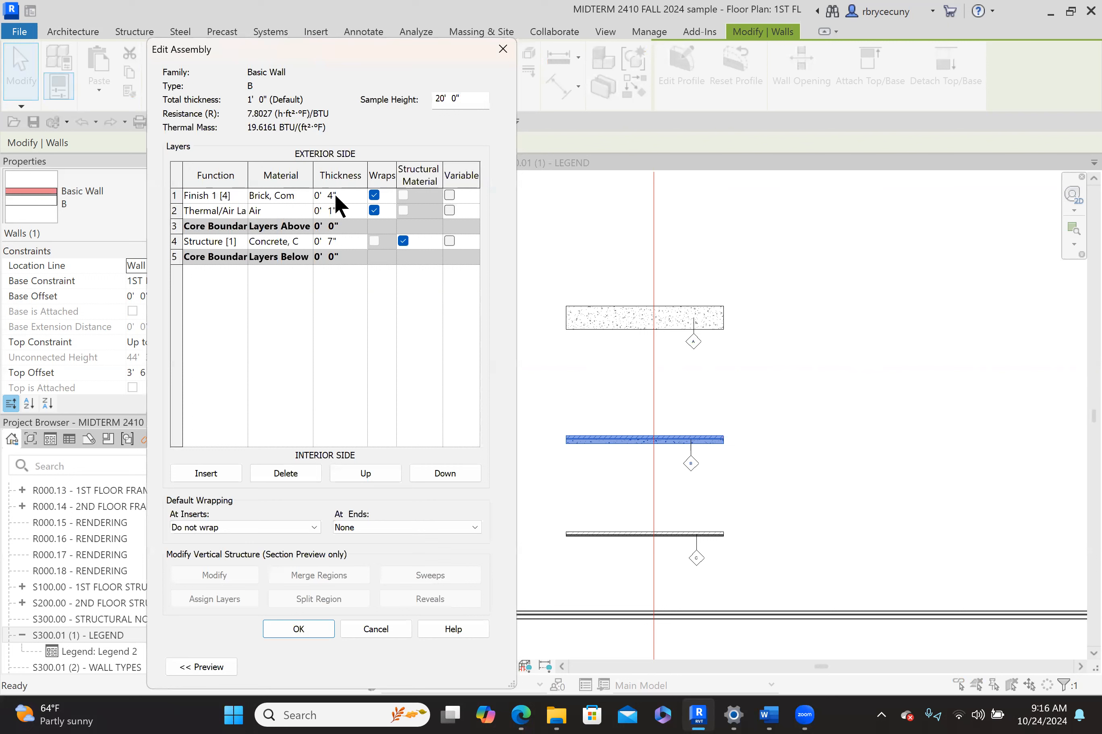
mouse_move(544, 482)
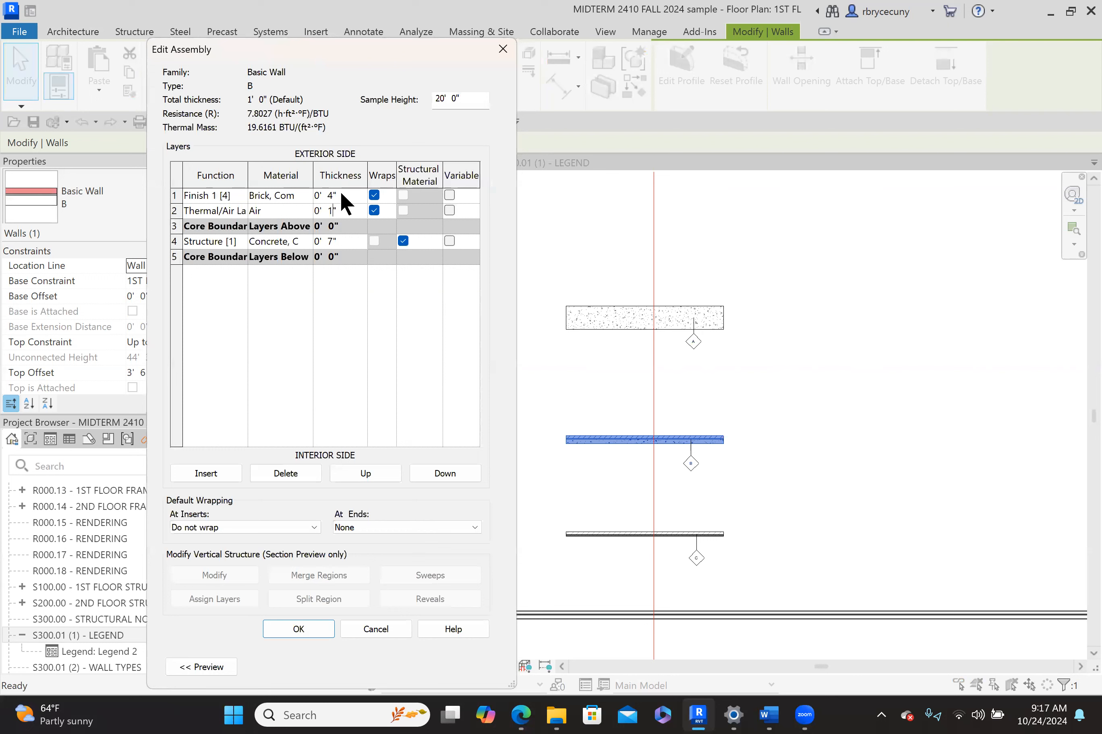
click(336, 195)
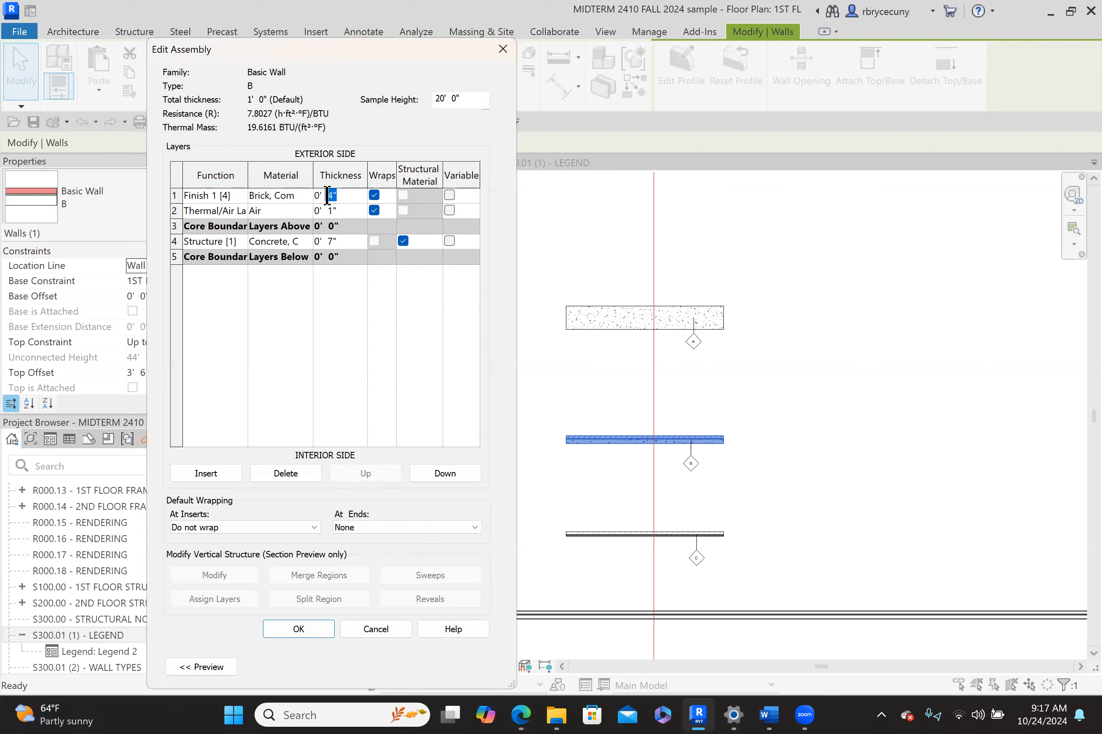
text(8)
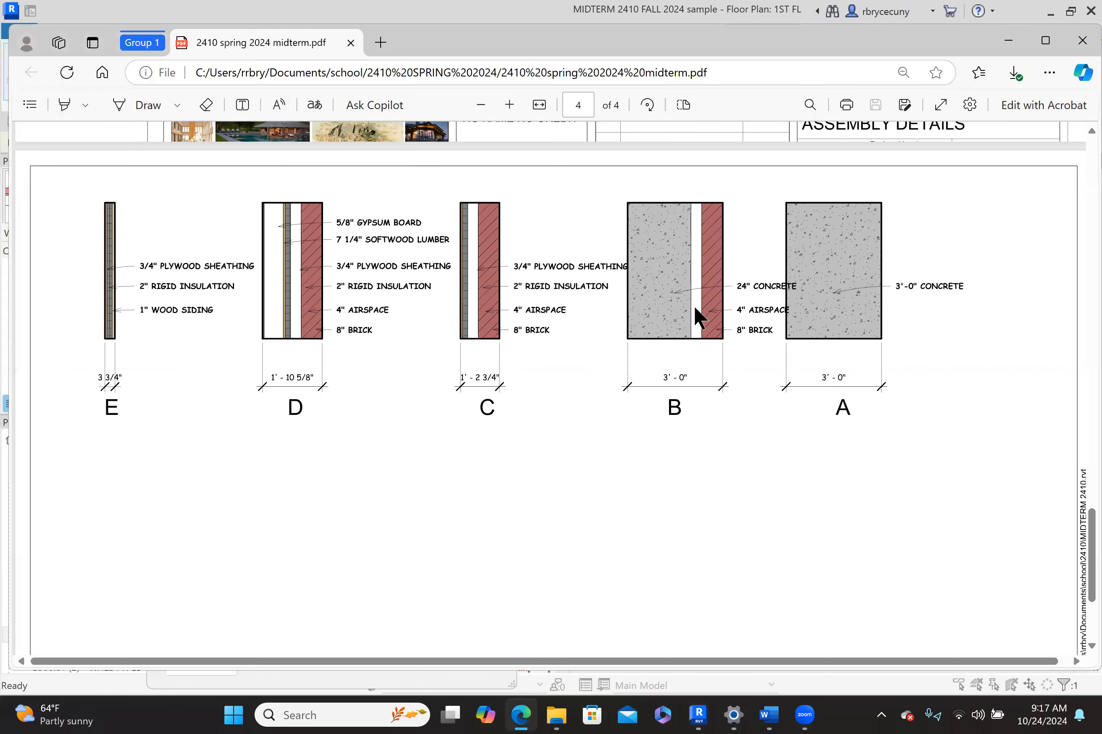
mouse_move(697, 715)
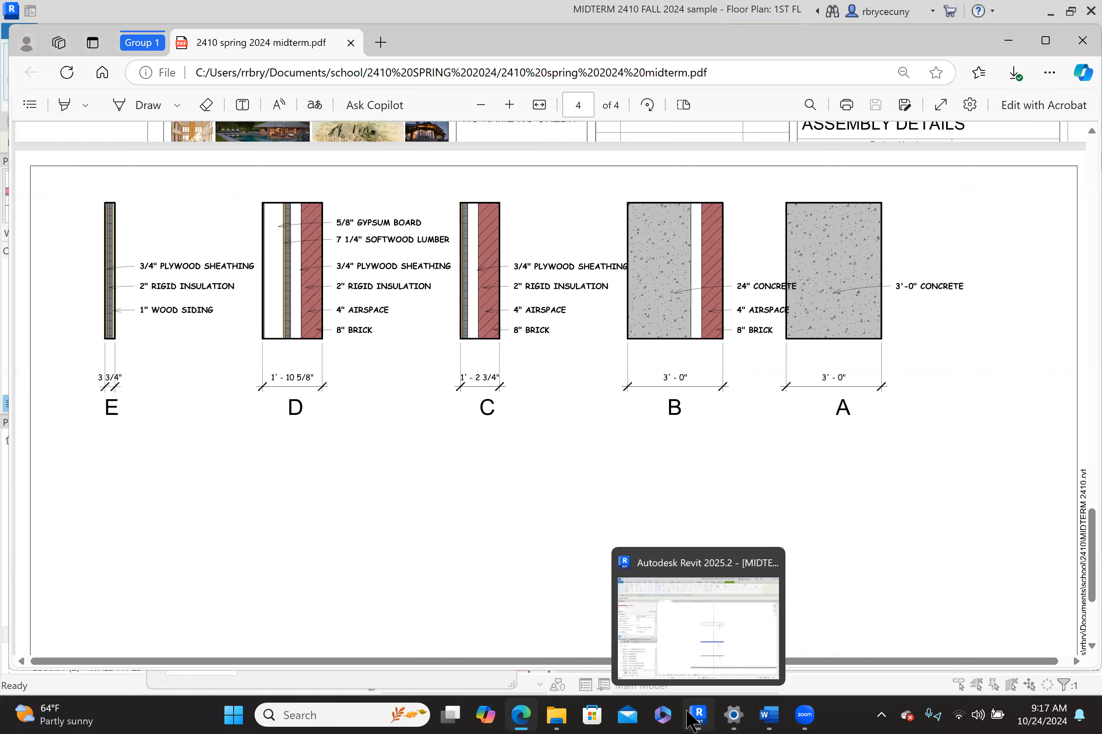
click(696, 715)
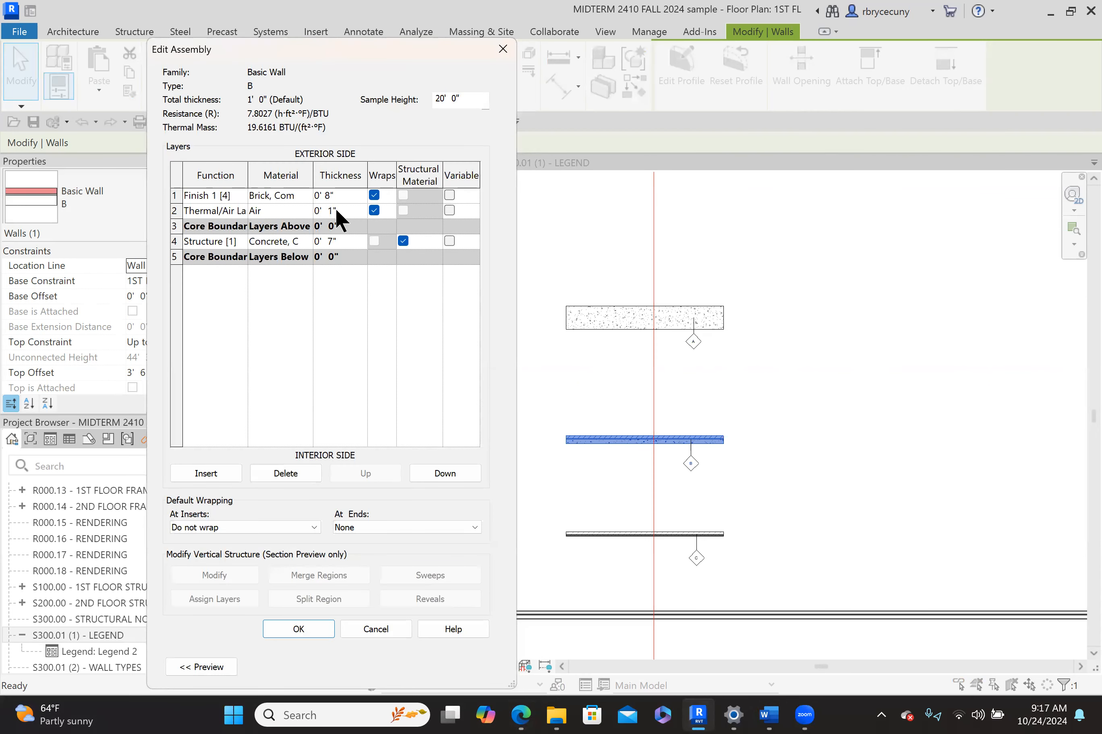
text(4)
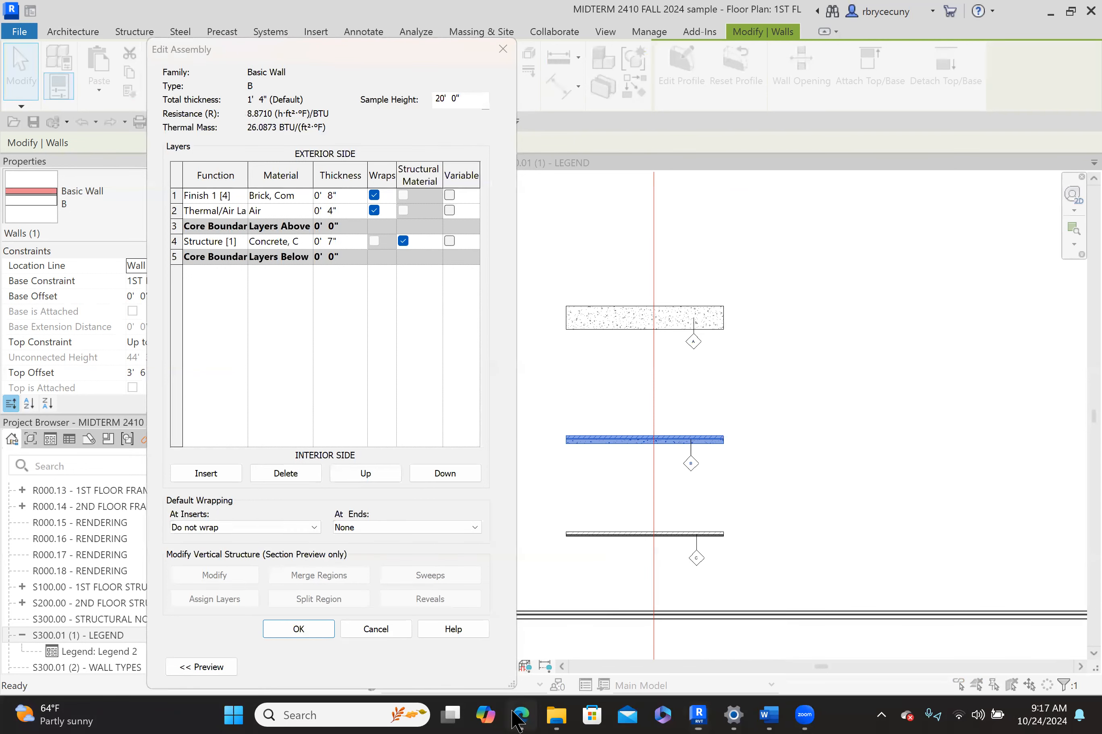
click(520, 715)
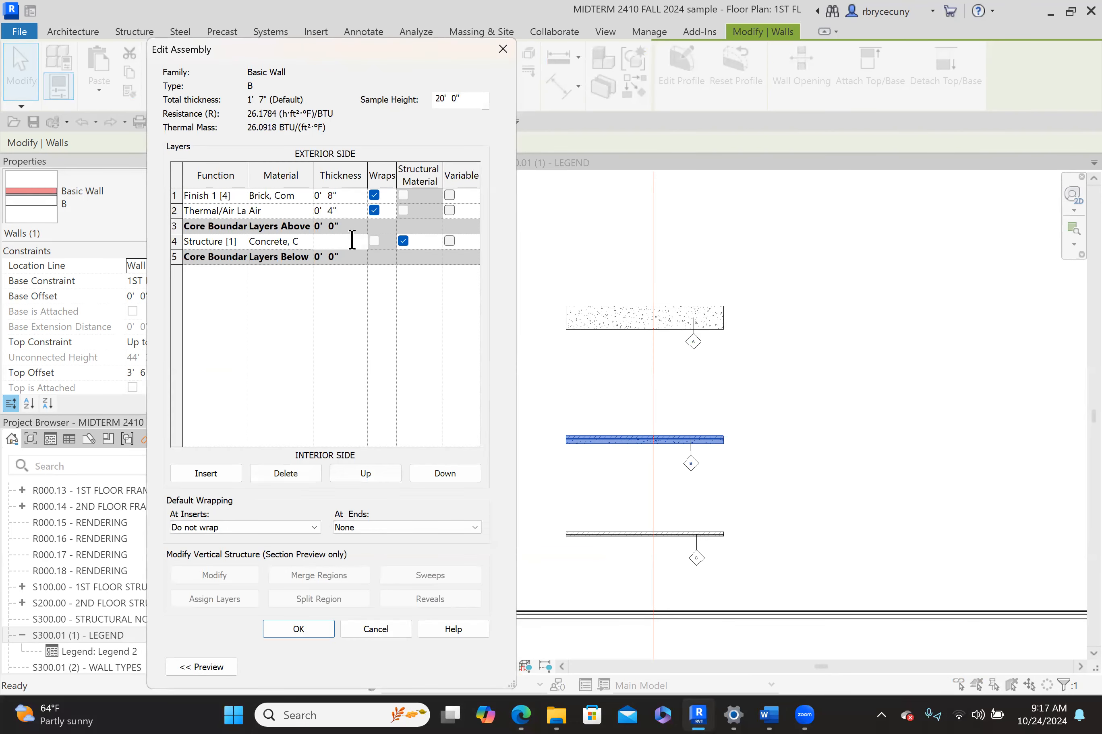
text(24")
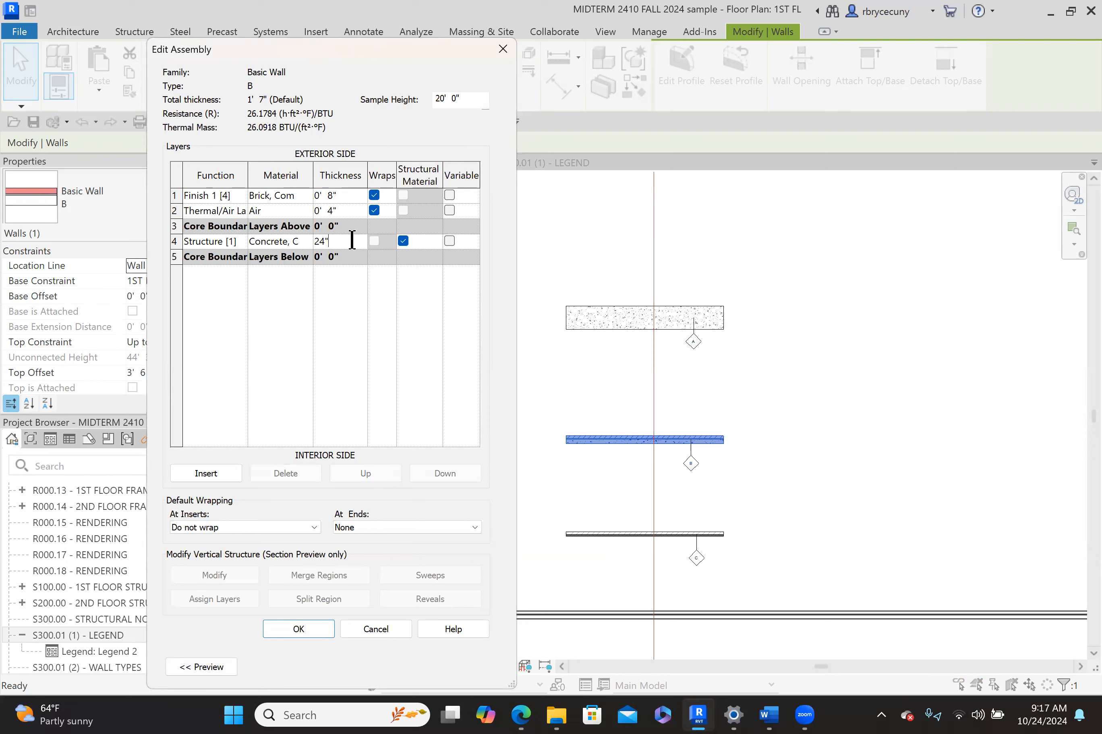
text(2' 0")
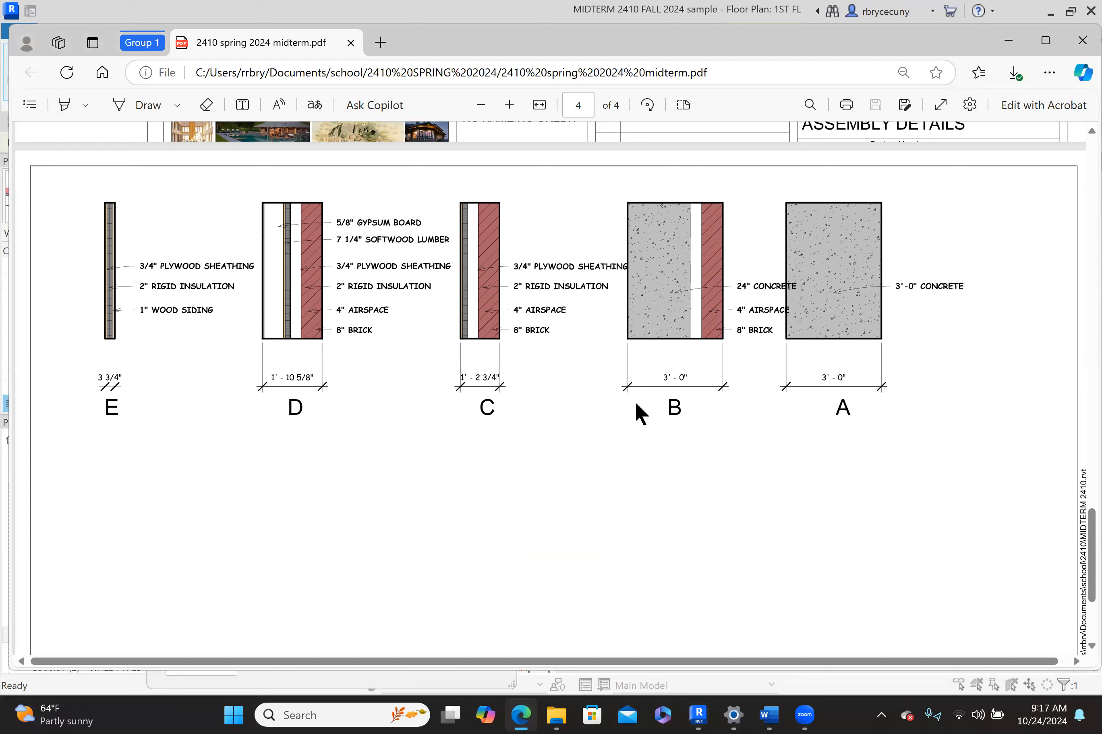
mouse_move(500, 346)
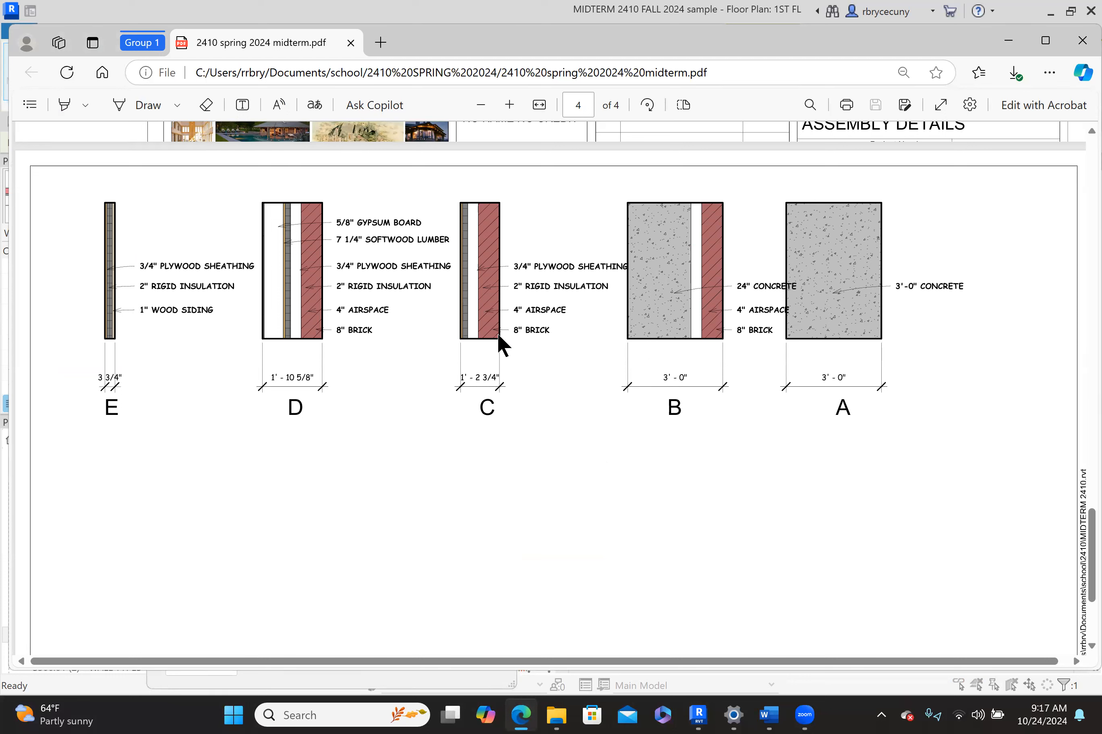
mouse_move(506, 345)
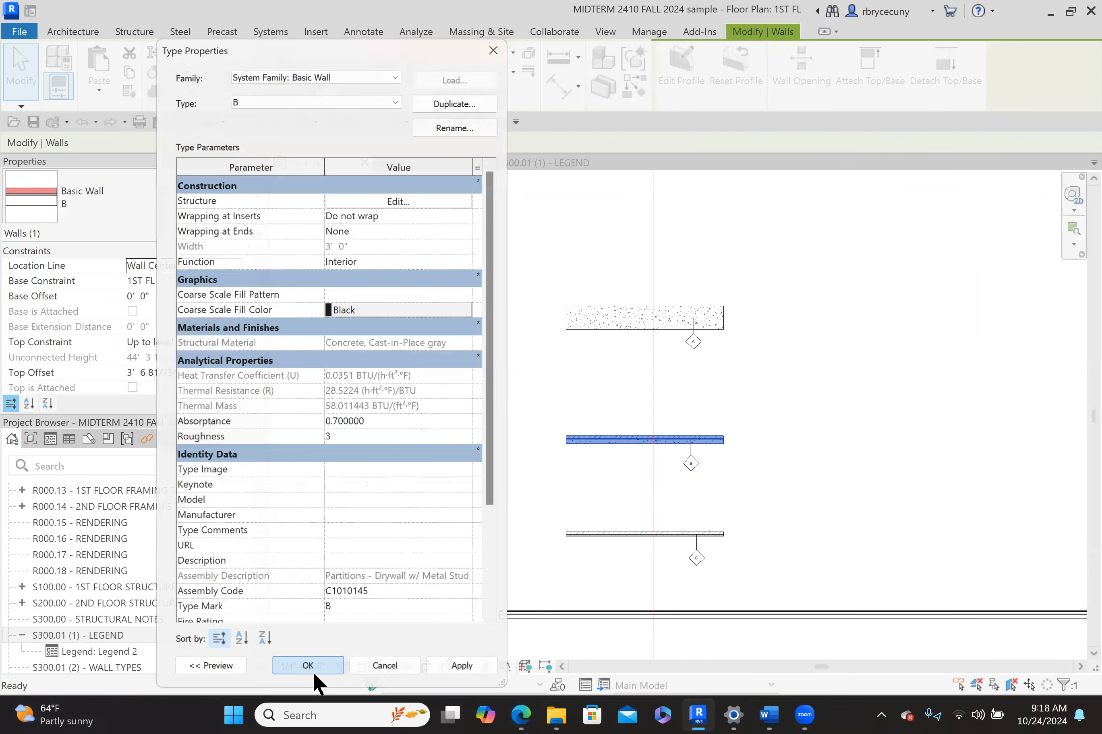
Apply wall B's type changes and place Revit beside the handout PDF, clearing the selection
click(307, 665)
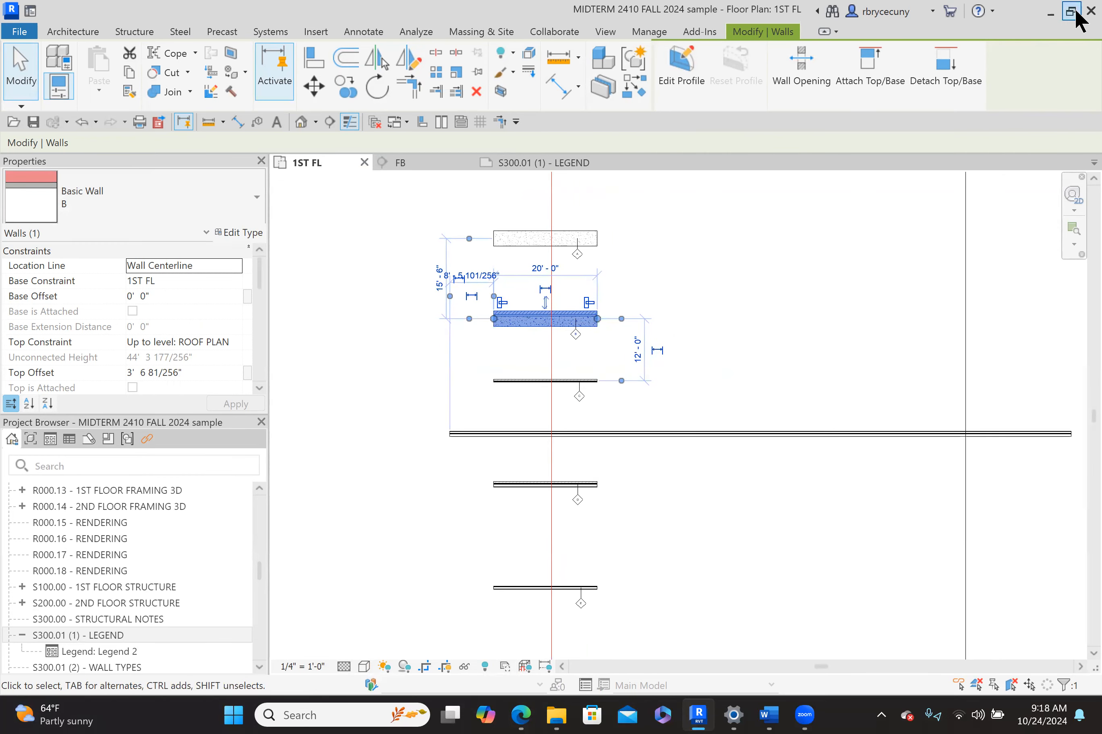
click(1071, 11)
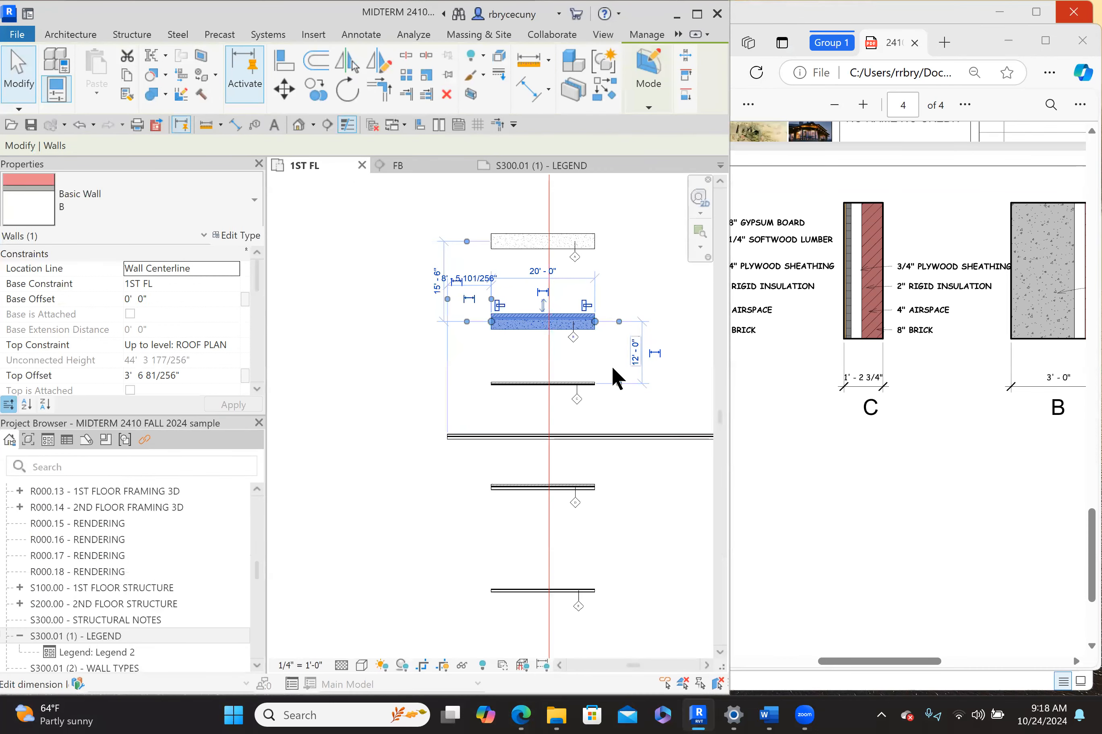
click(521, 359)
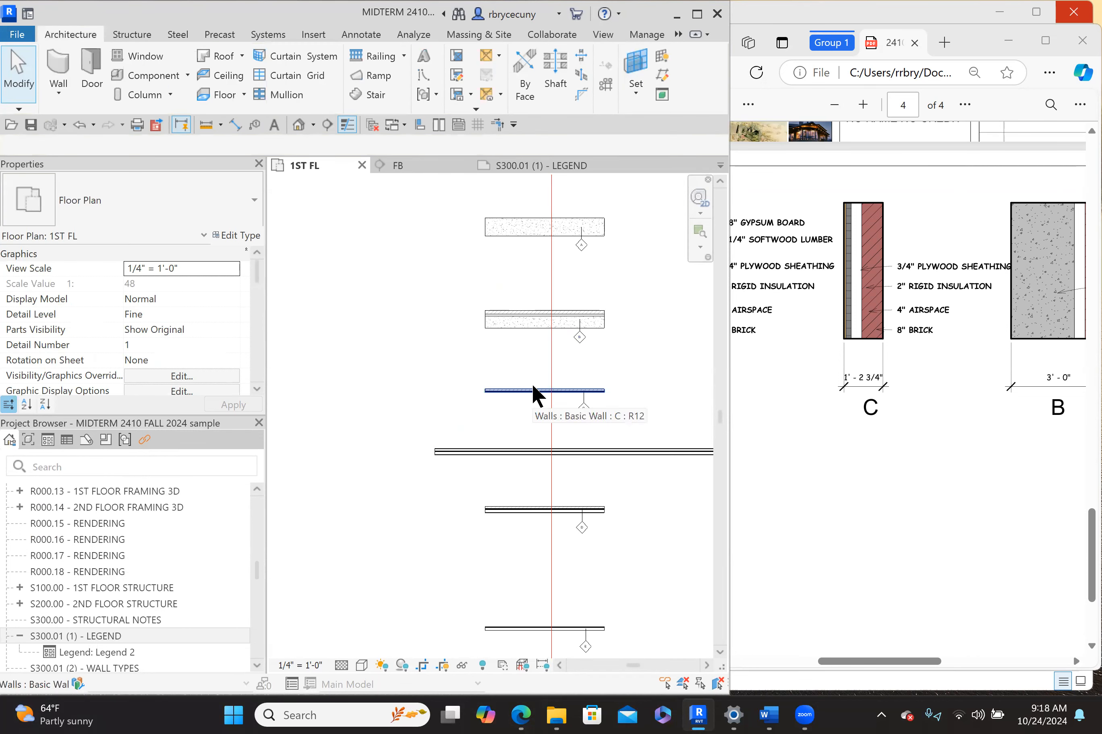
Give wall type C an 8" brick layer and 4" air space
click(543, 391)
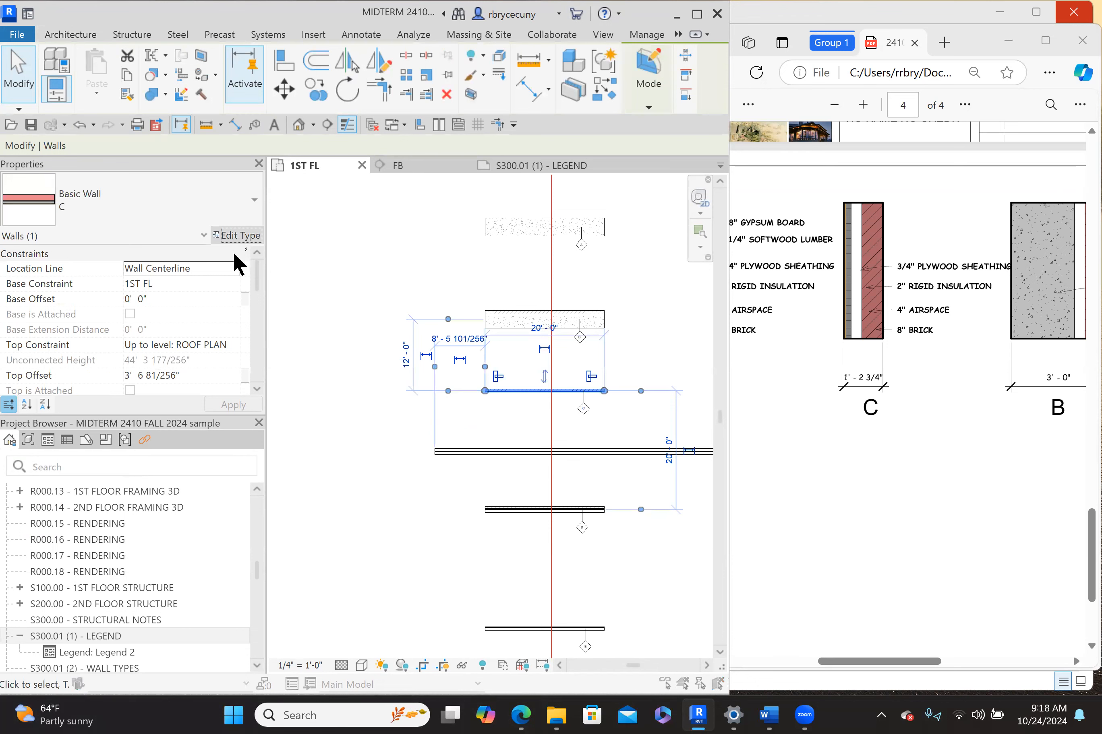
click(236, 235)
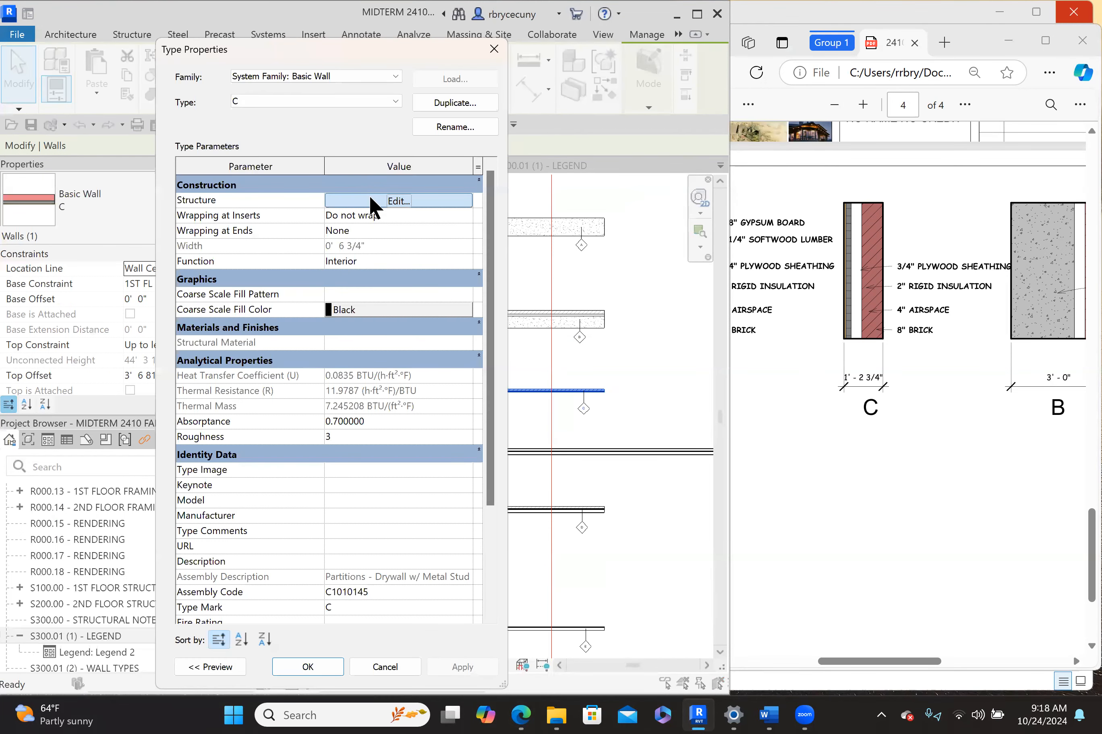
click(398, 202)
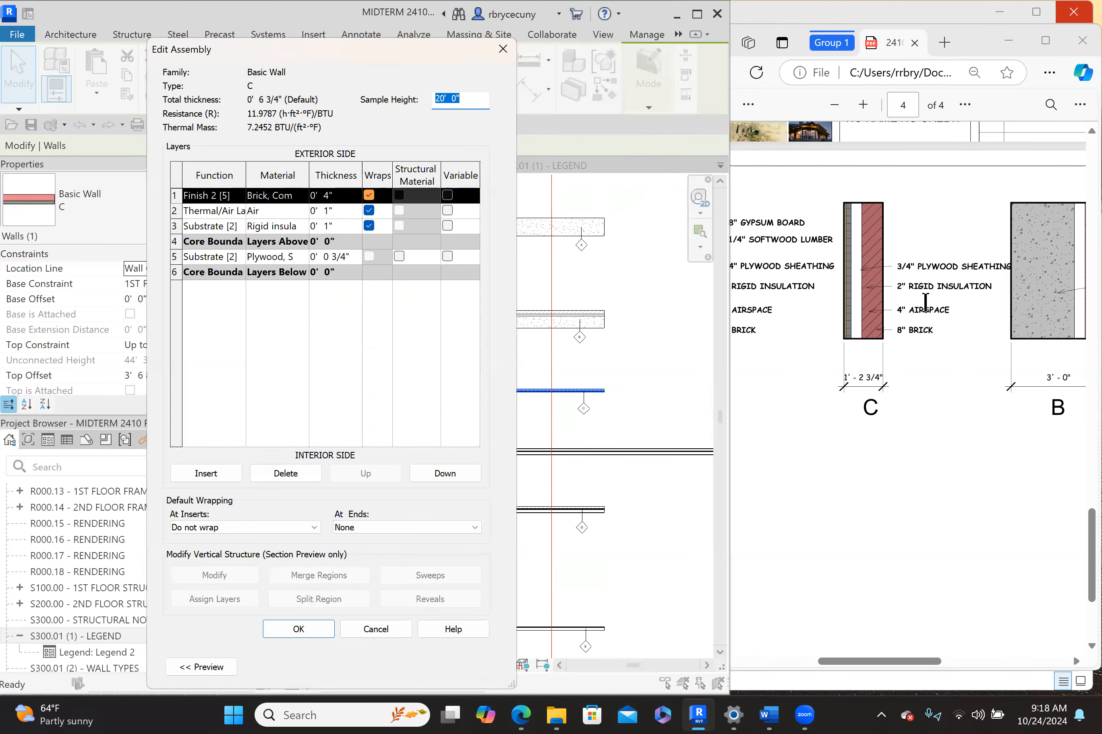
mouse_move(274, 207)
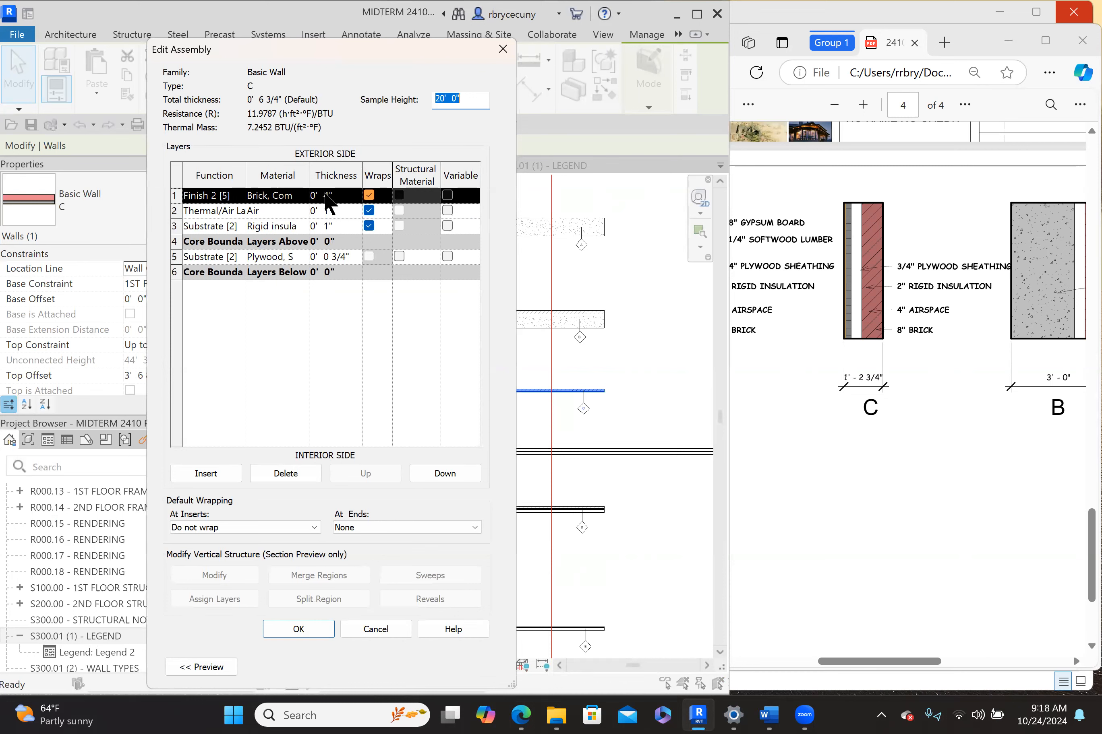
click(330, 196)
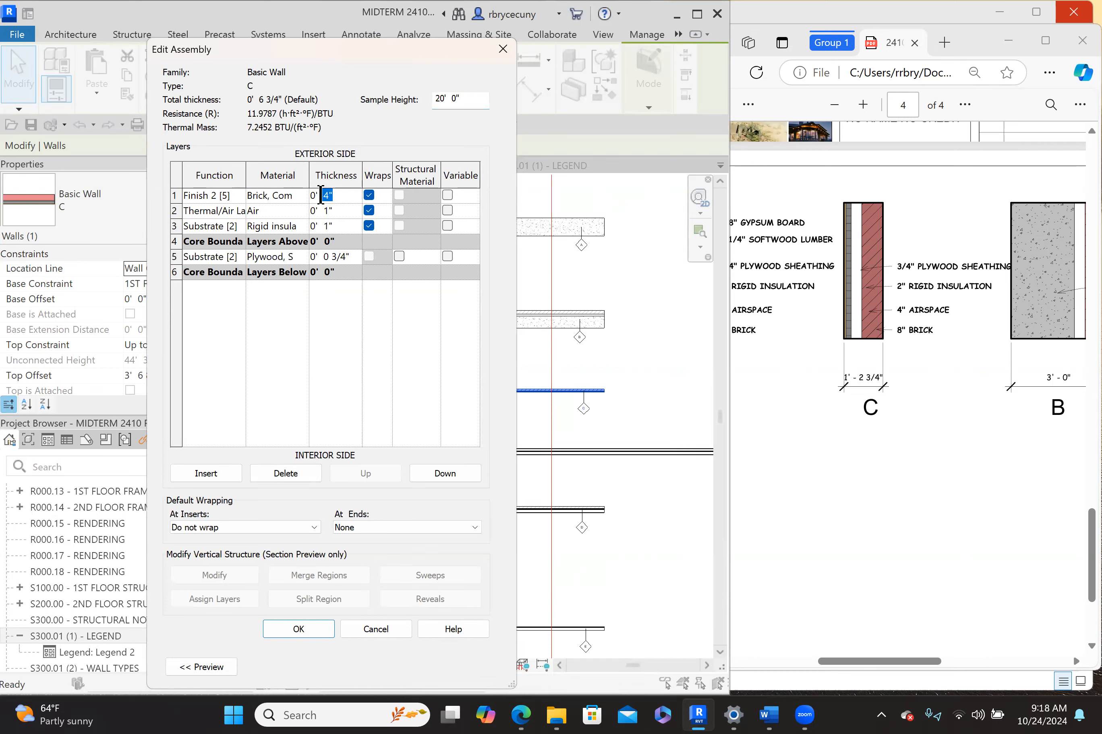
text(8")
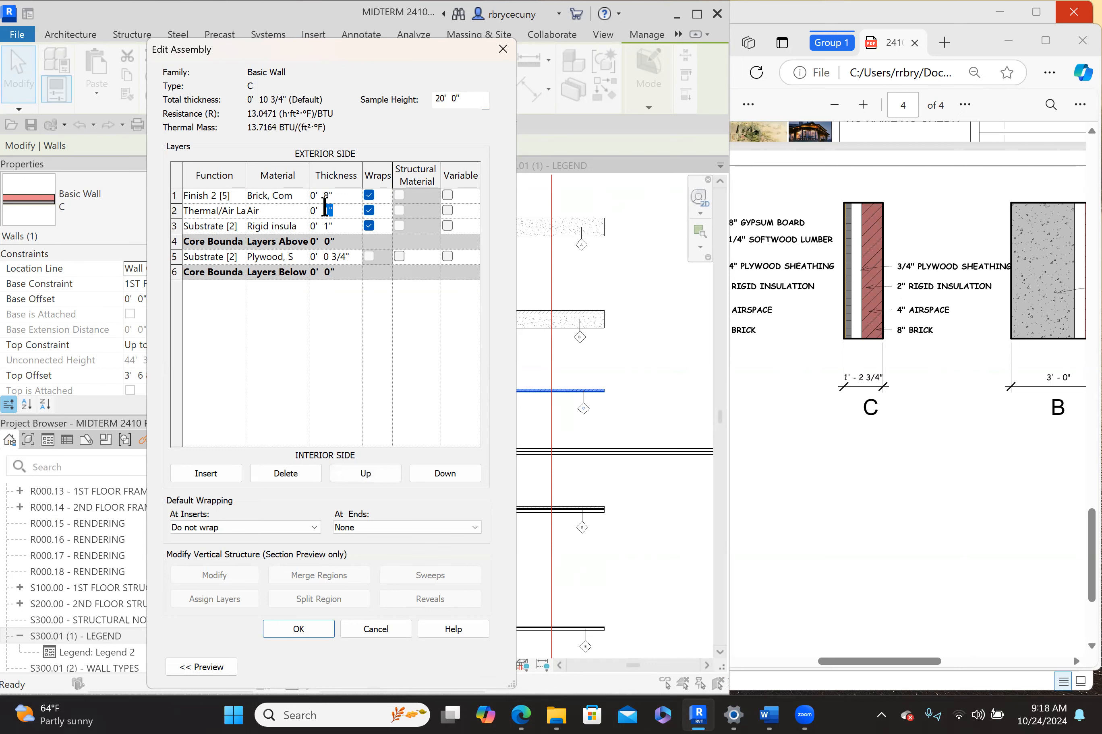
text(4)
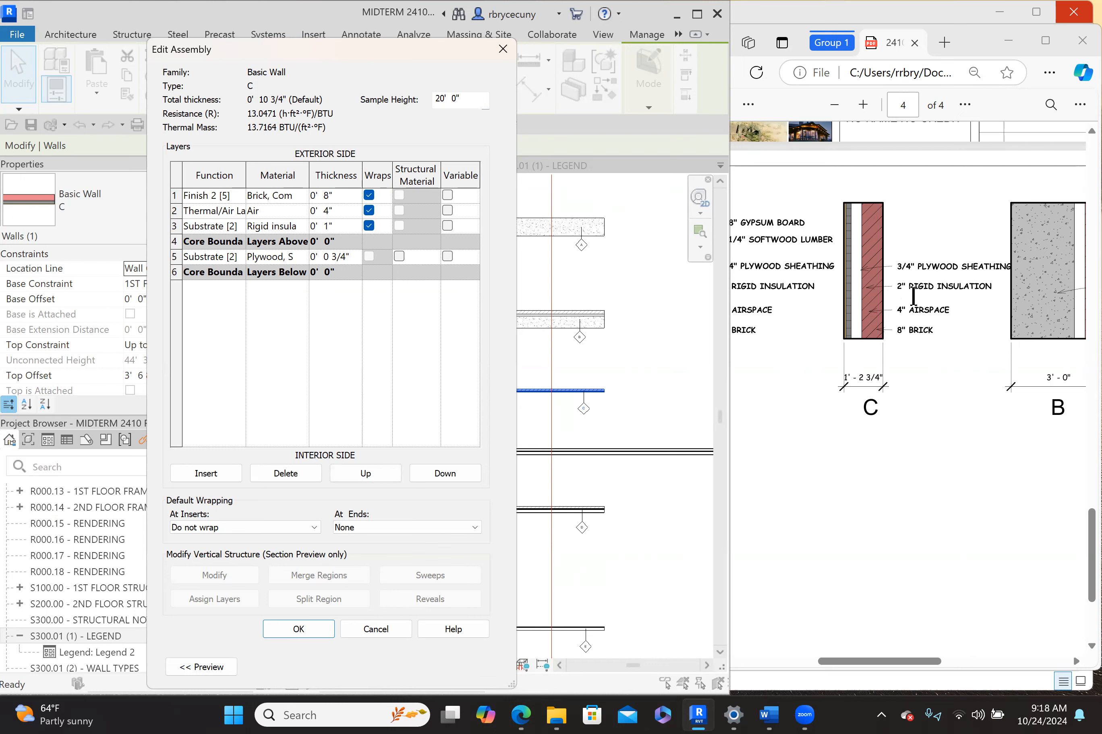
mouse_move(342, 231)
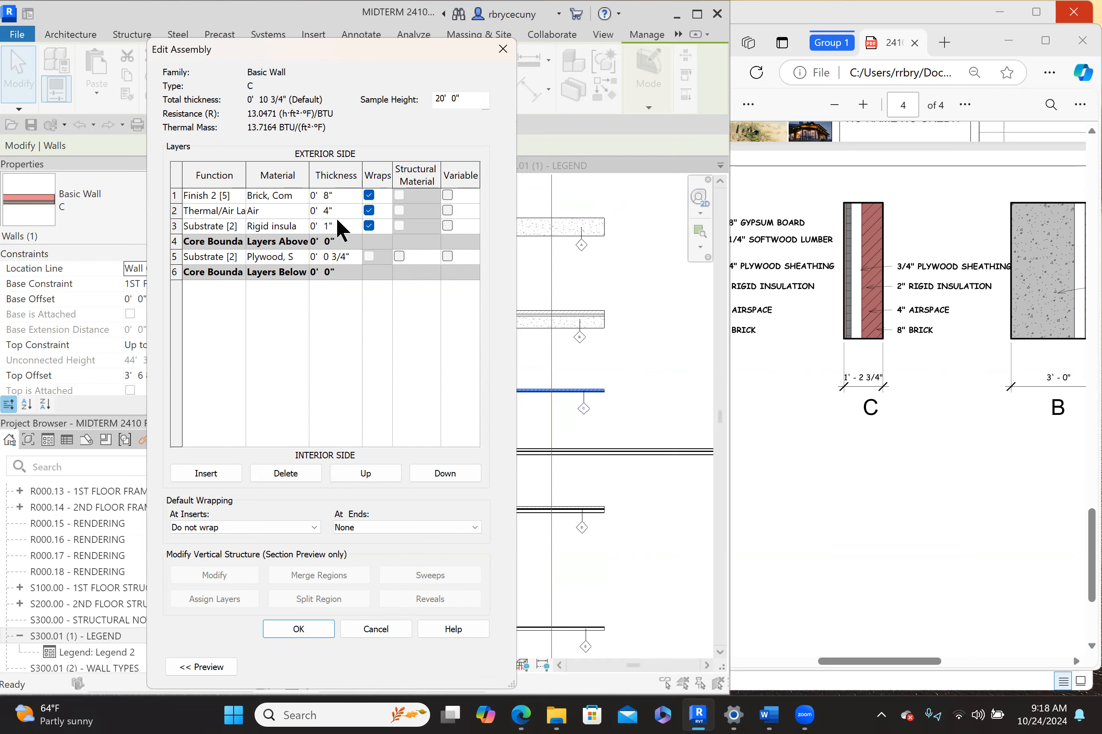
Set wall C's rigid insulation to 2", bringing the total to 1'-2 3/4"
click(326, 225)
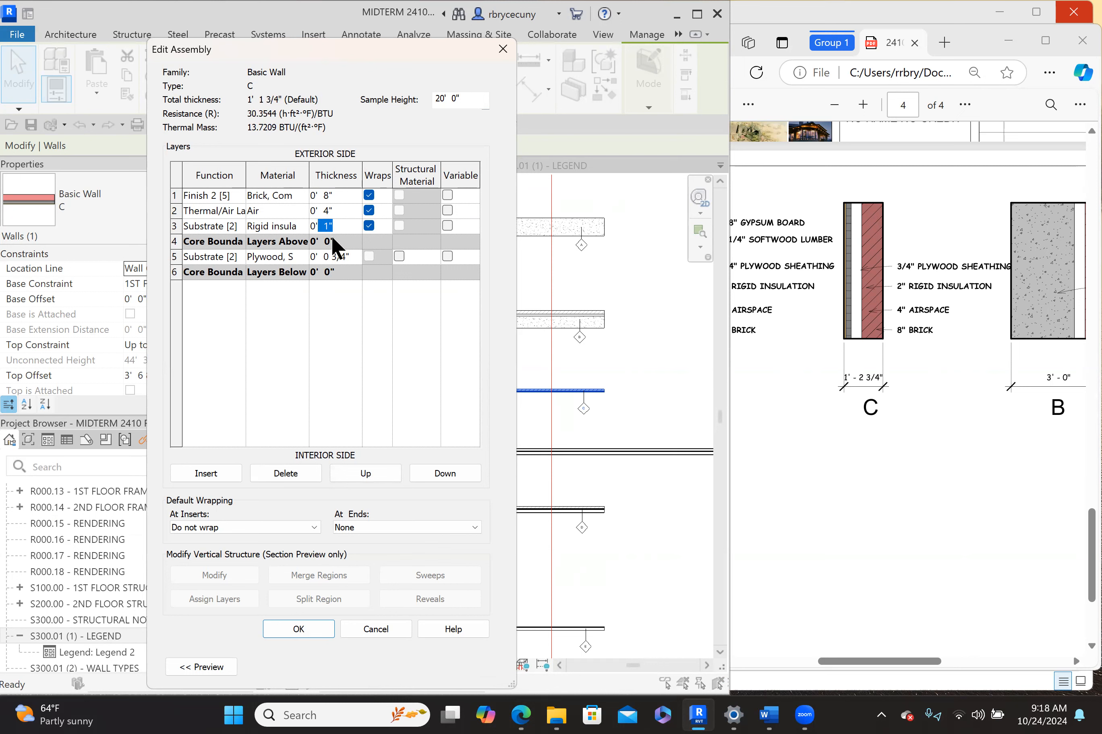
text(2)
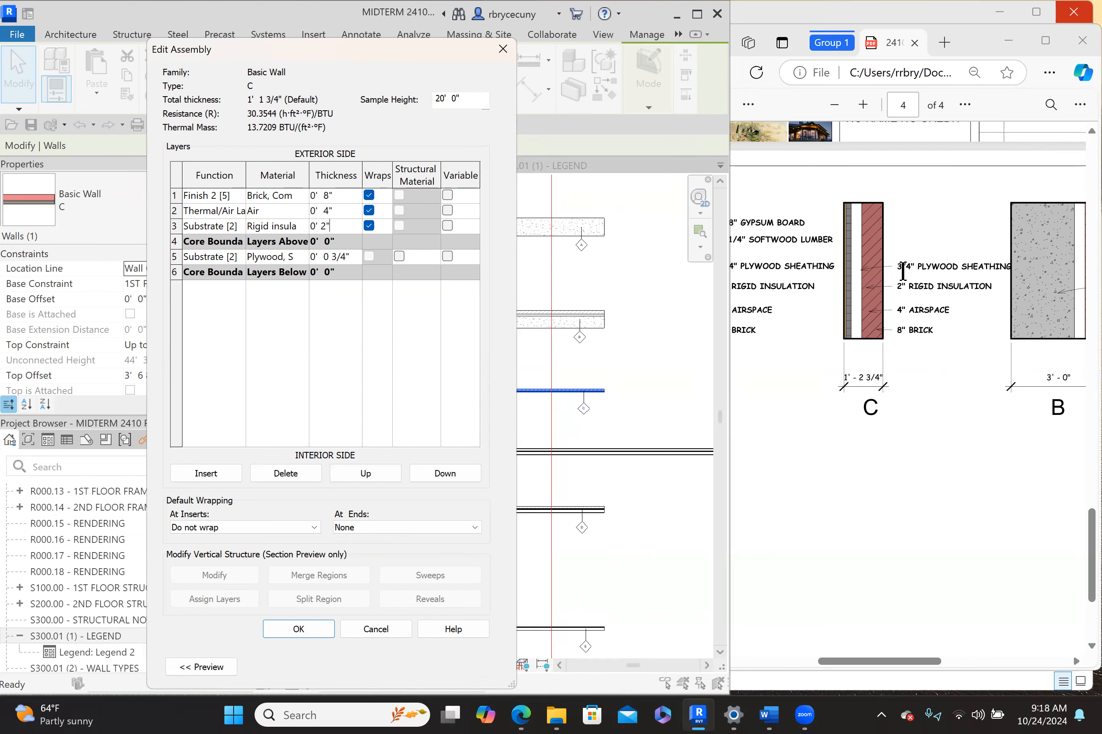
mouse_move(892, 274)
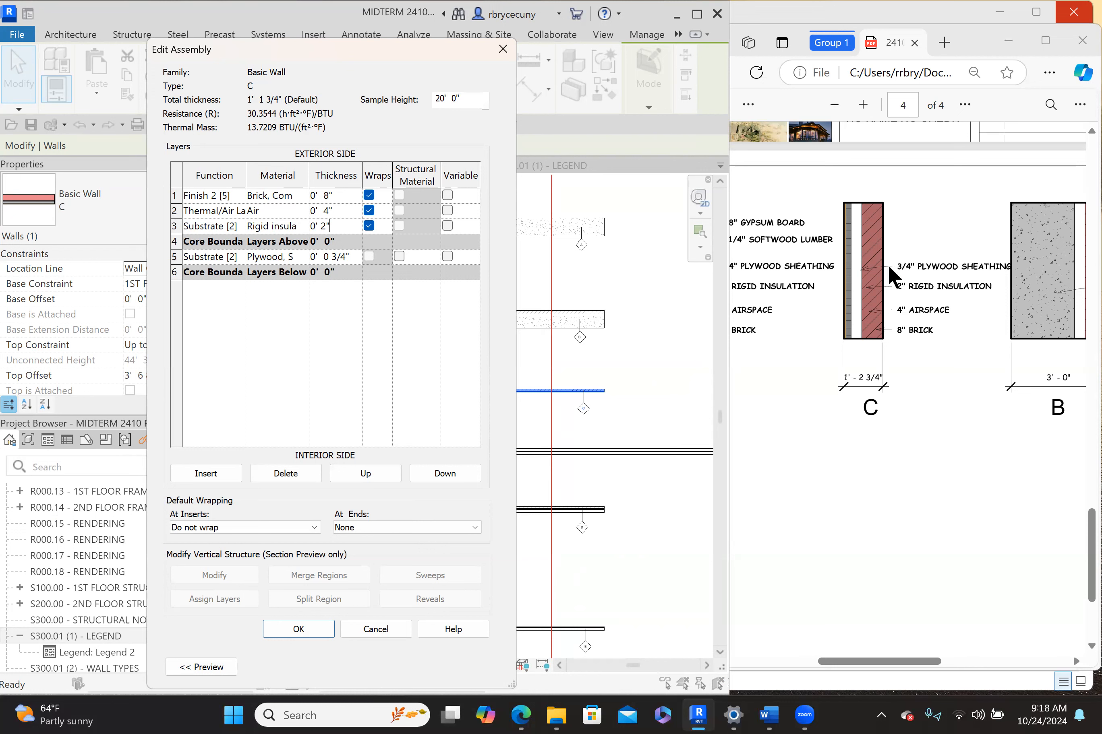
mouse_move(862, 279)
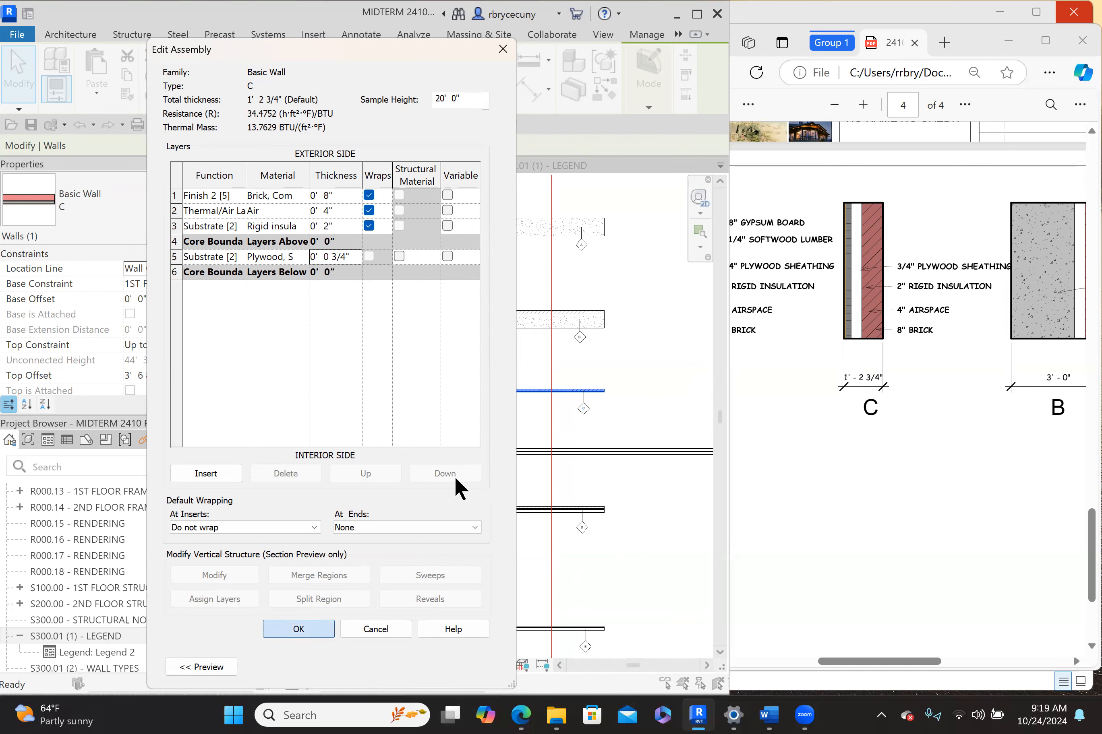
click(298, 628)
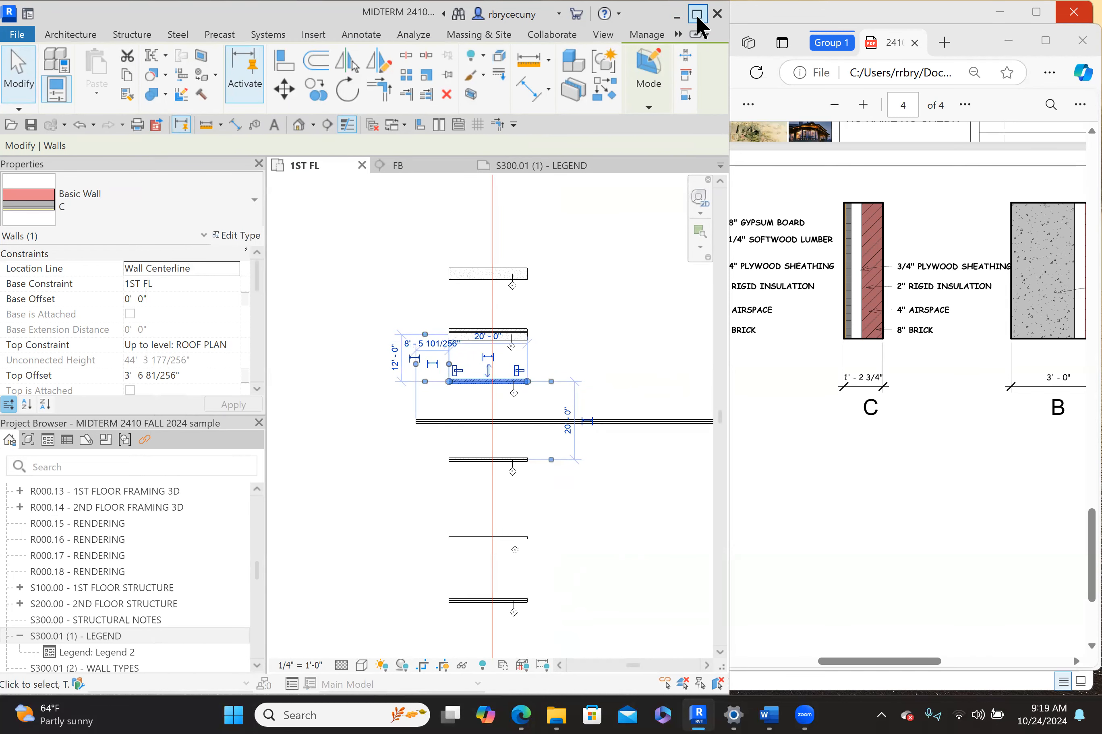
Maximize Revit and switch to the S300.01 (1) - LEGEND sheet
click(696, 15)
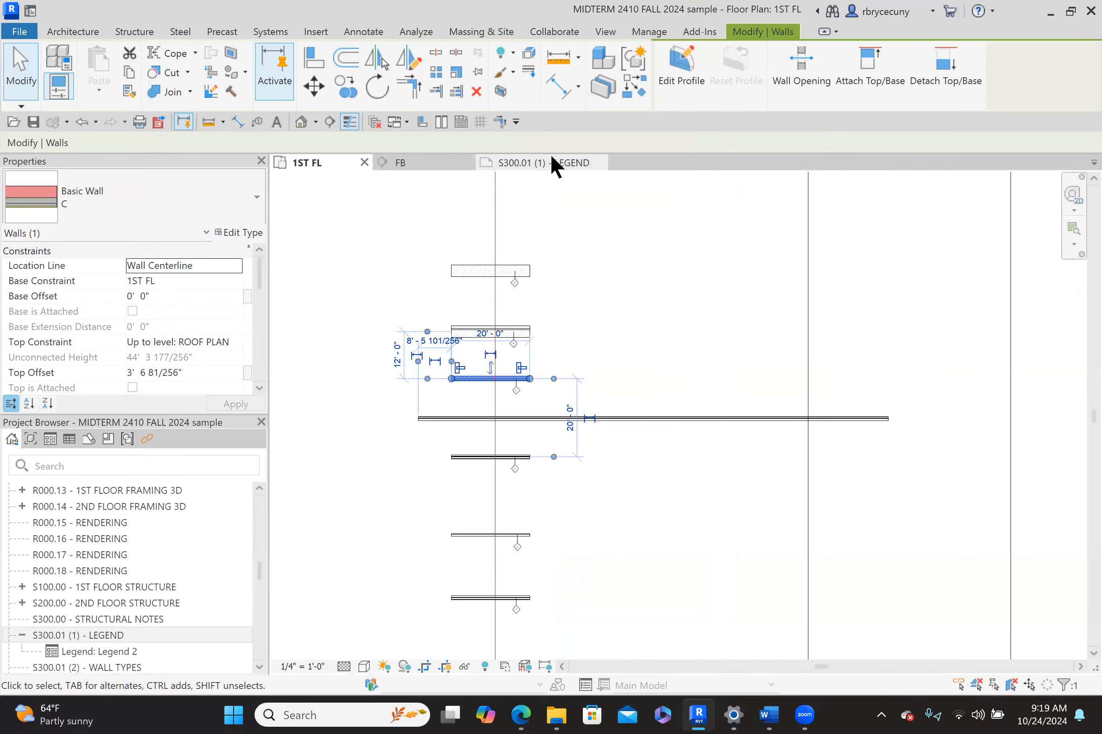
click(520, 163)
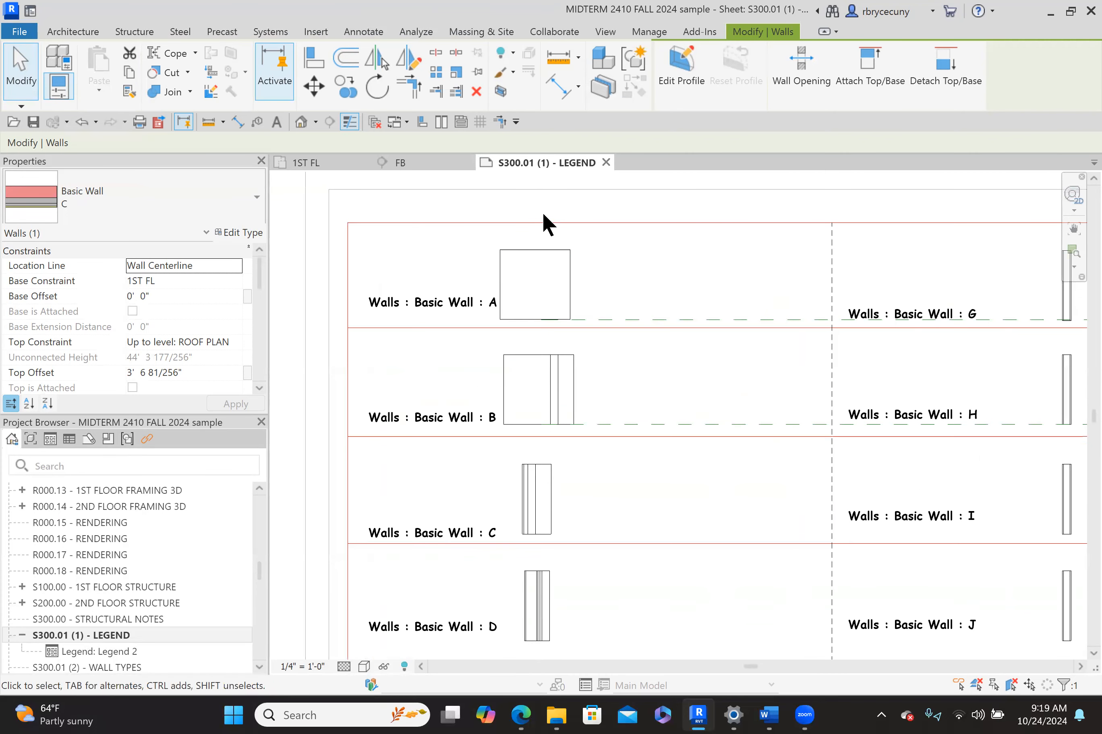
Start Tag by Category from Annotate, then return to the annotation tools for Material Tag
click(363, 31)
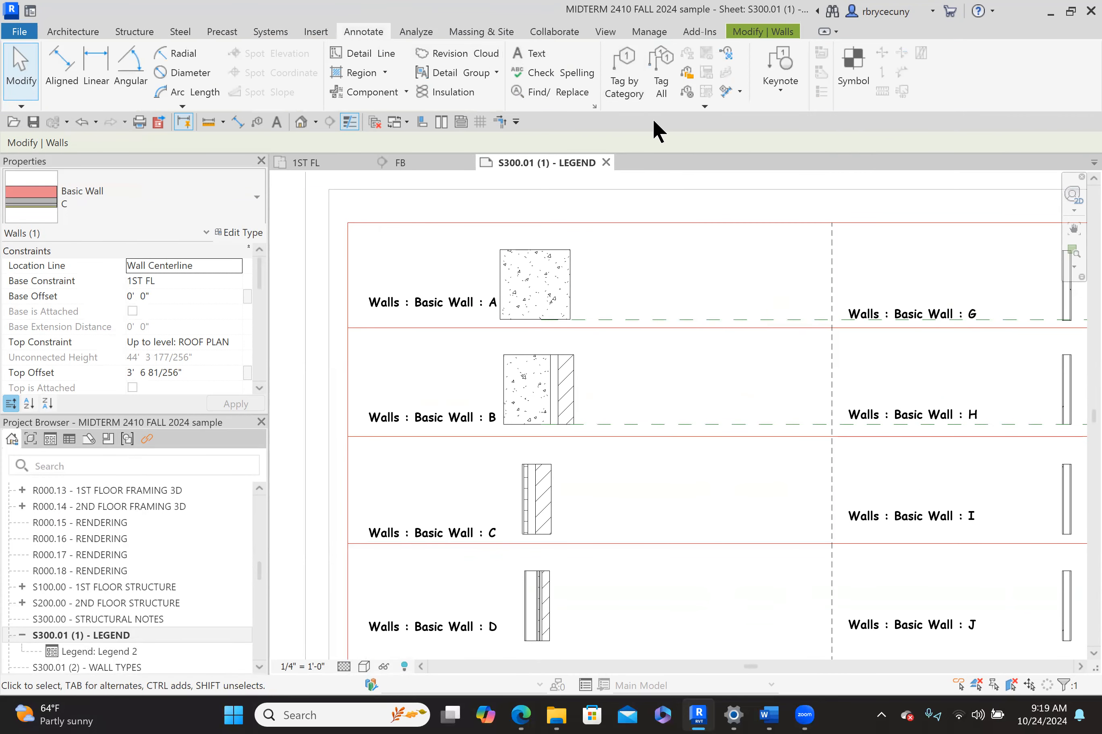
mouse_move(622, 70)
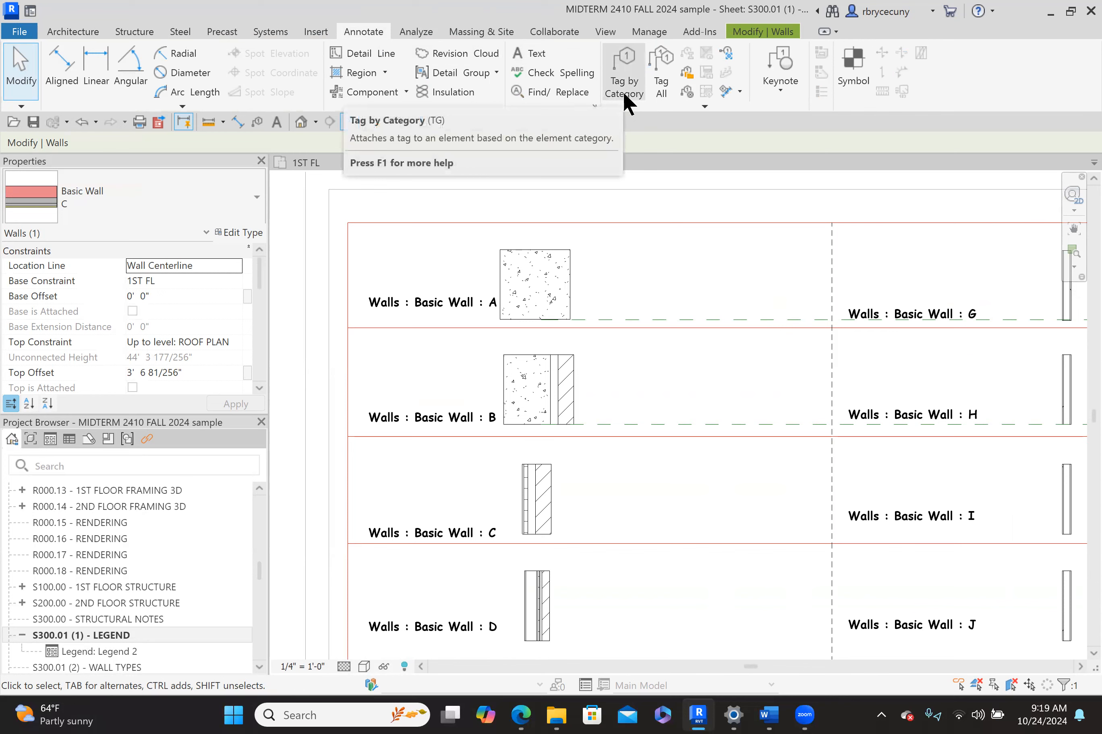
click(623, 70)
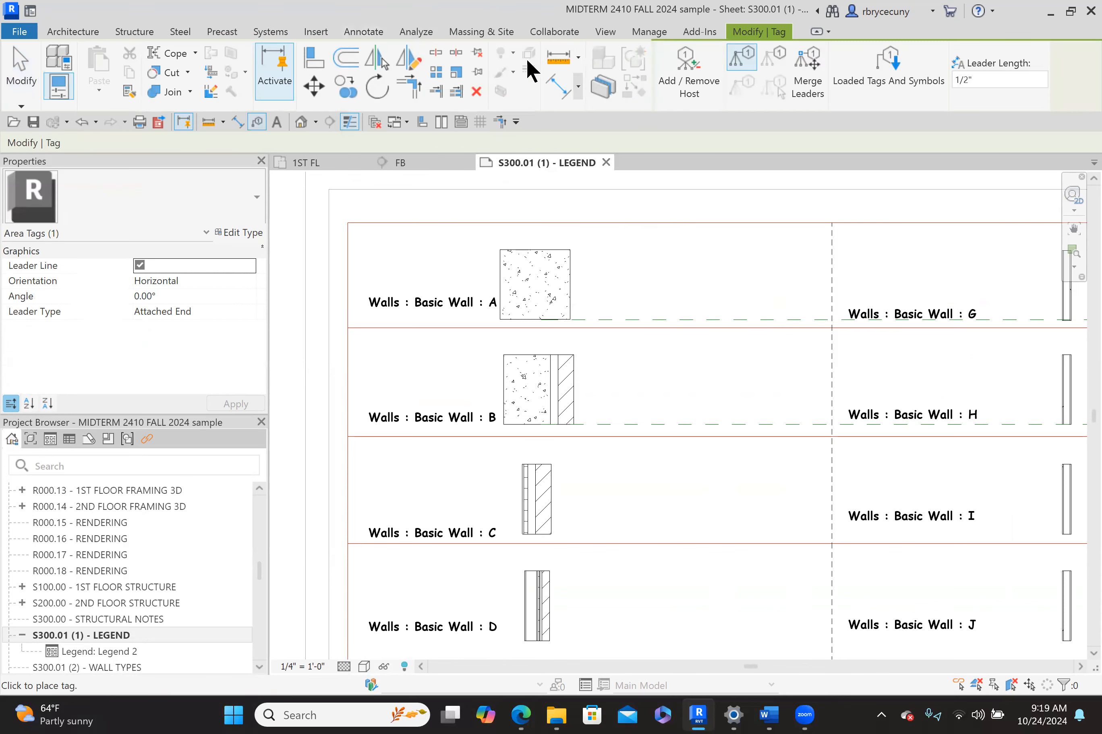
click(73, 31)
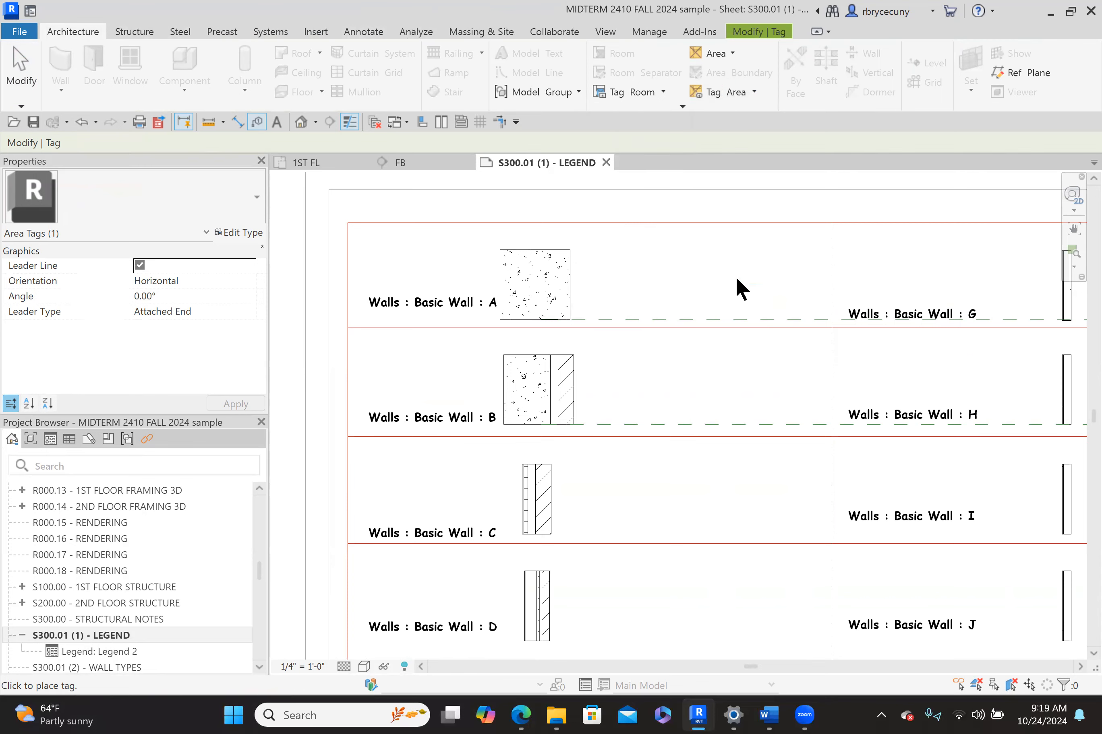
mouse_move(833, 207)
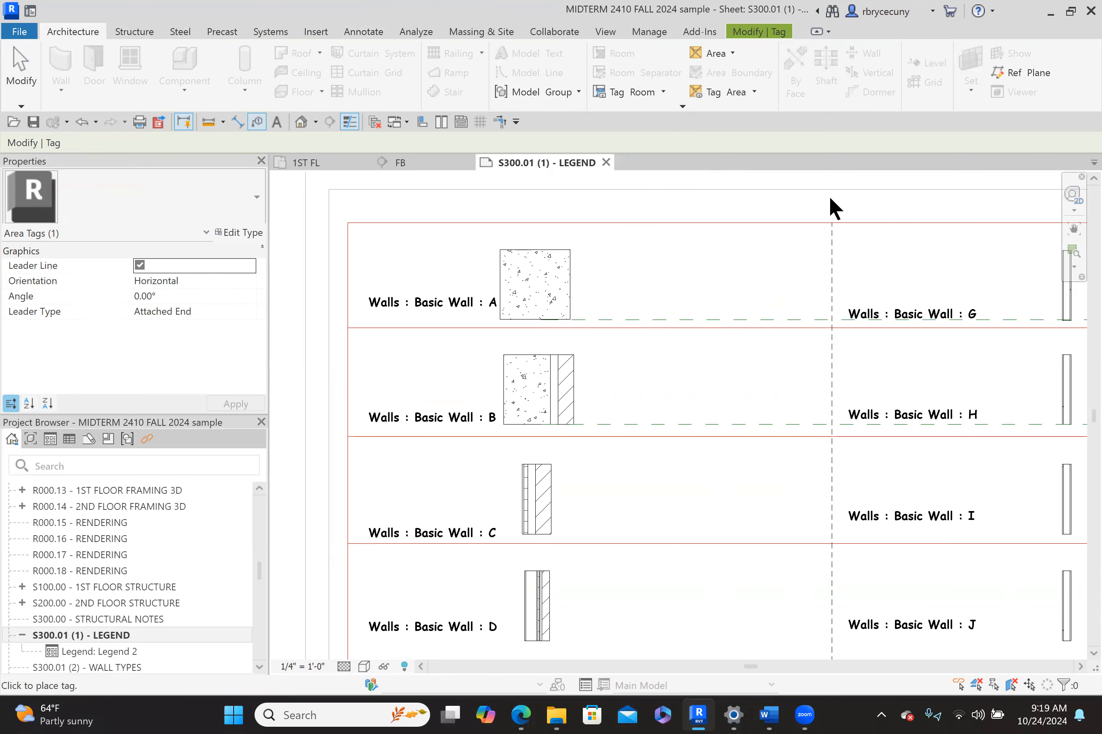
click(363, 32)
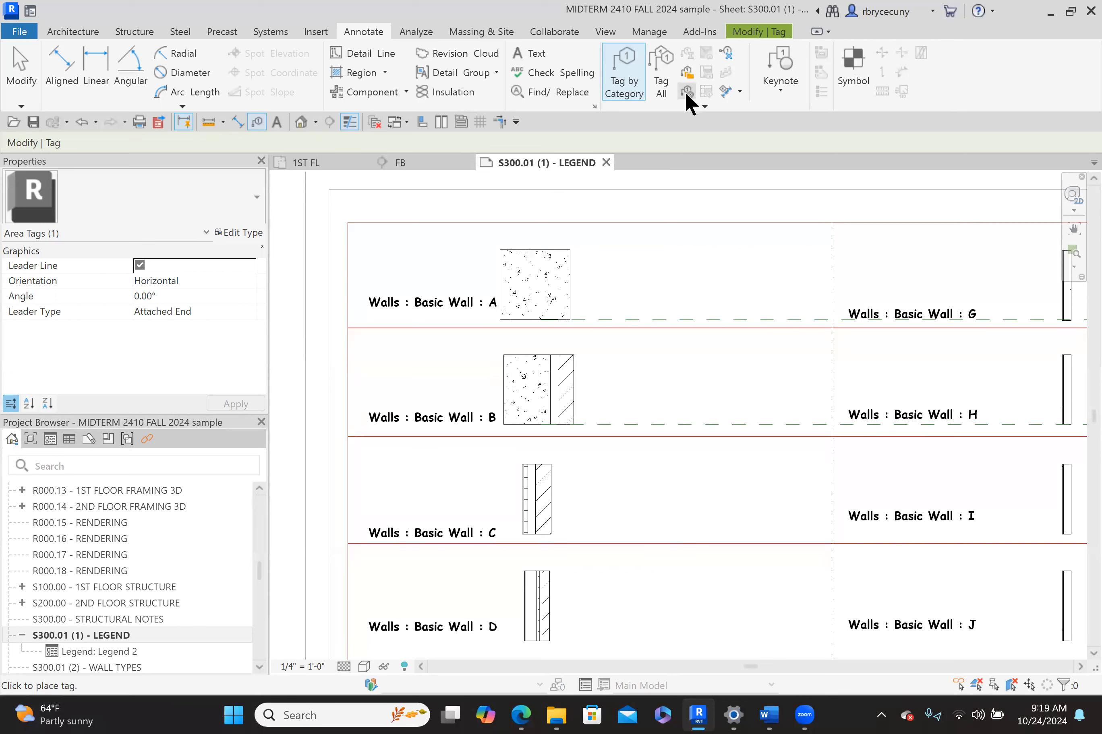
mouse_move(686, 95)
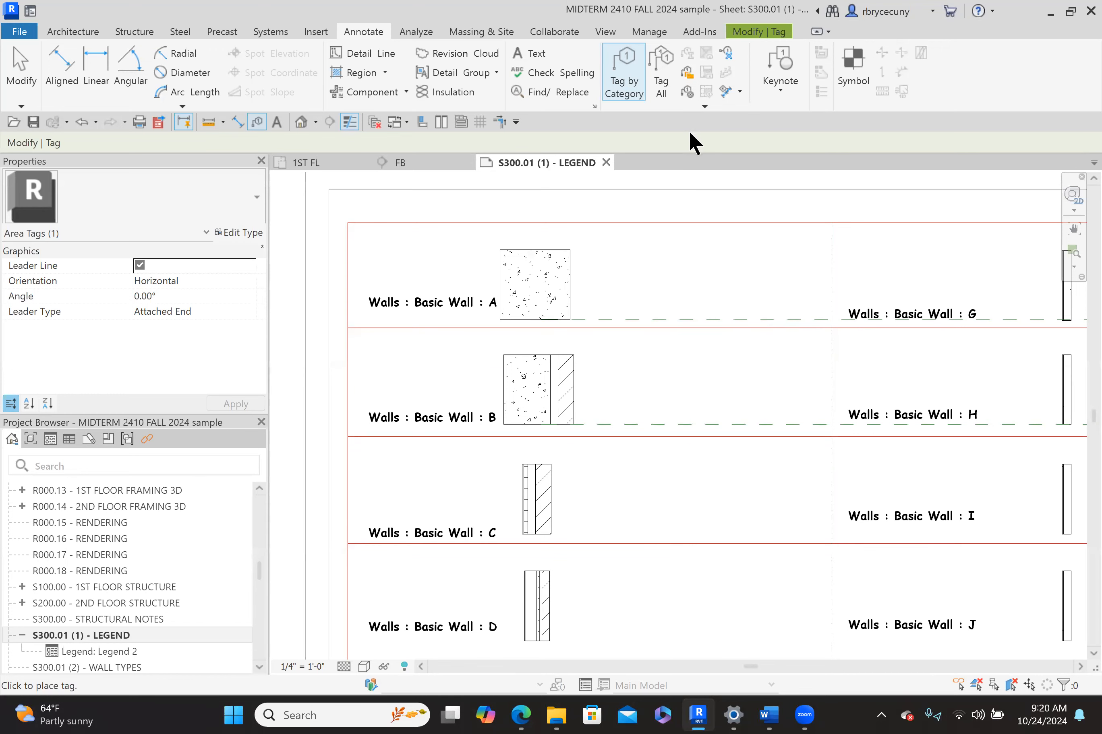
mouse_move(686, 91)
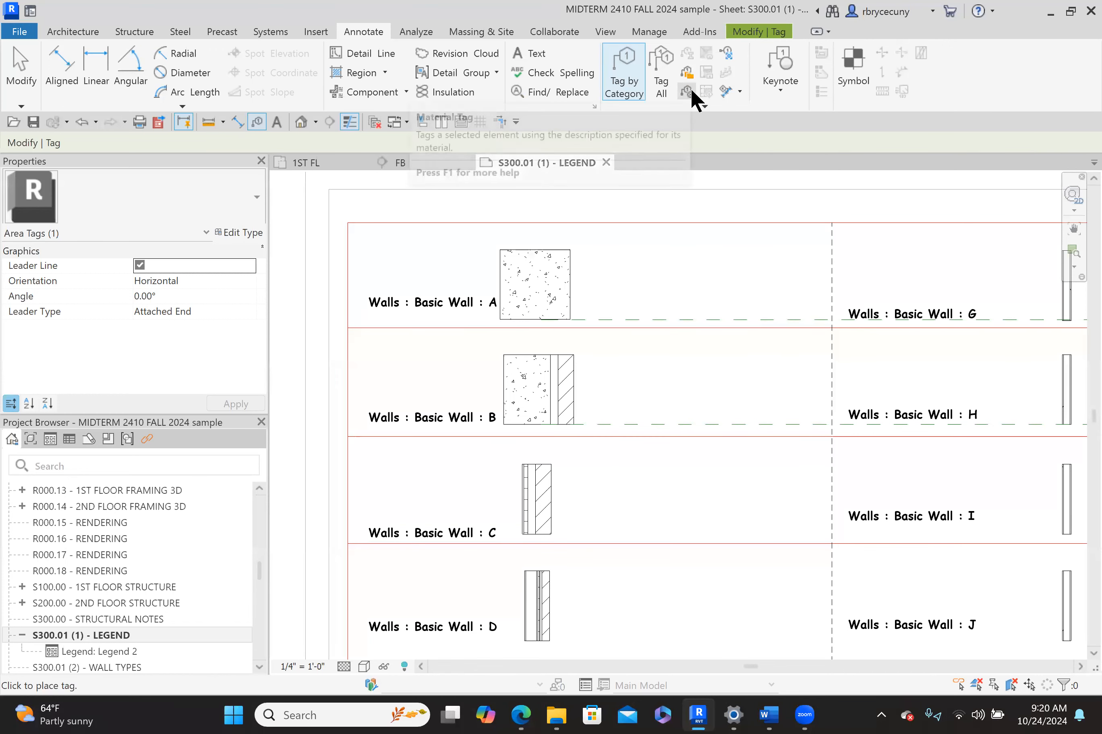
Place material tags on legend walls A–C: concrete, Common brick, air, rigid foam, plywood sheathing
click(686, 72)
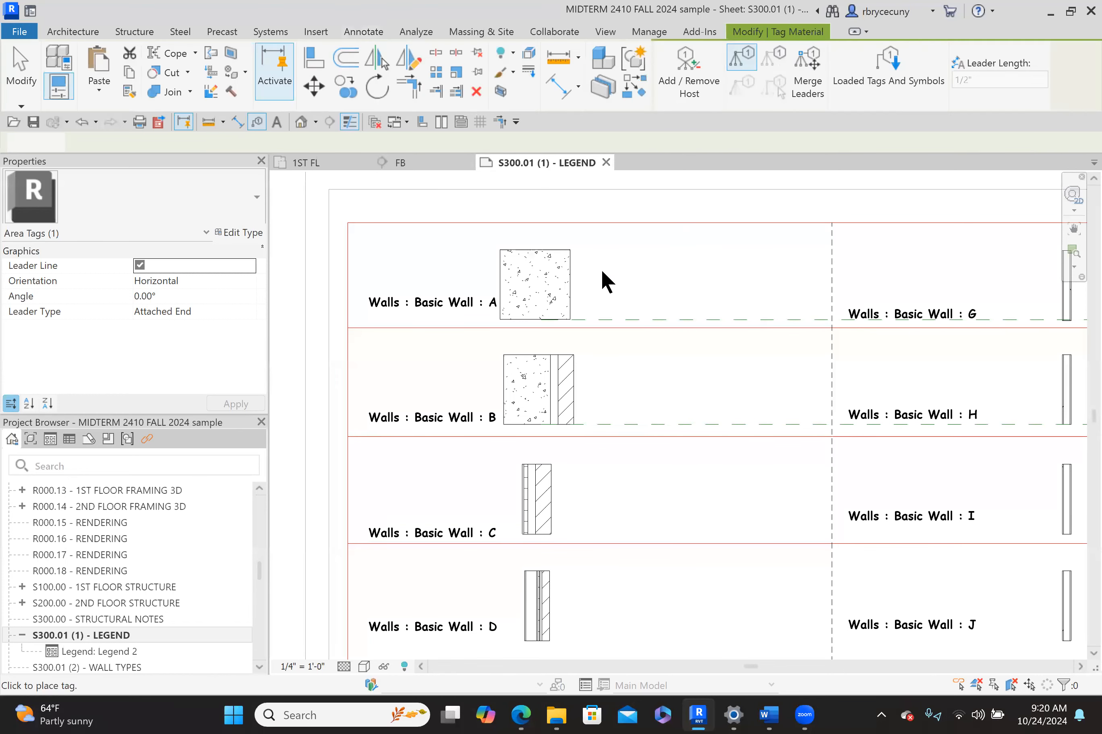
click(534, 285)
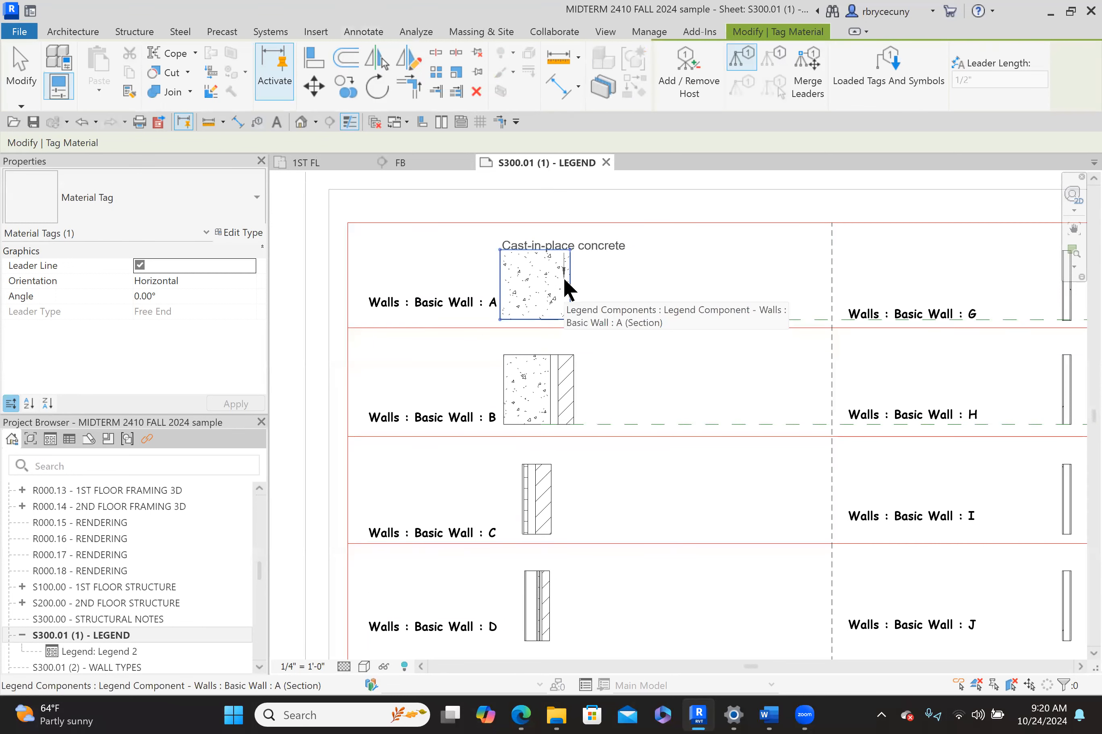
click(567, 280)
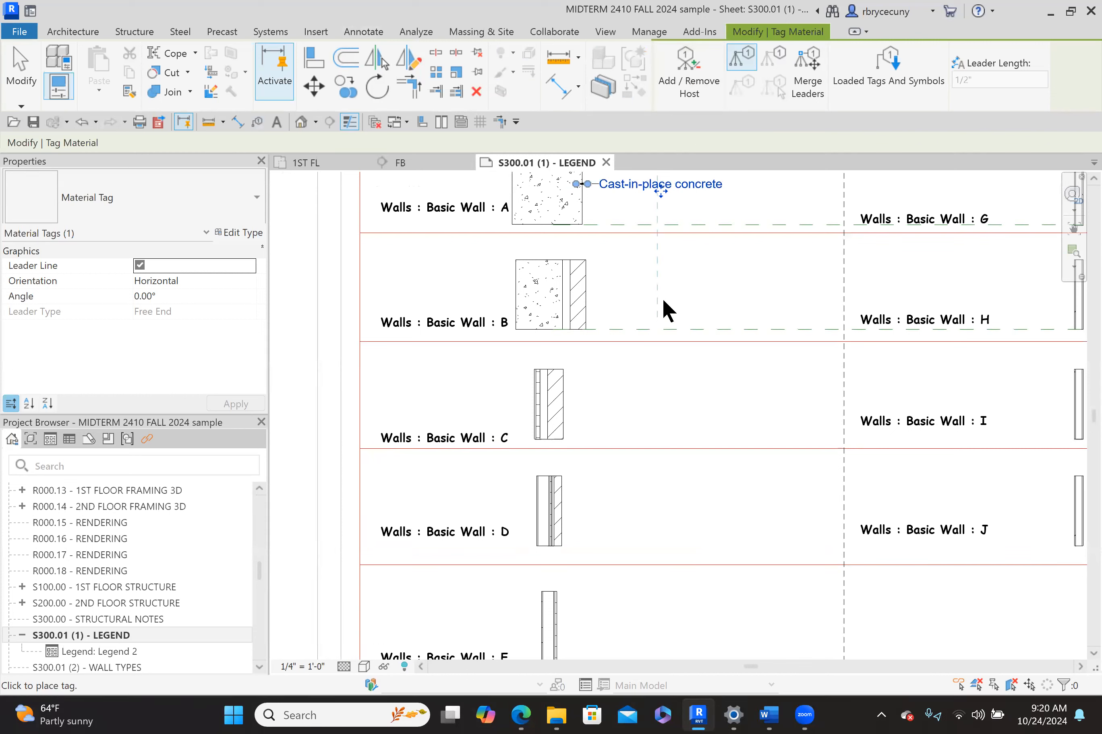
mouse_move(620, 303)
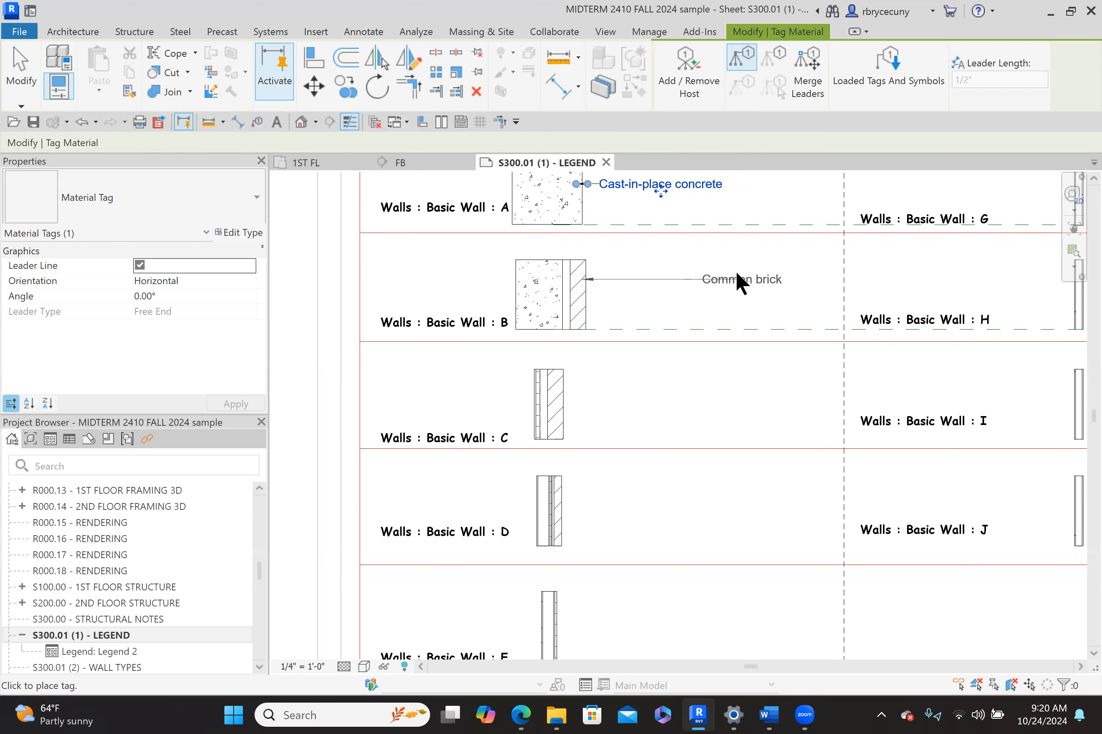
click(552, 296)
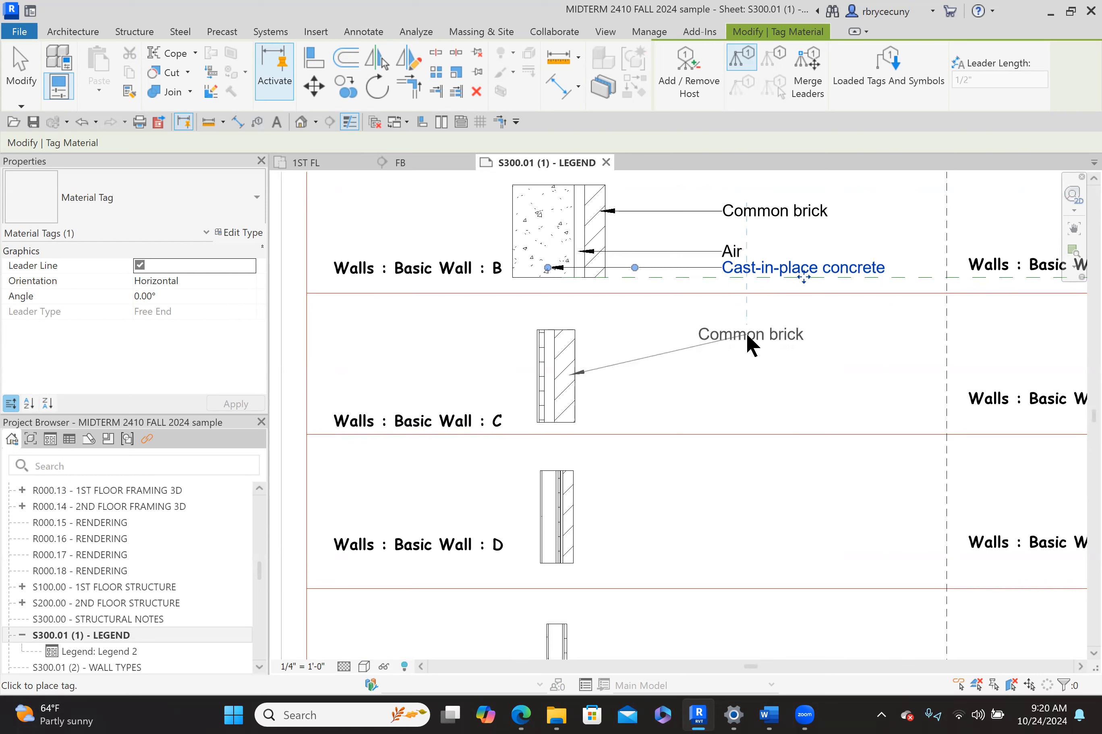
mouse_move(763, 341)
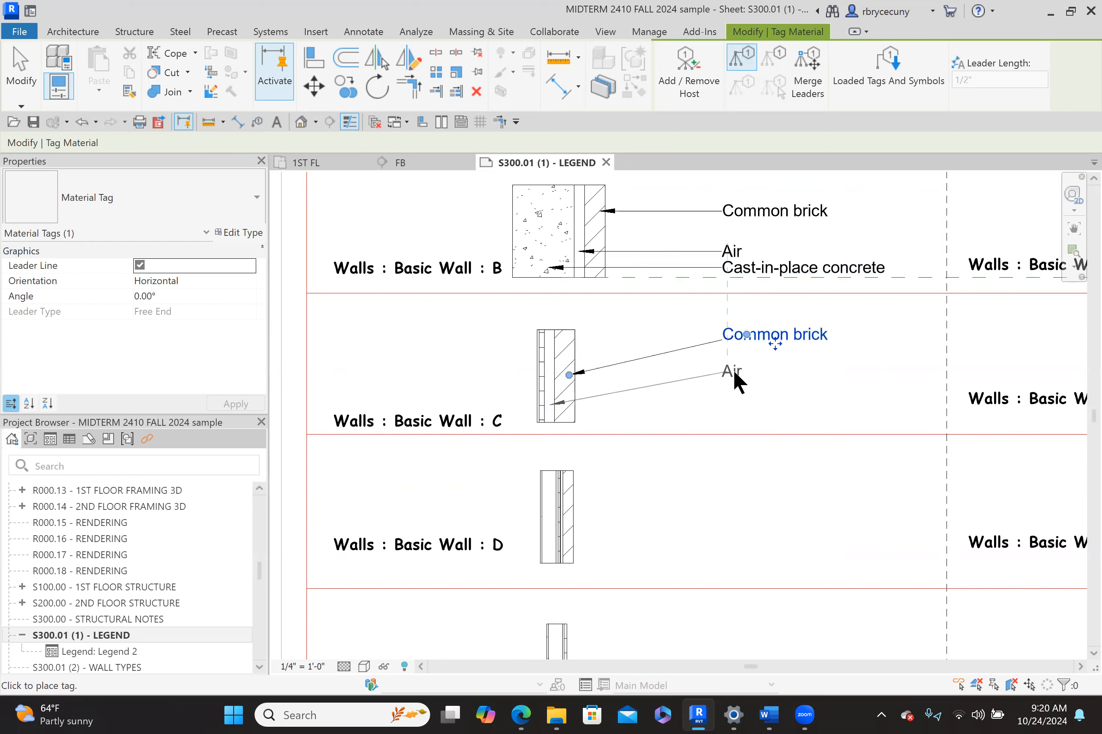
mouse_move(747, 374)
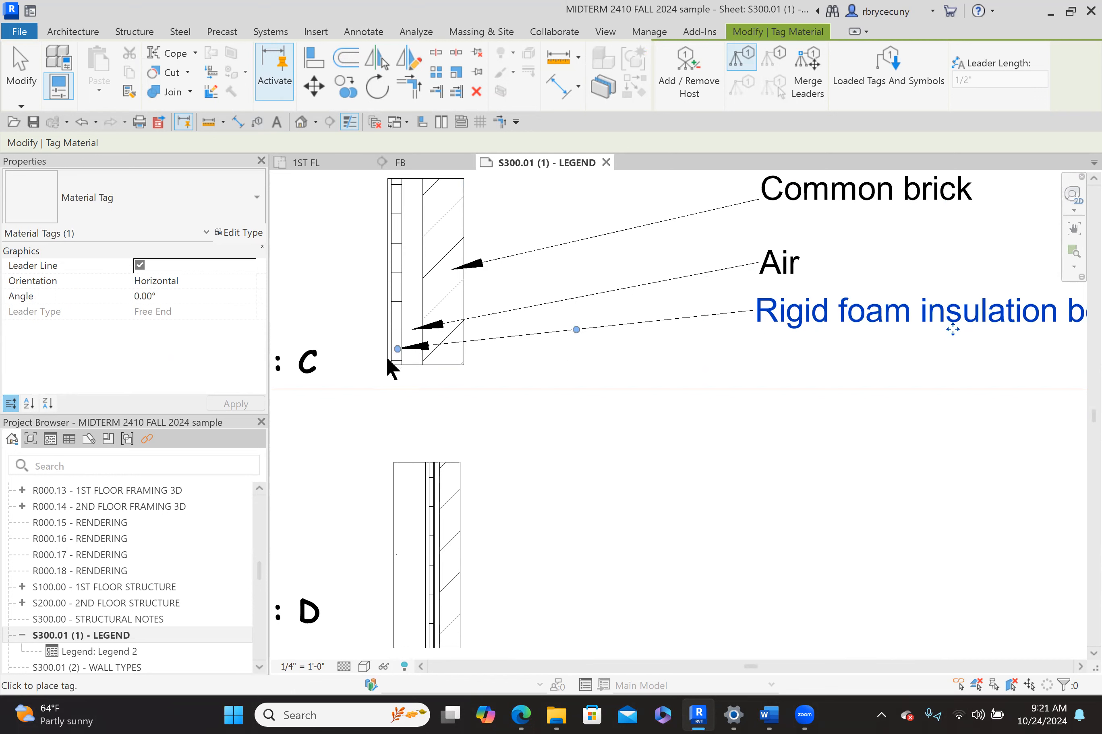
mouse_move(392, 309)
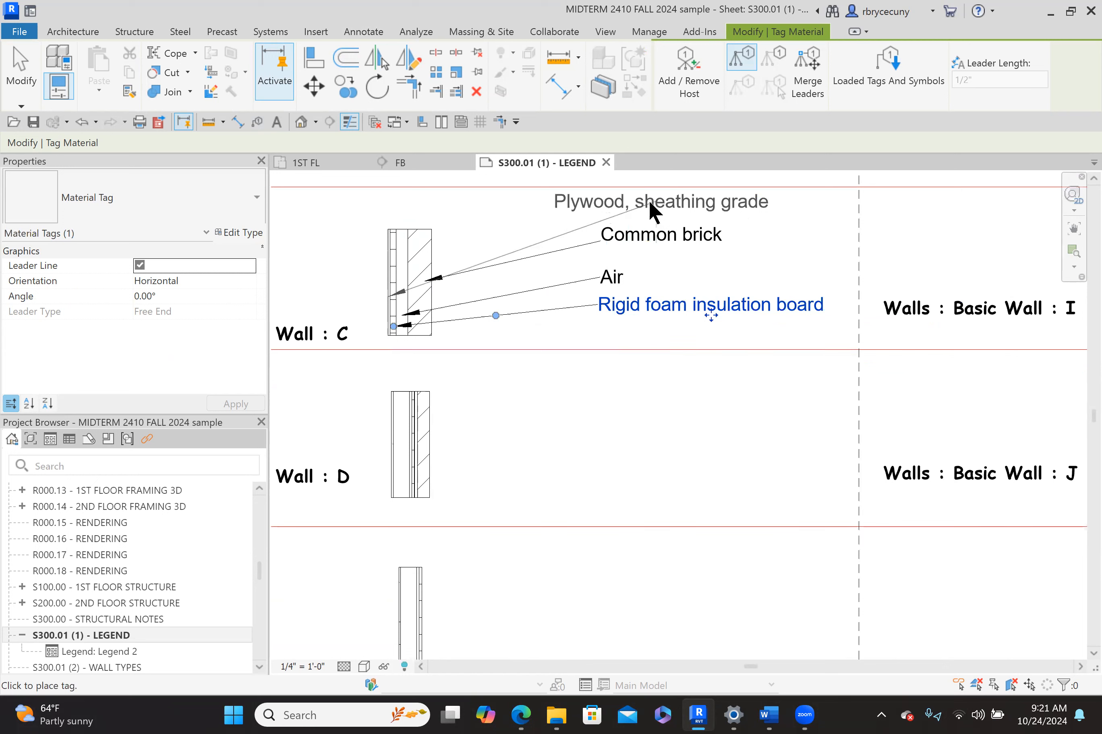
drag(657, 201, 718, 203)
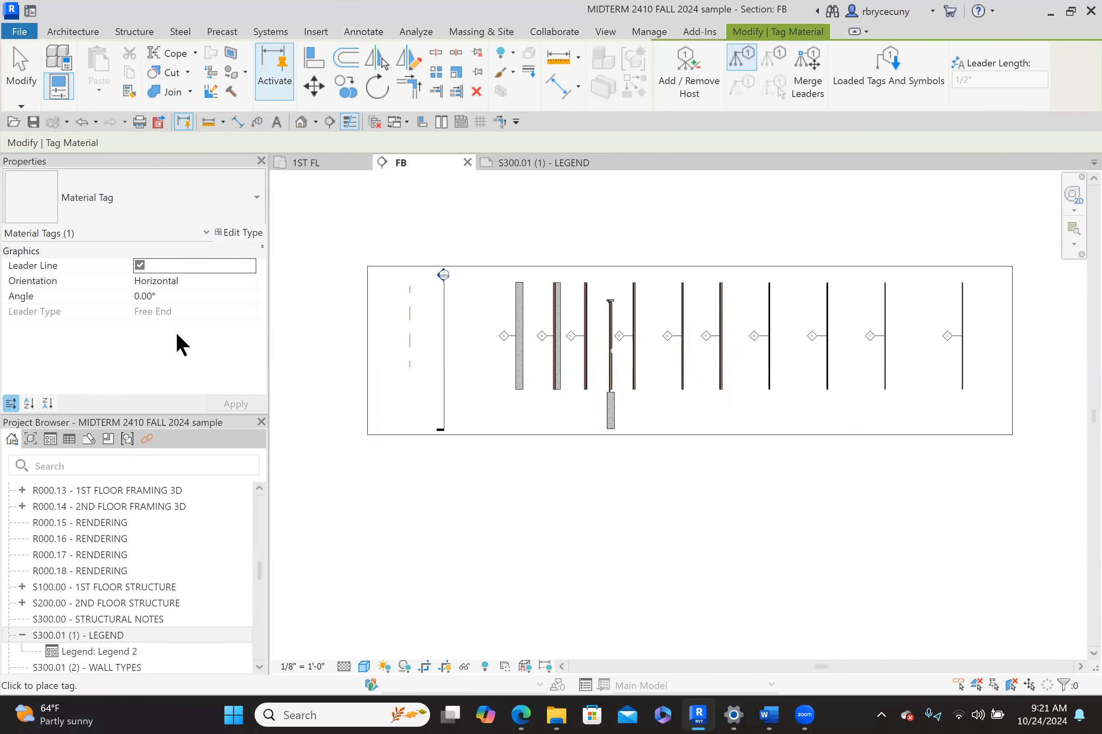
Locate SS under Sections (Building Section) in the Project Browser and open that section view
scroll(down, 3)
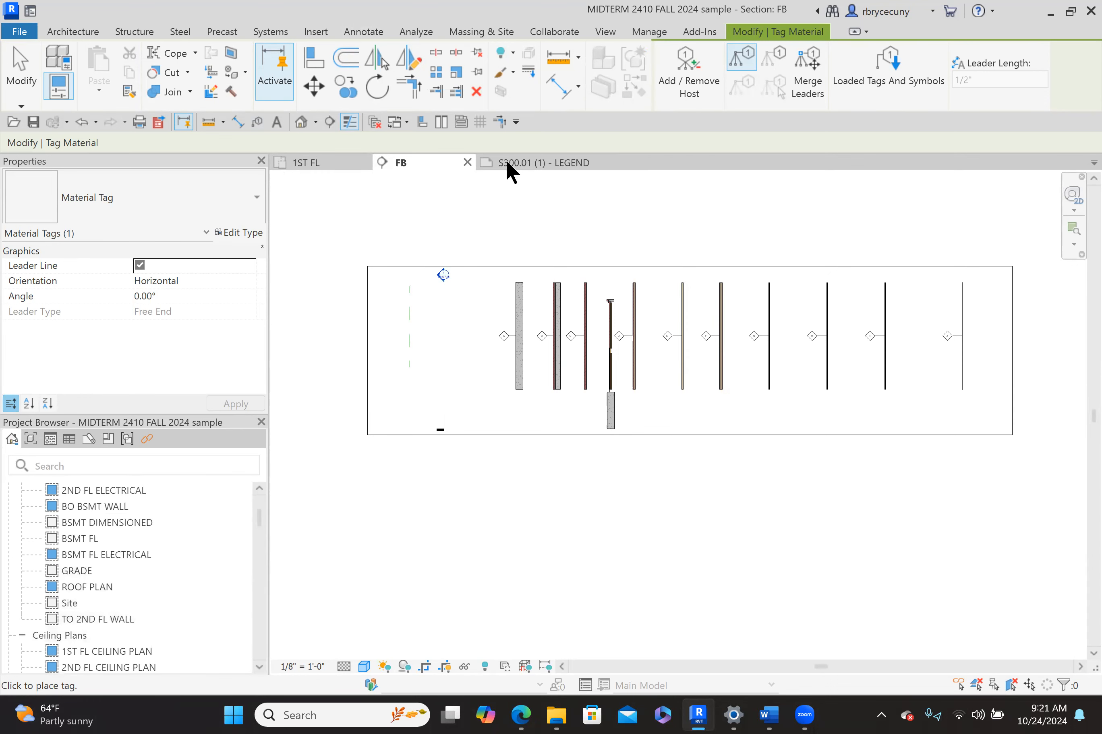
click(106, 555)
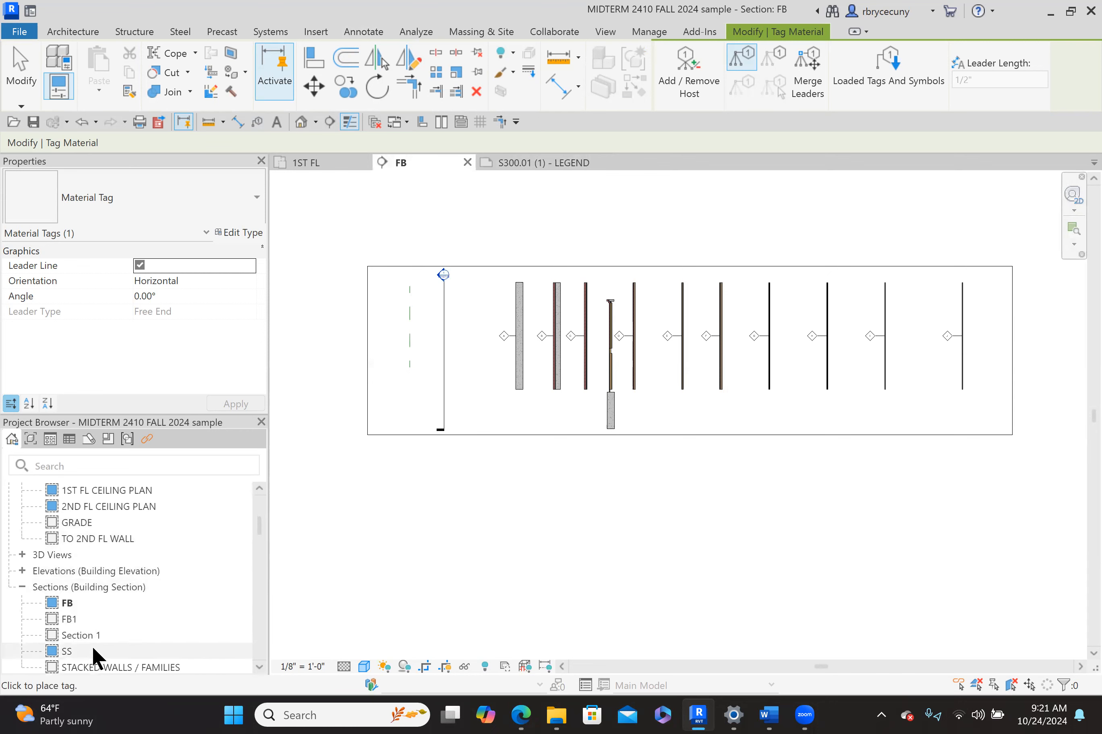
double_click(67, 651)
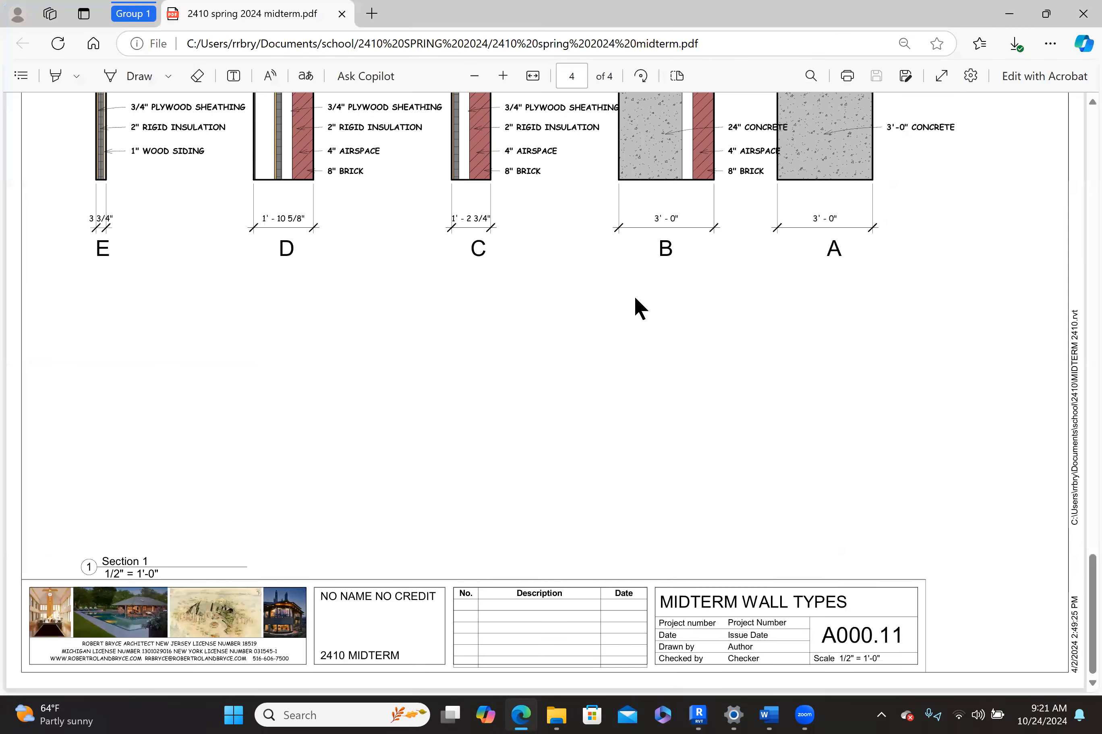
Scroll the midterm handout in Edge to the stacked-wall section showing the level elevations
scroll(down, 3)
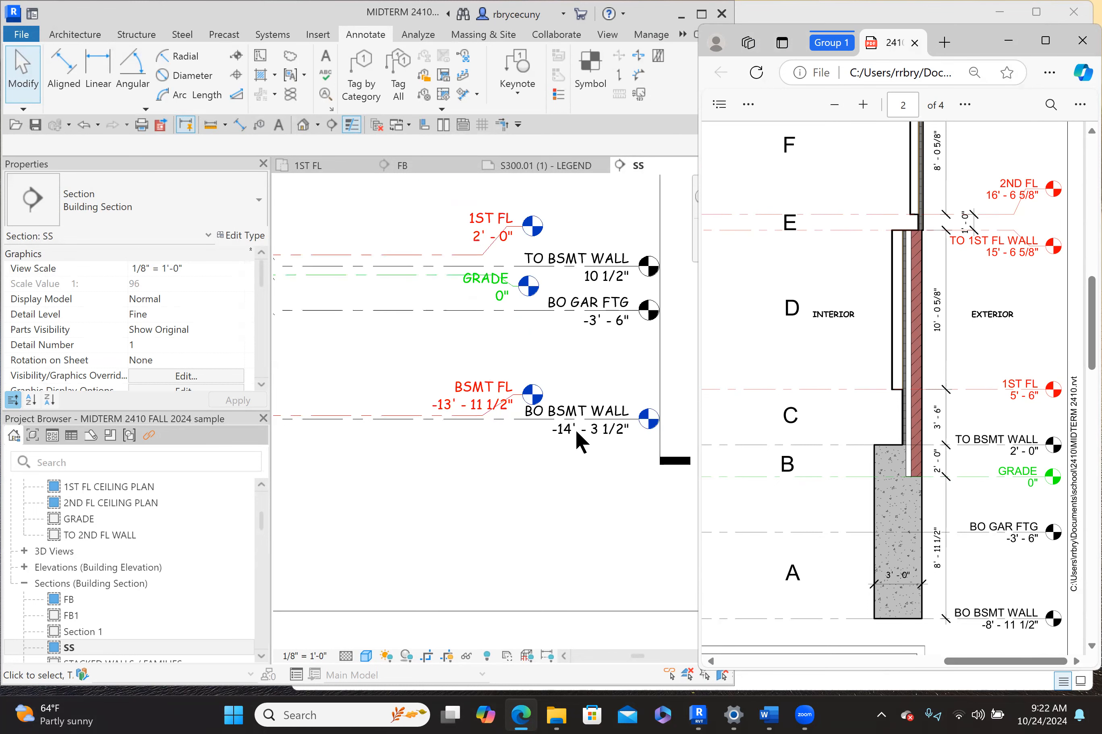
mouse_move(615, 330)
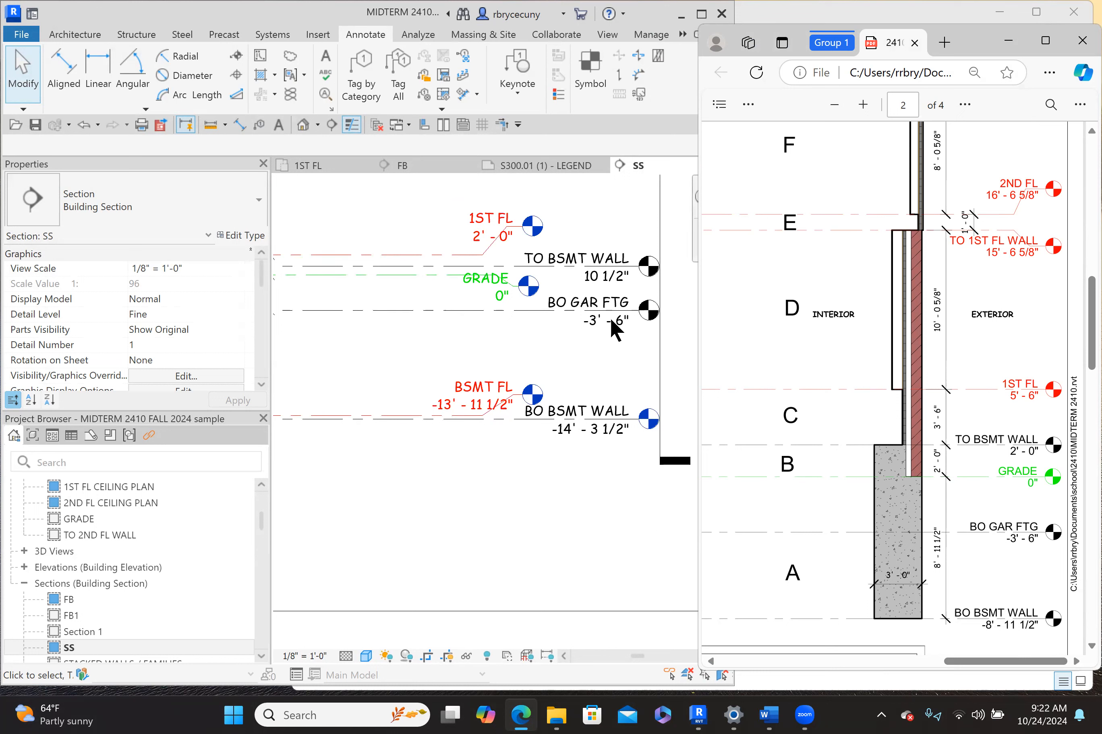
mouse_move(608, 281)
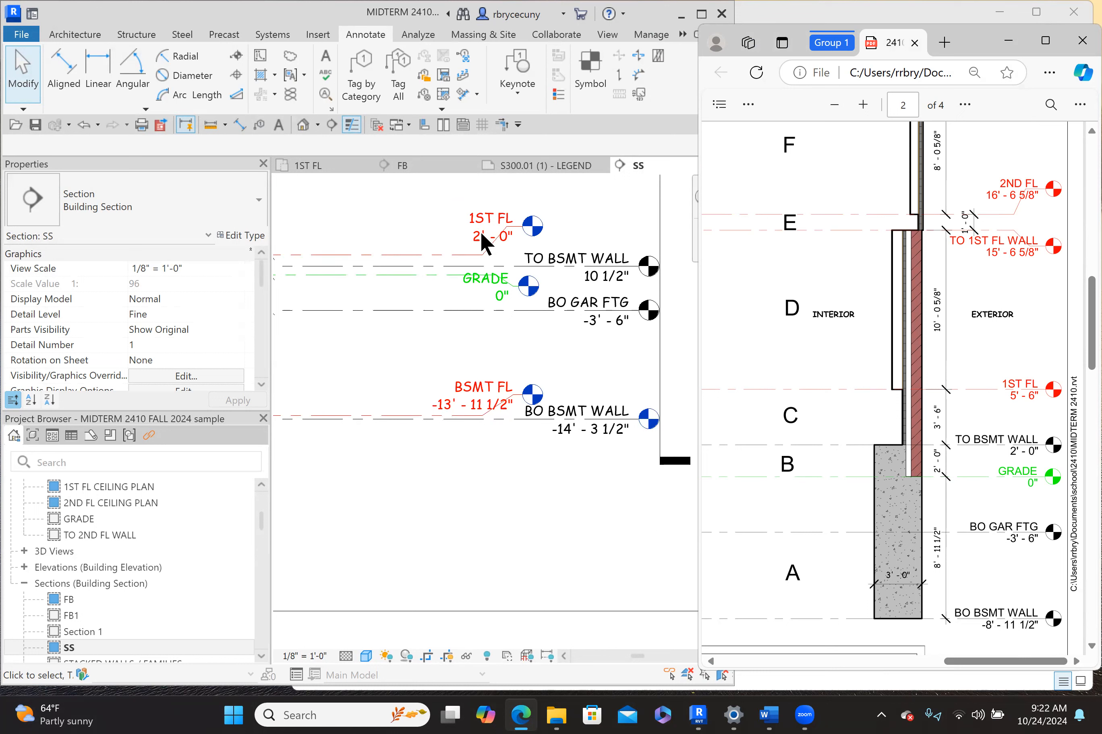
mouse_move(489, 244)
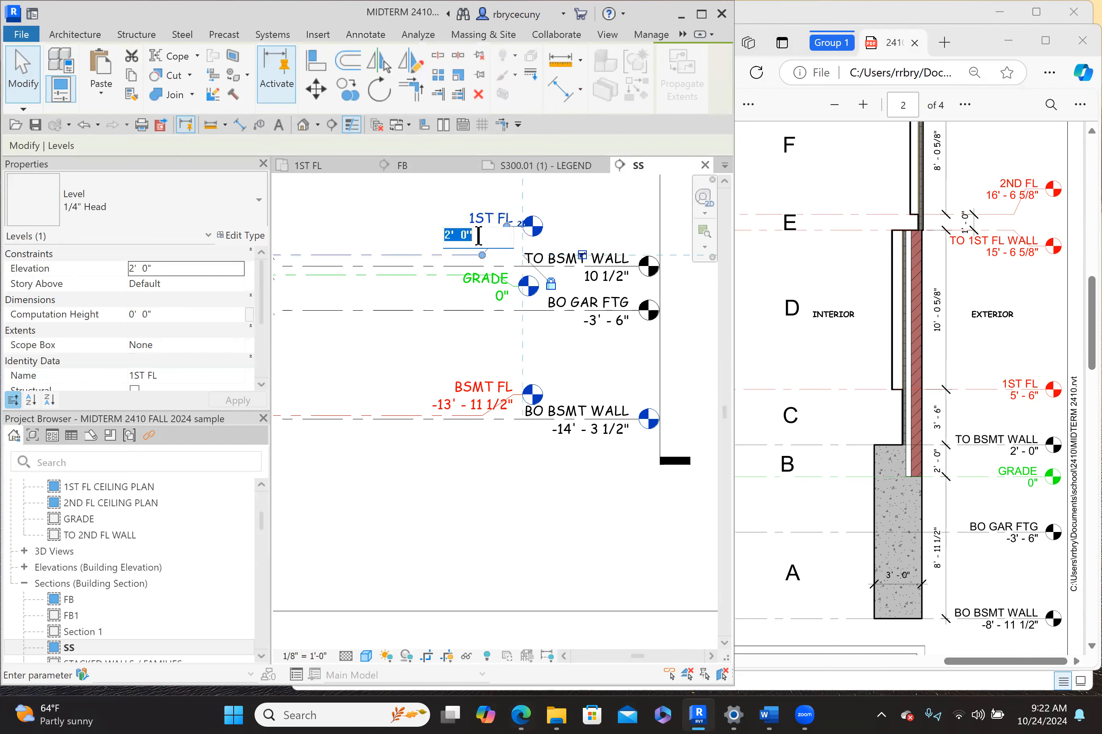
Reset the 1ST FL and BO BSMT WALL level elevations in section SS to the handout values (5', -8')
text(5)
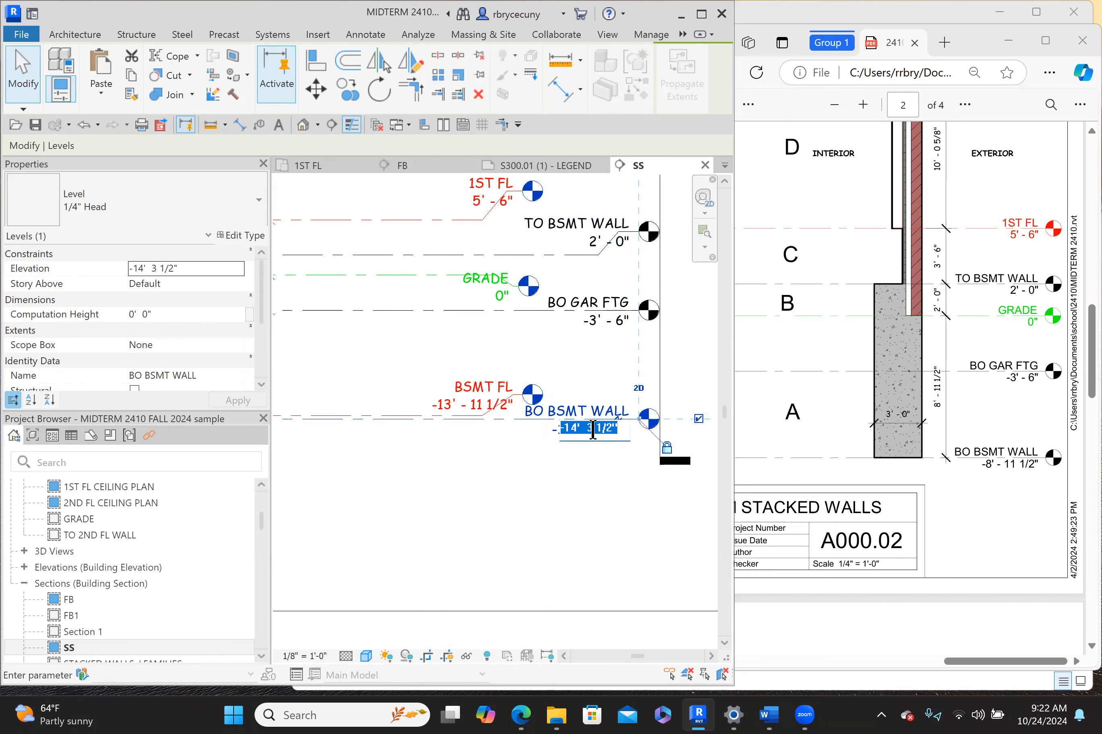
text(-8')
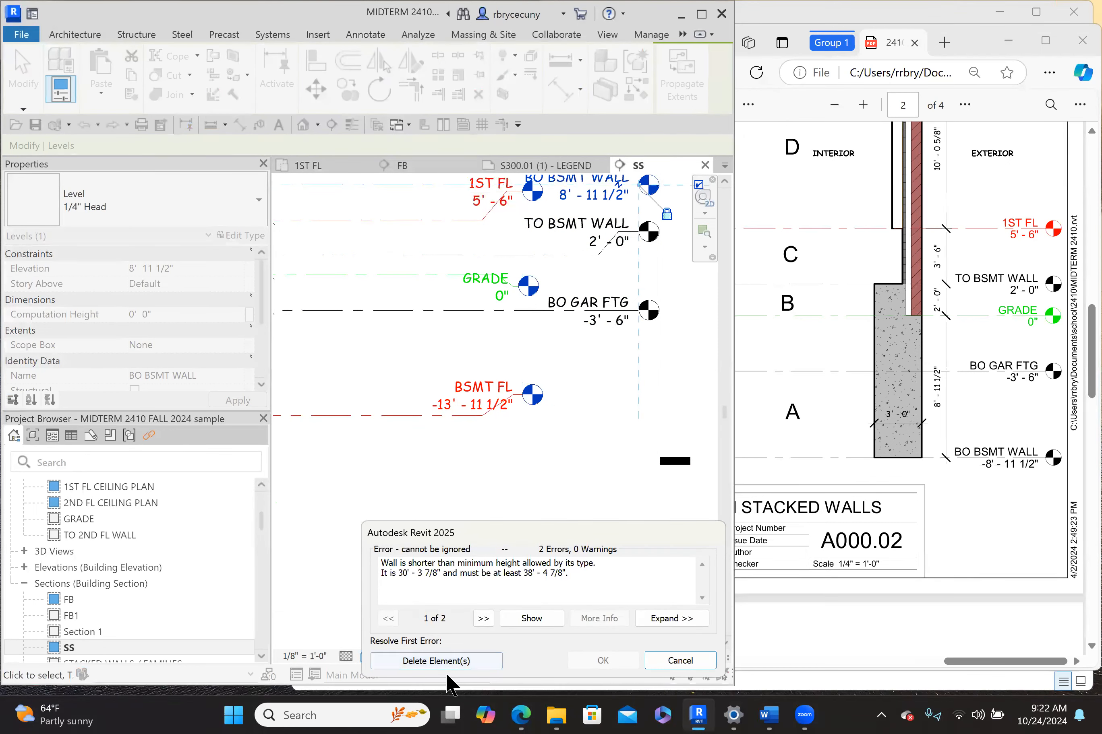
Move the wall-height error dialog aside and delete the offending stacked wall to clear it
drag(410, 533, 497, 329)
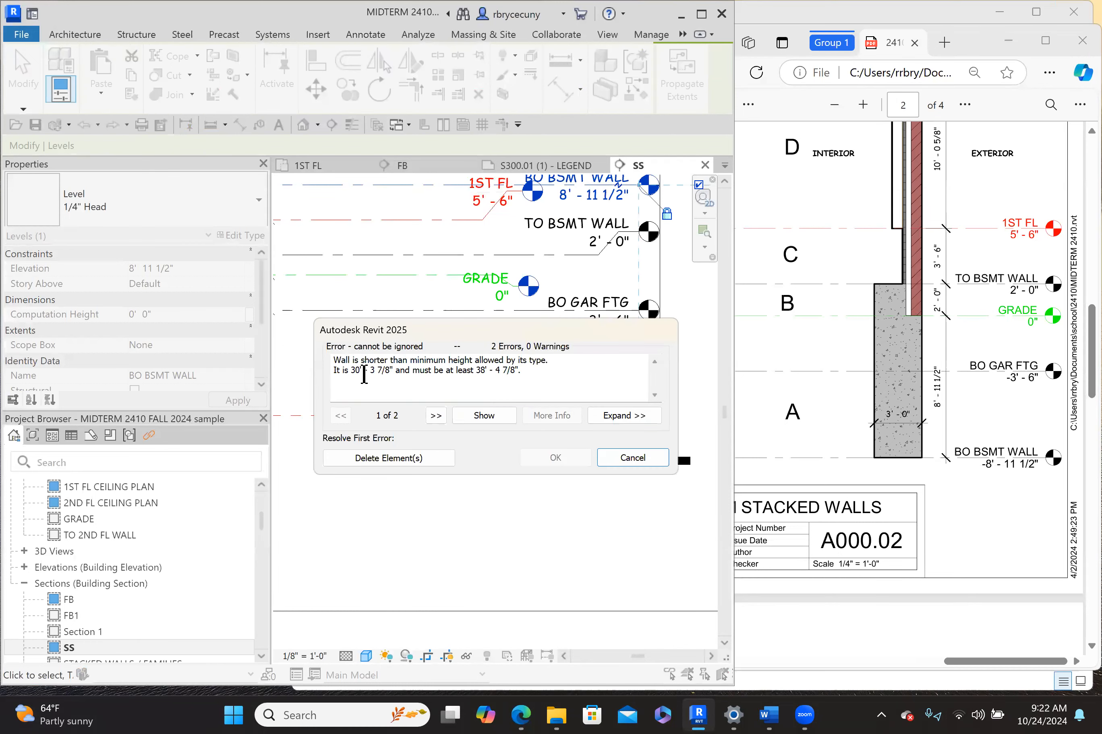
mouse_move(504, 362)
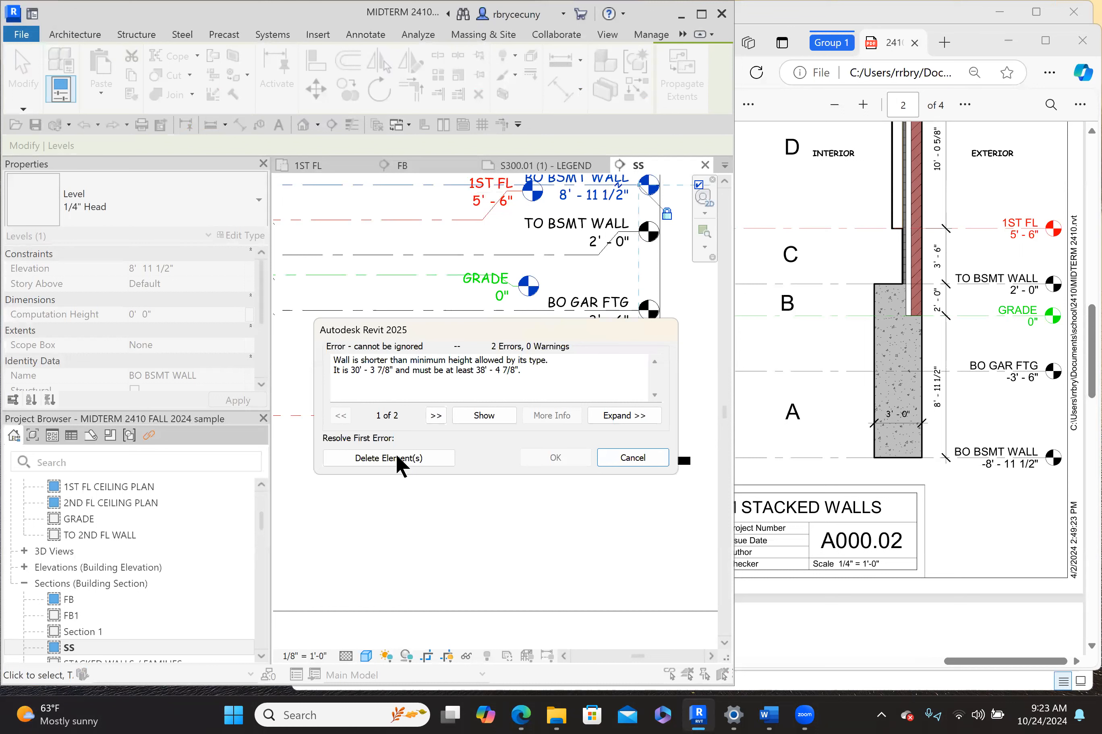
mouse_move(388, 457)
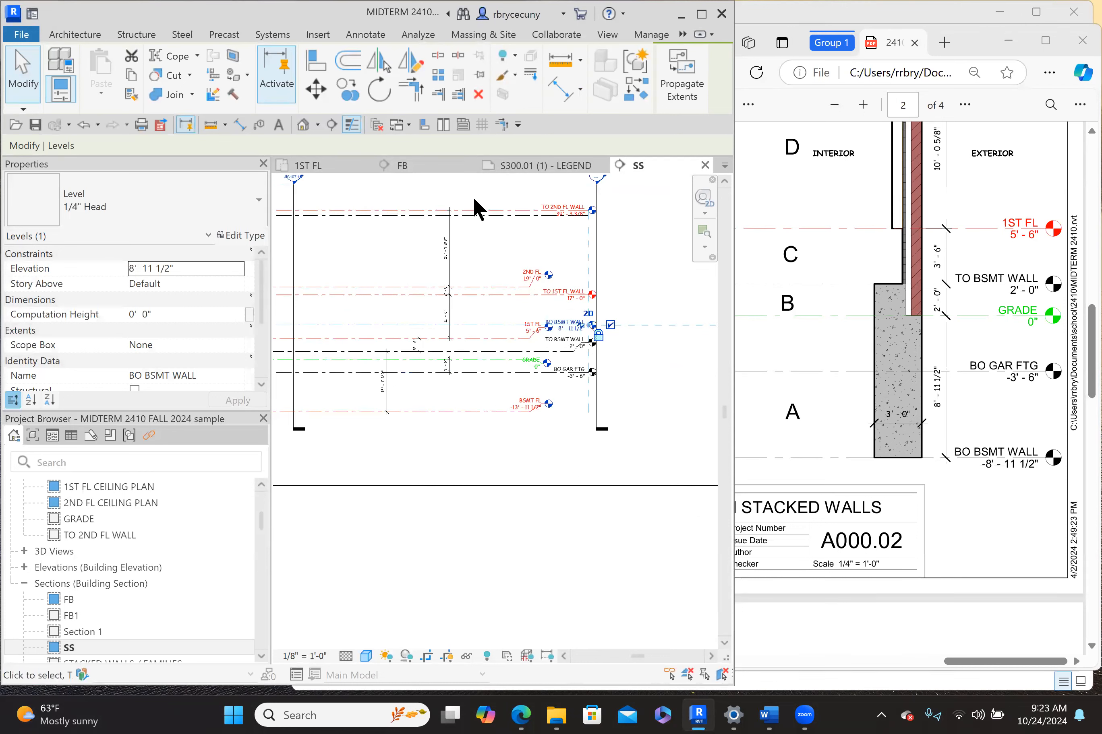
click(526, 404)
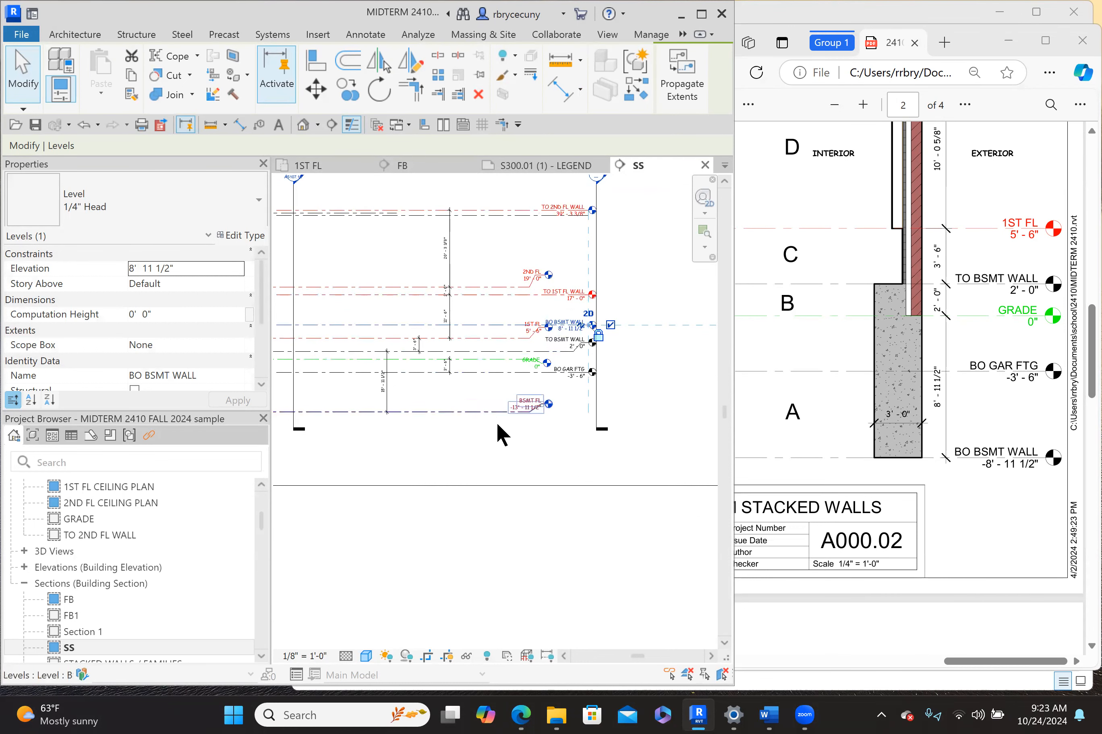
mouse_move(503, 413)
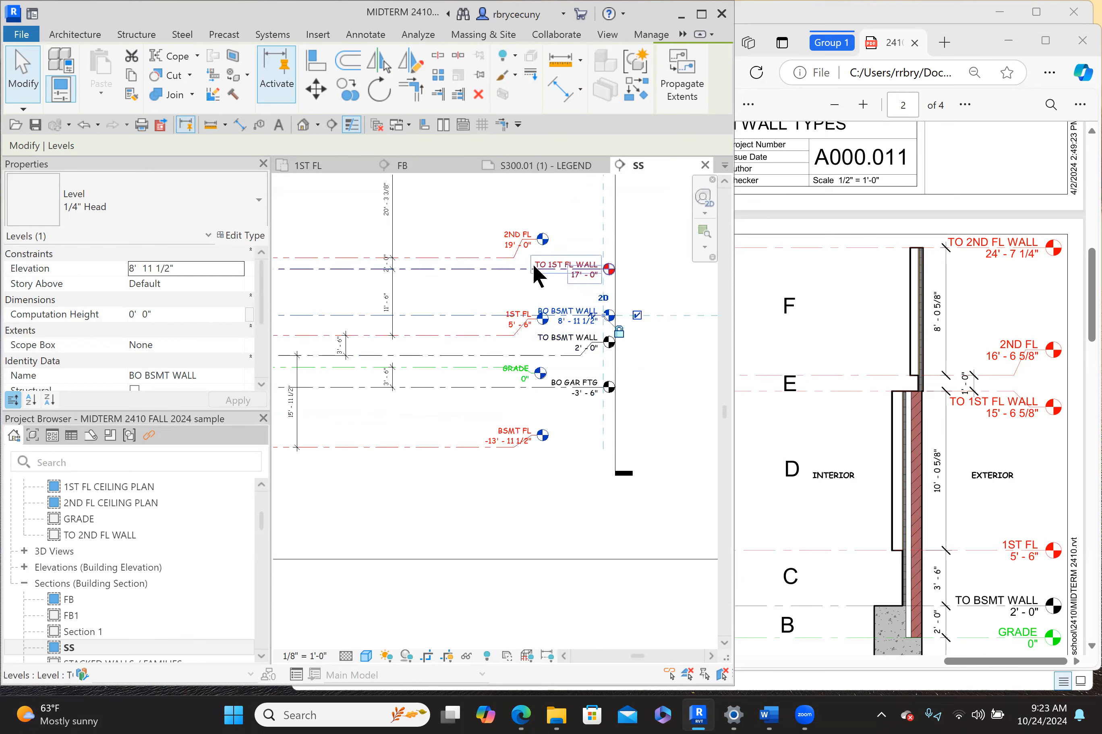
Set TO 1ST FL WALL to 15'-6 5/8" and 2ND FL to 16'-6 5/8", and begin entering 24' for TO 2ND FL WALL
double_click(569, 271)
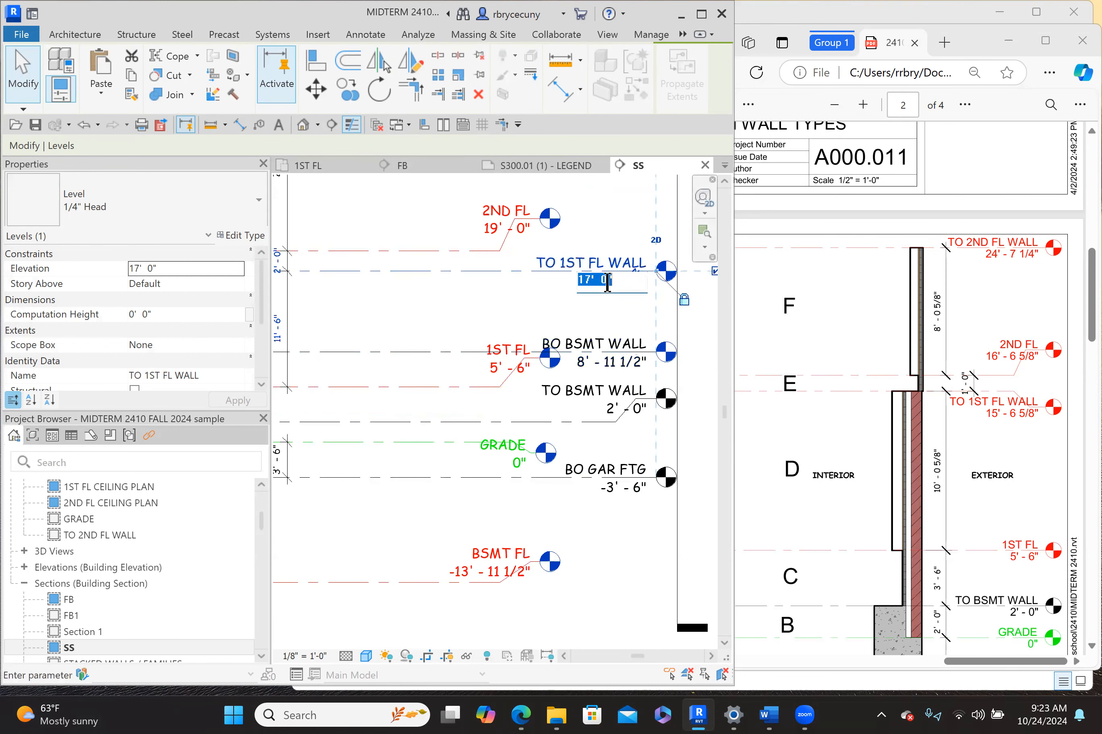
text(15'6)
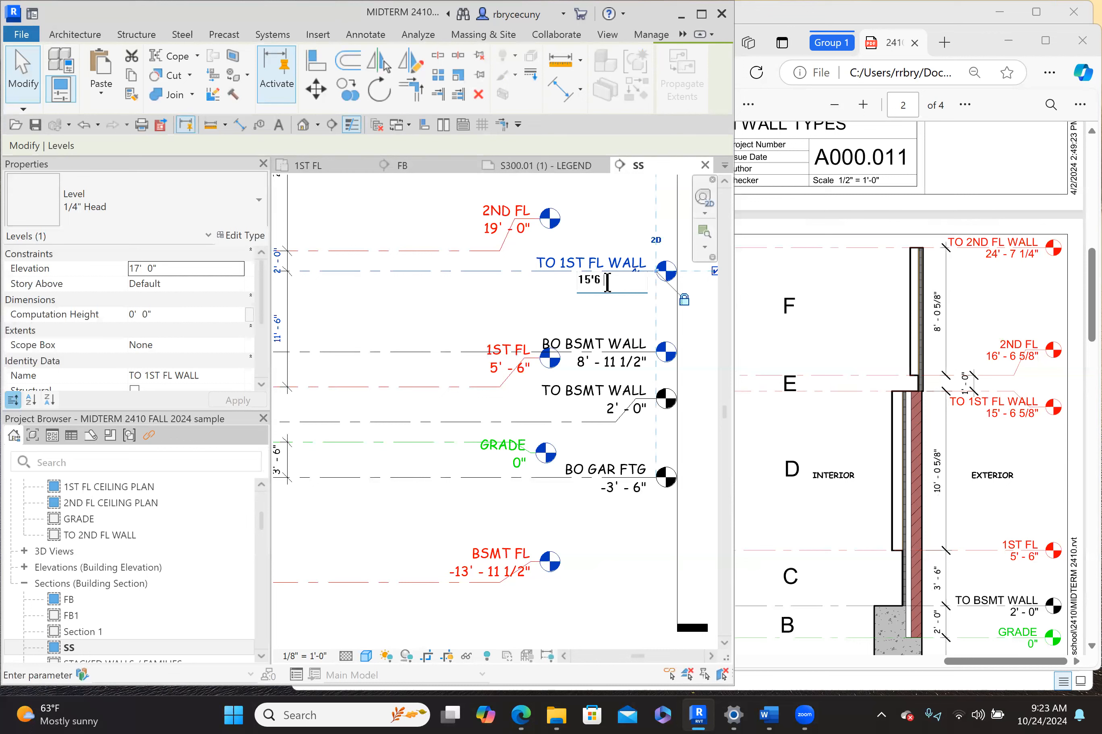
text(5/8)
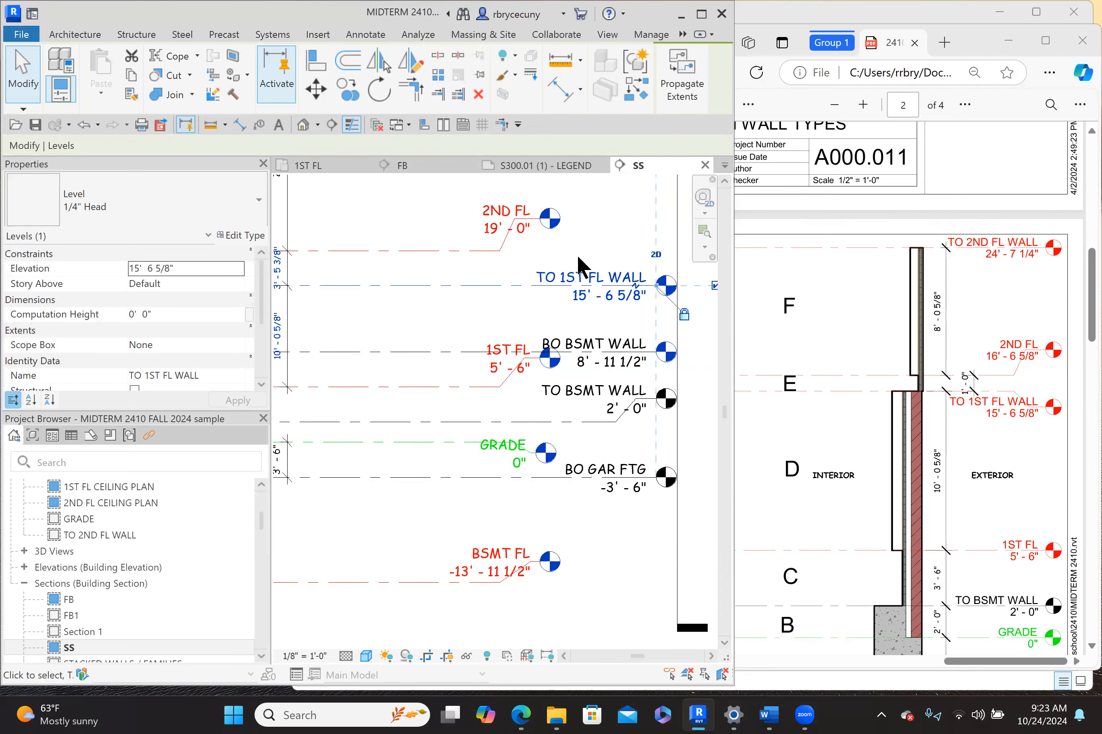
mouse_move(550, 248)
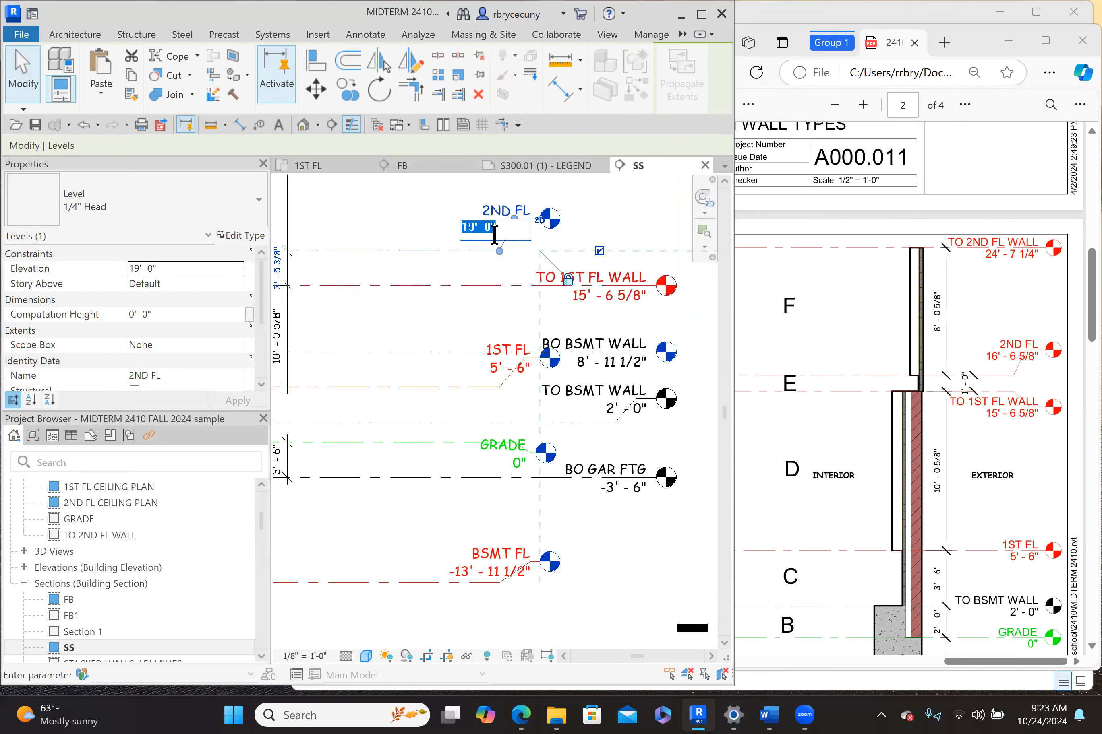
text(16'6)
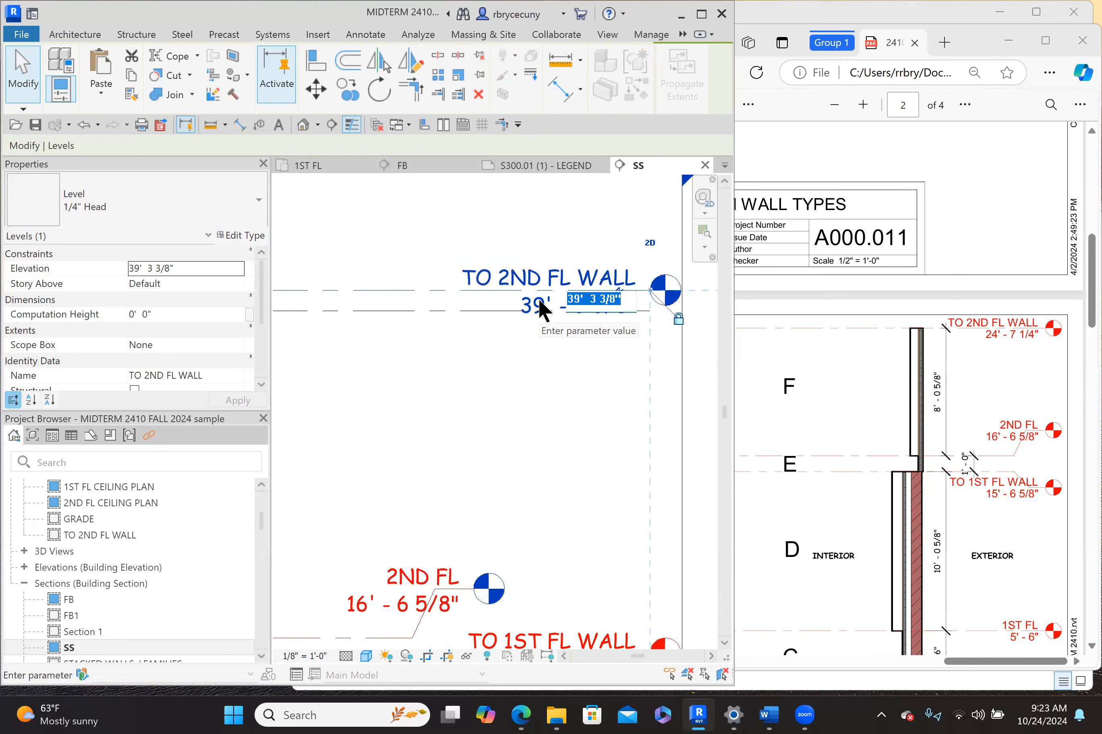
text(24)
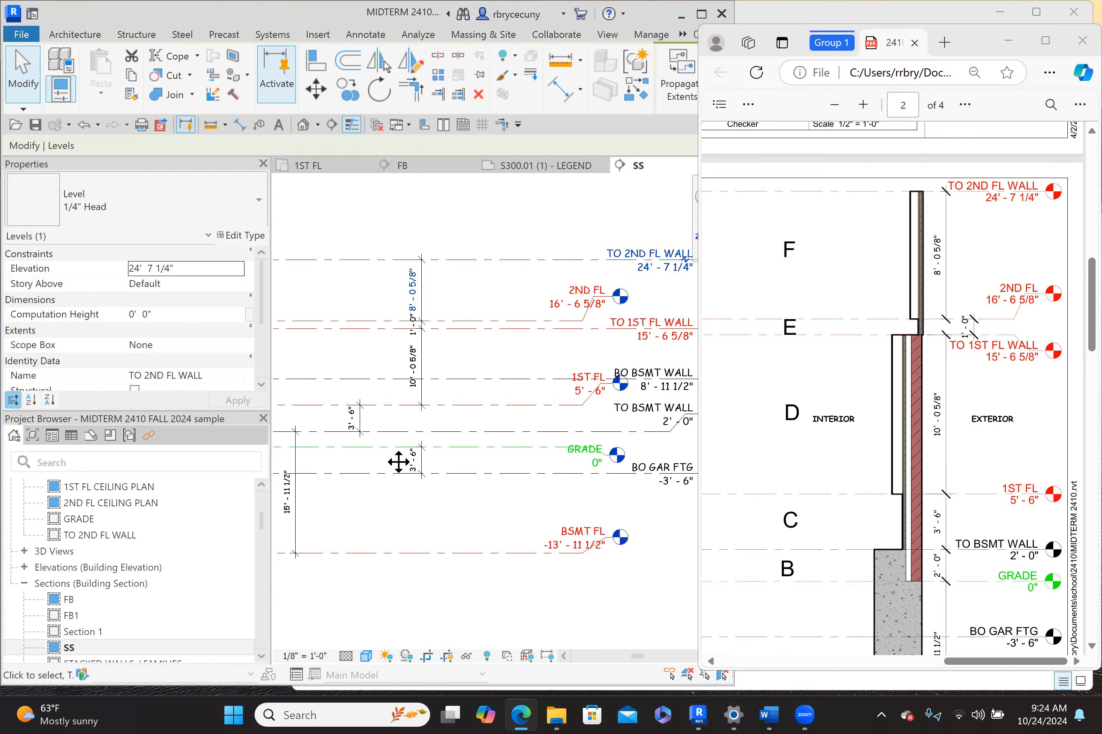
mouse_move(472, 494)
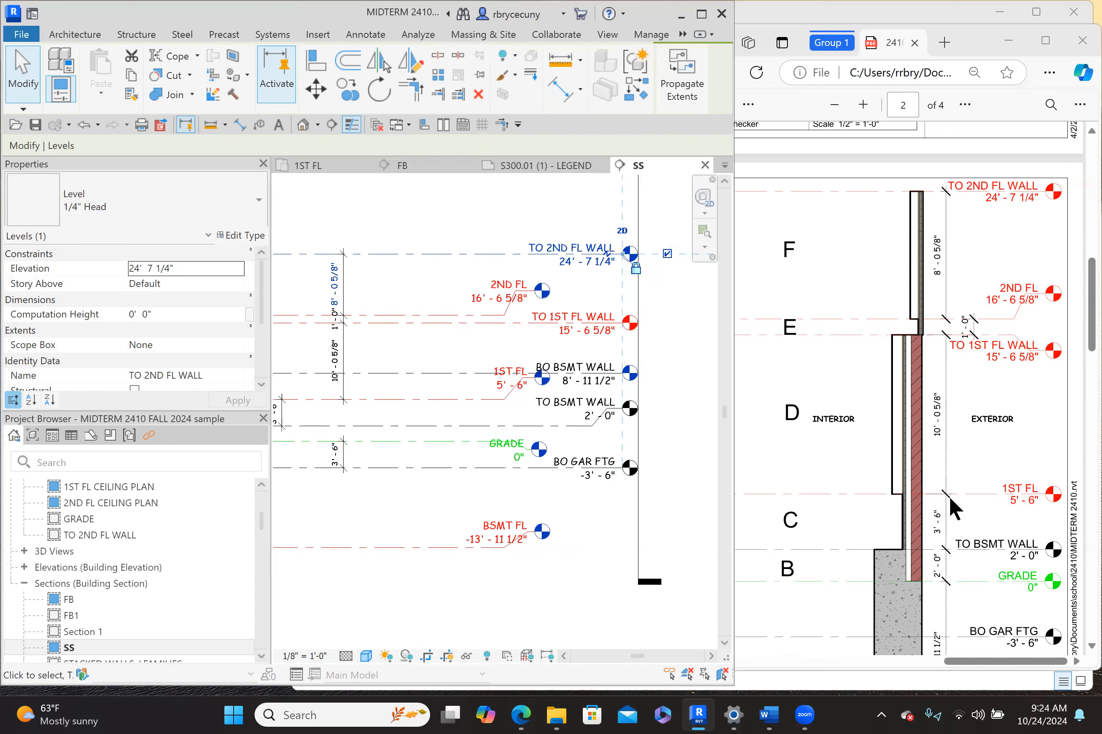
Confirm TO 2ND FL WALL at 24'-7 1/4" so all section SS levels match the handout
click(336, 447)
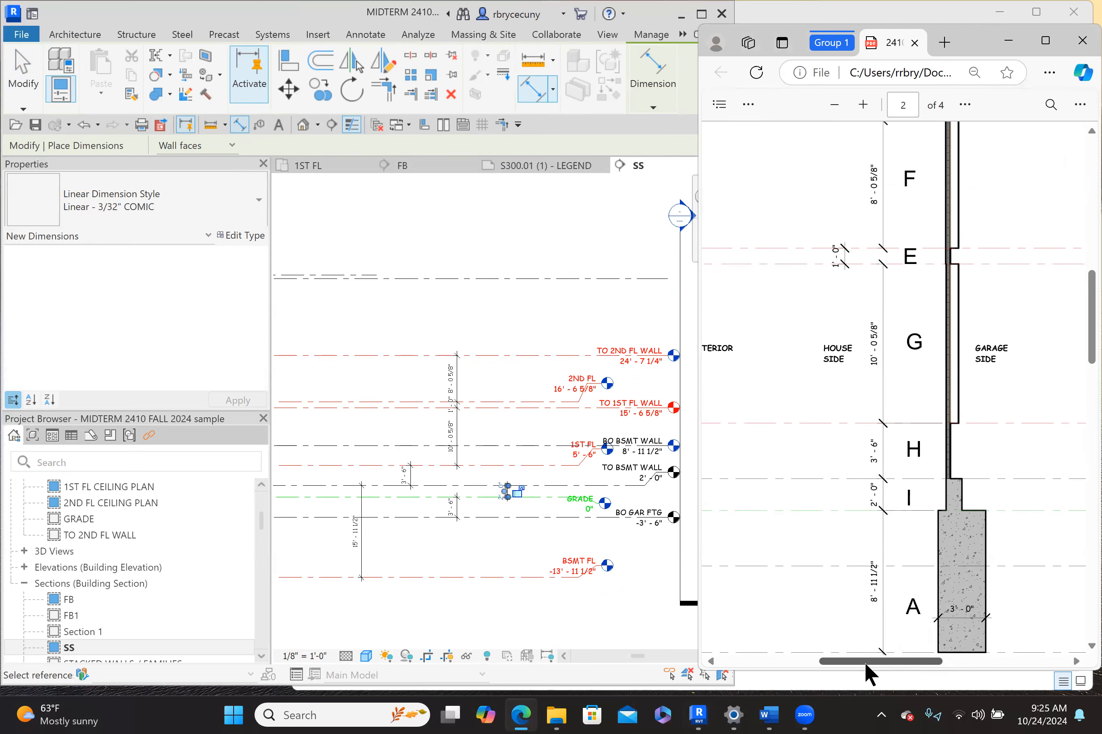
mouse_move(362, 551)
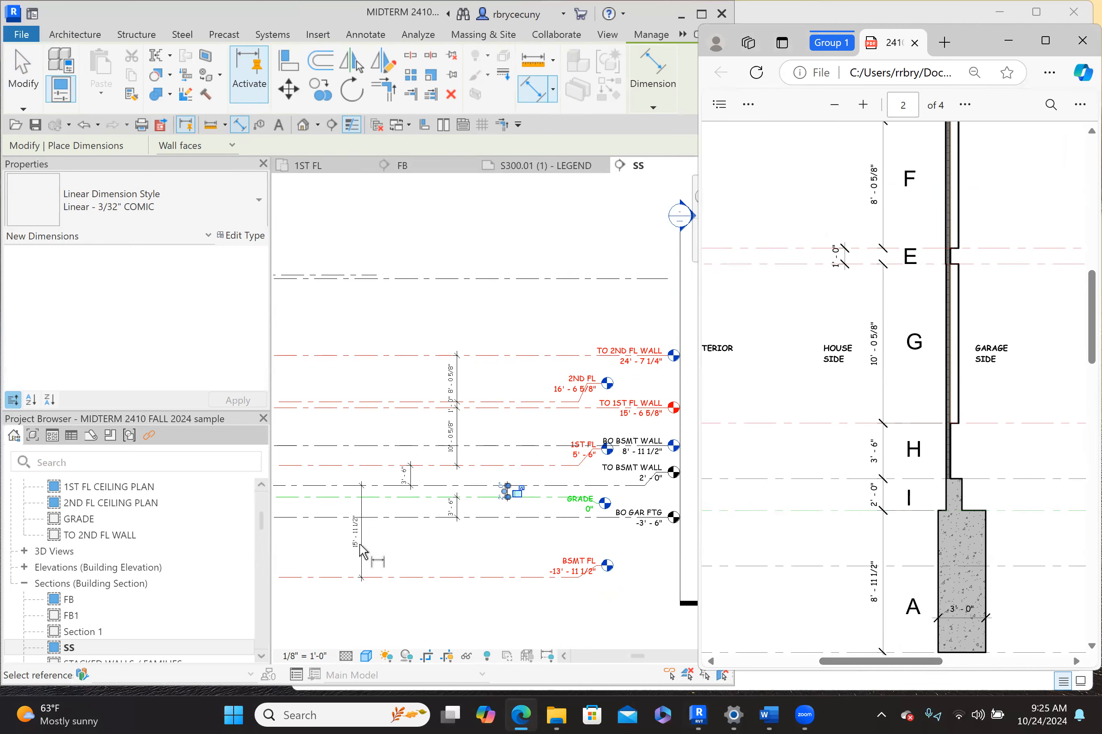
mouse_move(360, 568)
text(8'  11 1/2")
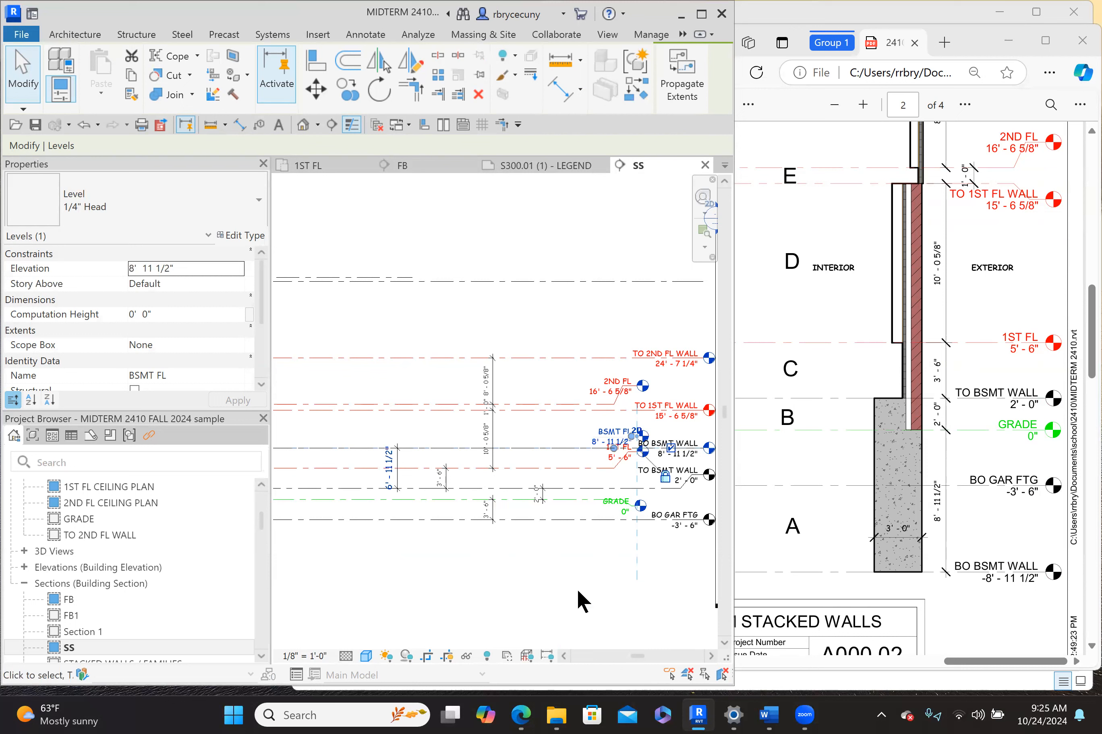
mouse_move(573, 595)
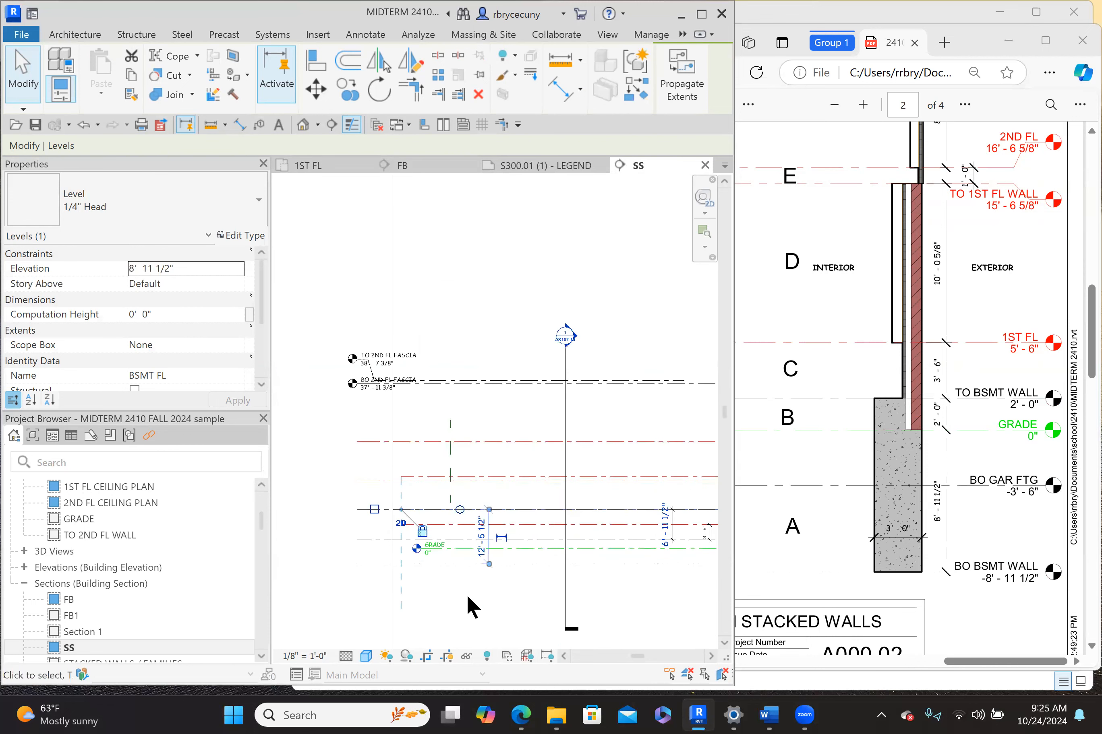
Open the FB section view and scroll to view its row of wall types
click(400, 165)
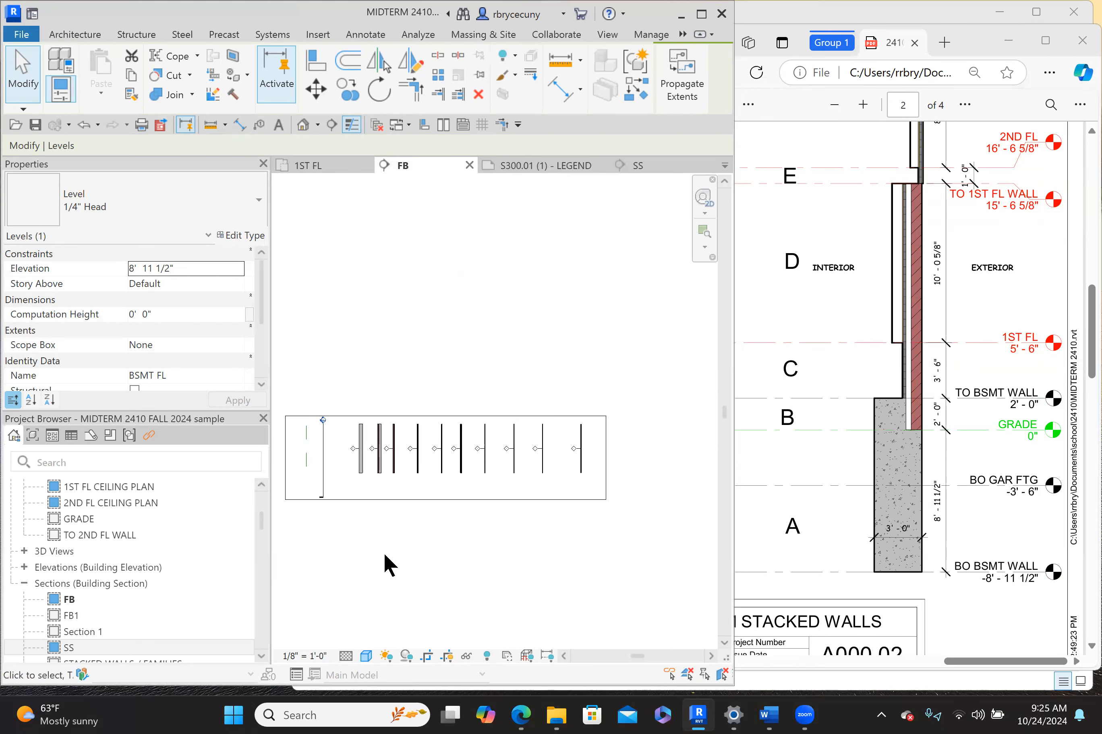
mouse_move(490, 559)
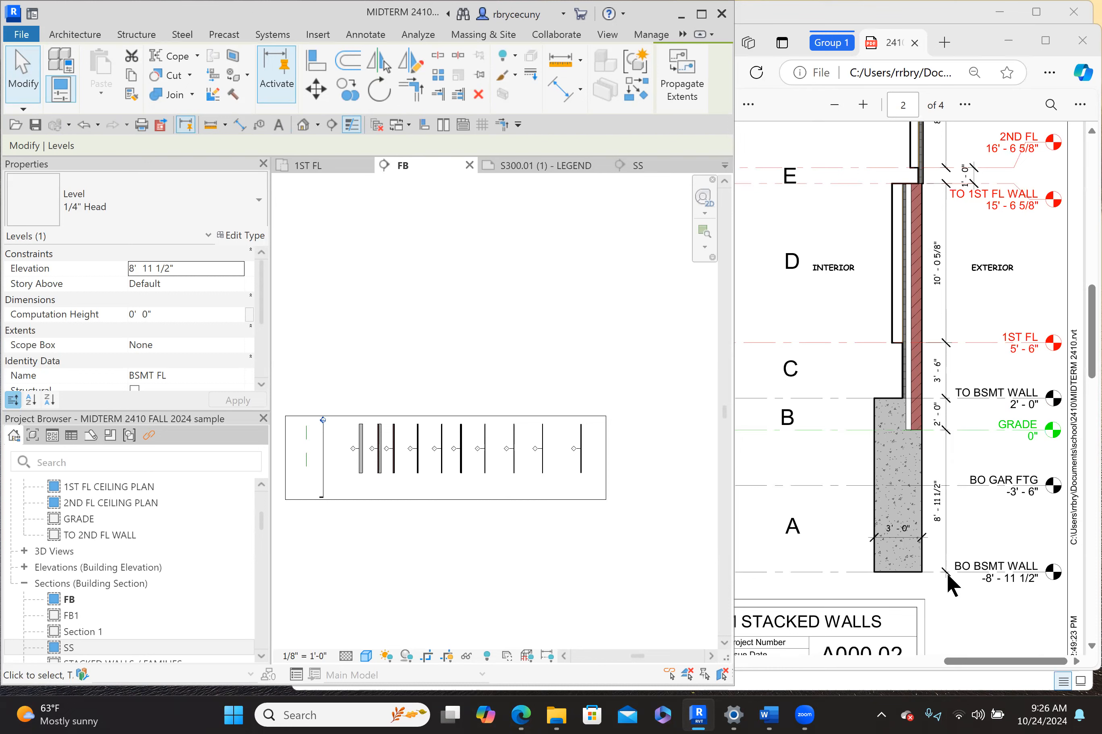
mouse_move(436, 492)
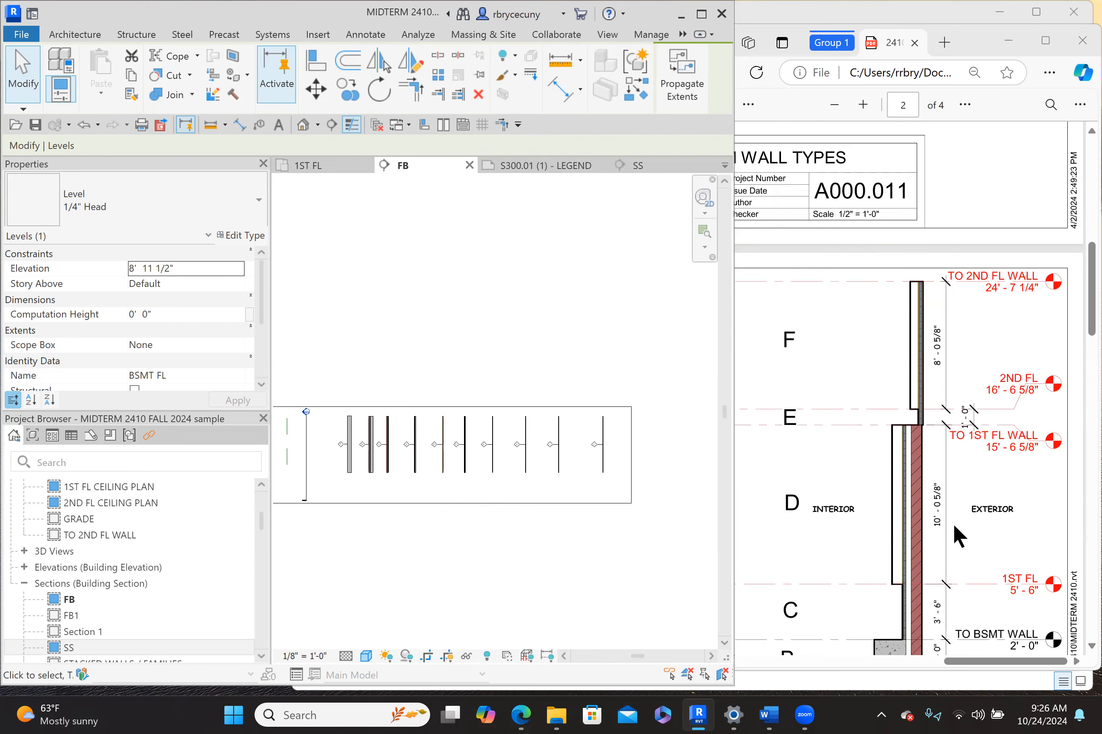
scroll(down, 3)
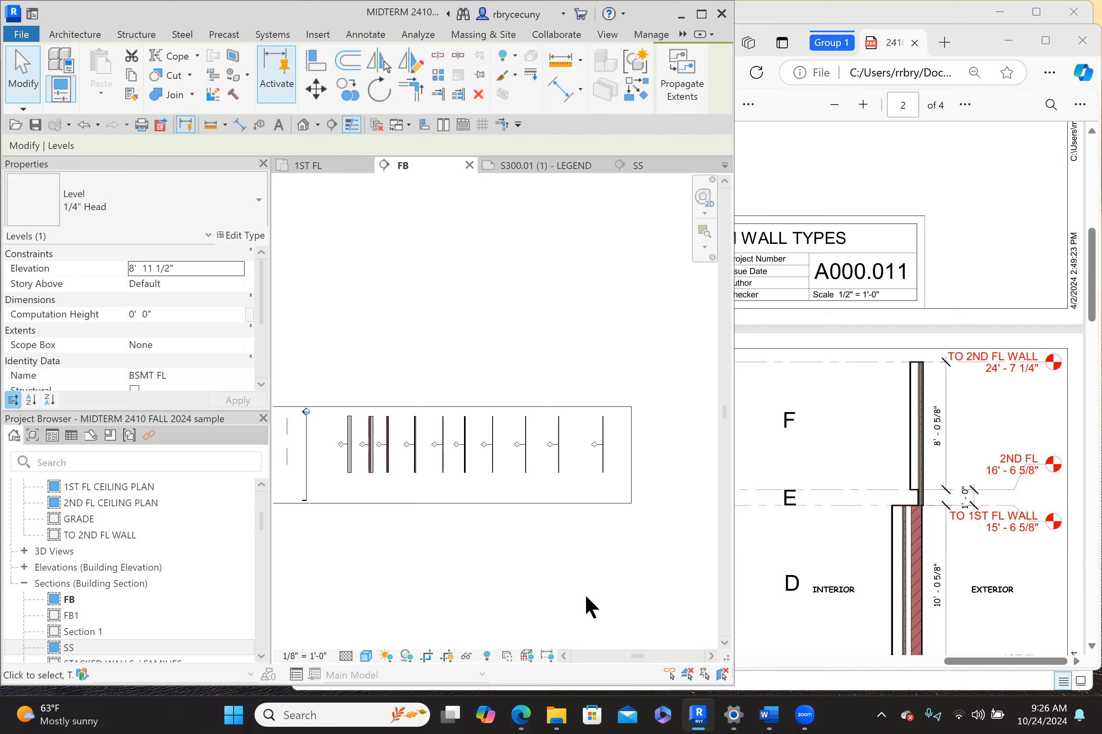
mouse_move(764, 530)
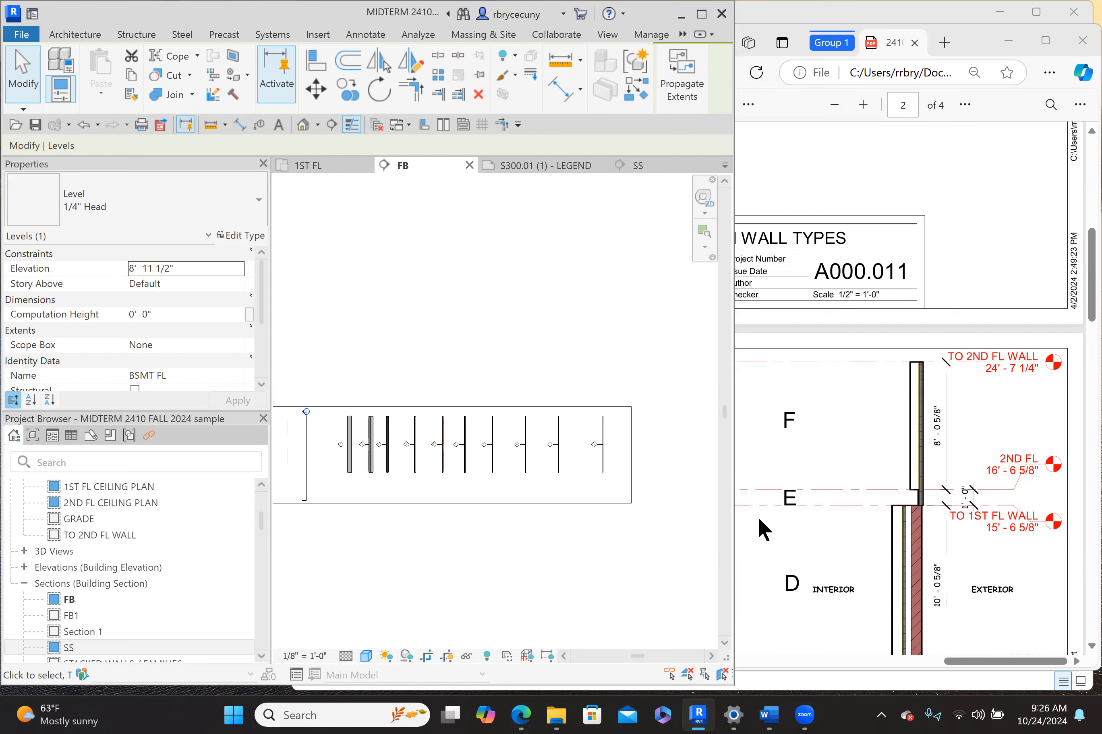